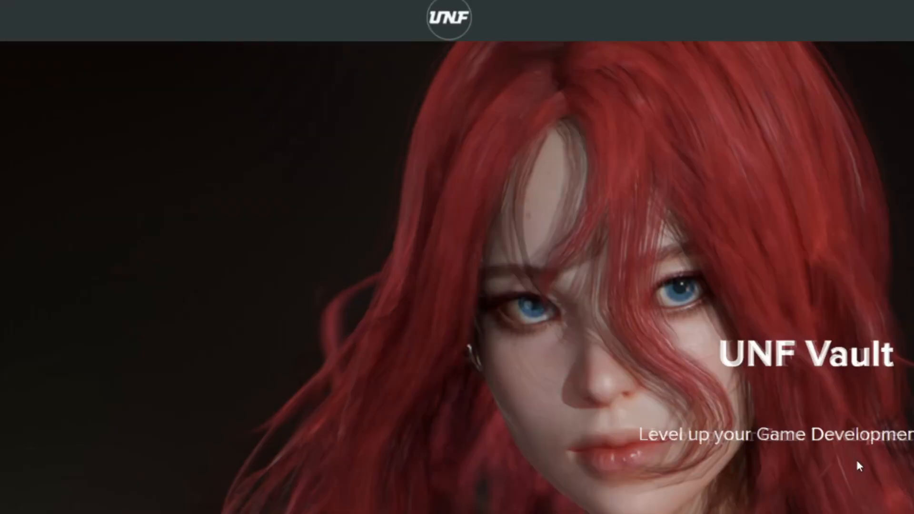
# - Scroll the UNF Vault course page down to the Blueprint lecture list
pyautogui.scroll(-3)
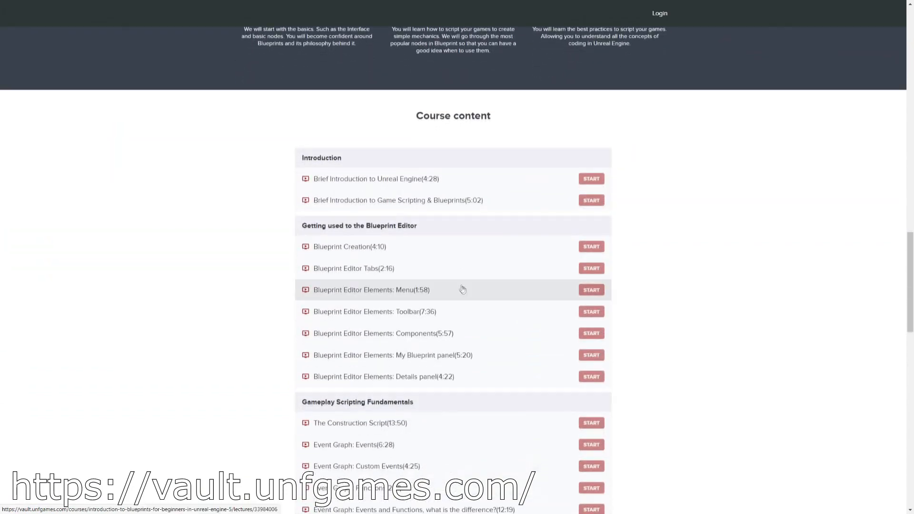
pyautogui.scroll(-3)
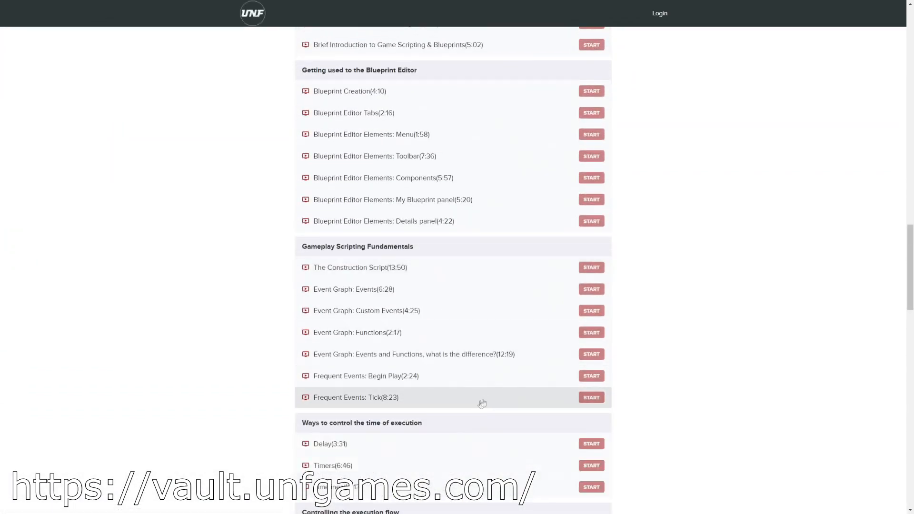
pyautogui.scroll(-3)
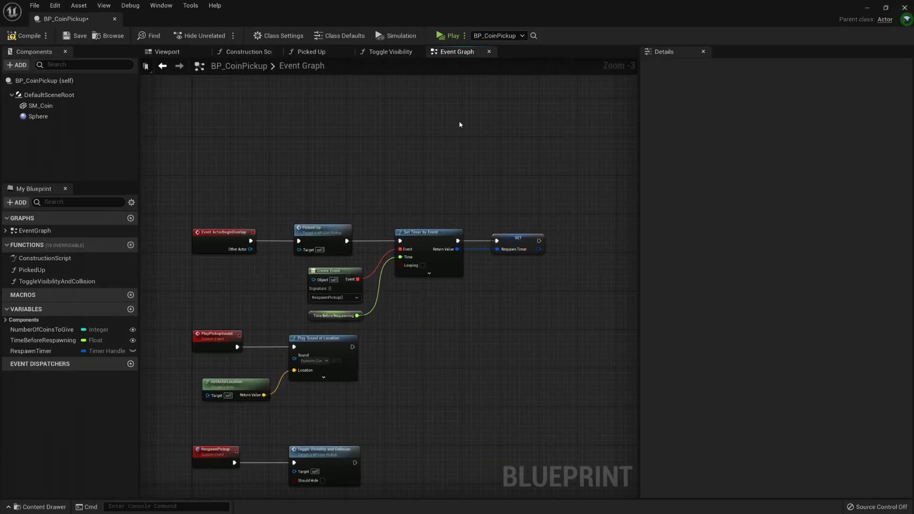
pyautogui.moveTo(467, 174)
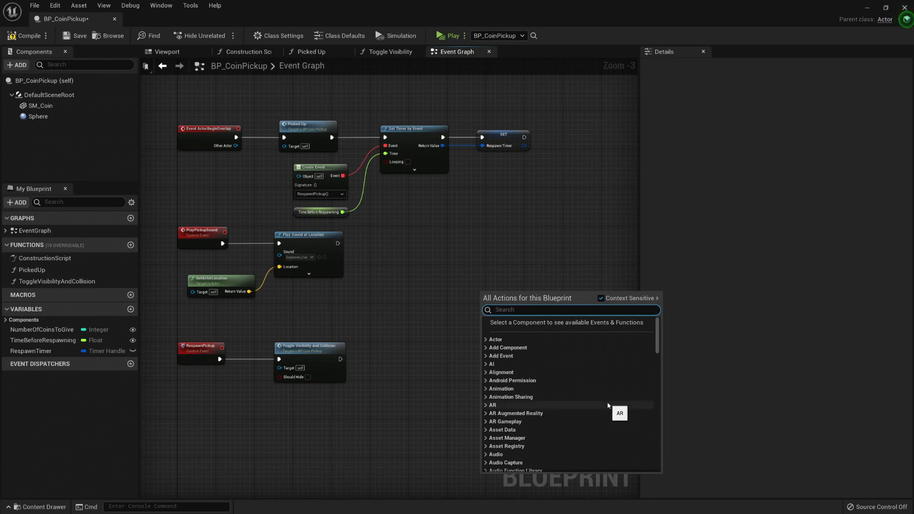
# - Add a Timeline node to BP_CoinPickup's event graph and name it T_RespawnAnimation
pyautogui.write('ti')
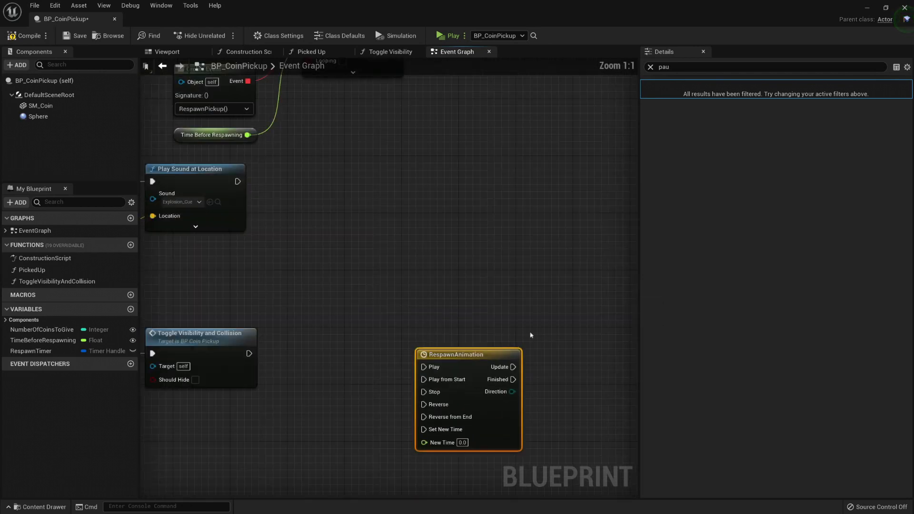
pyautogui.scroll(-3)
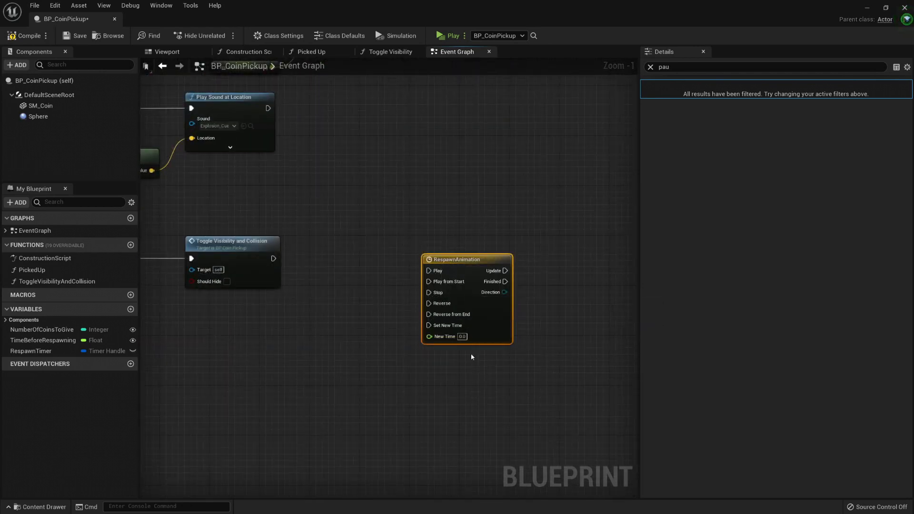
pyautogui.doubleClick(459, 260)
pyautogui.write('T_')
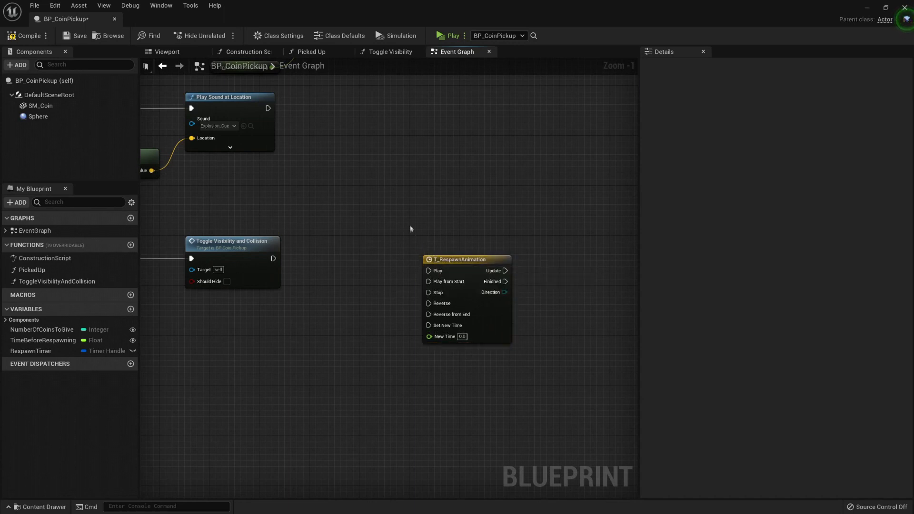
pyautogui.moveTo(443, 274)
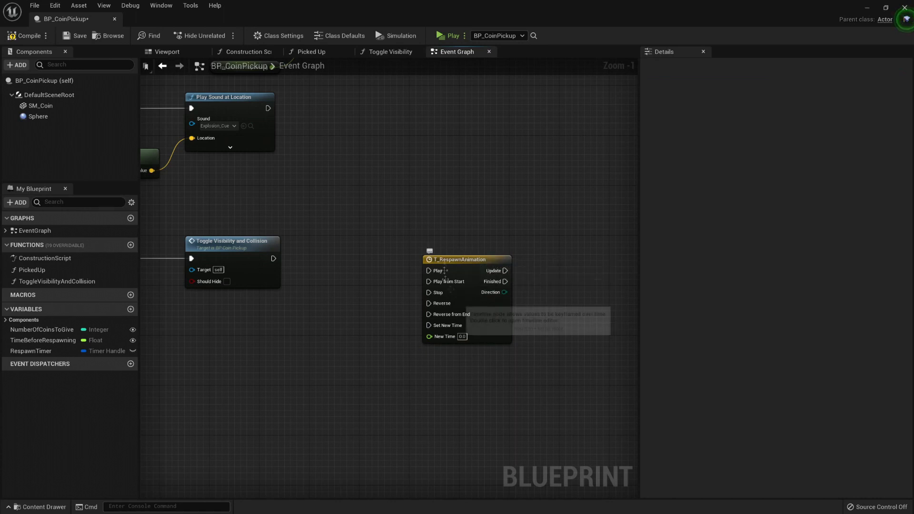
pyautogui.moveTo(491, 231)
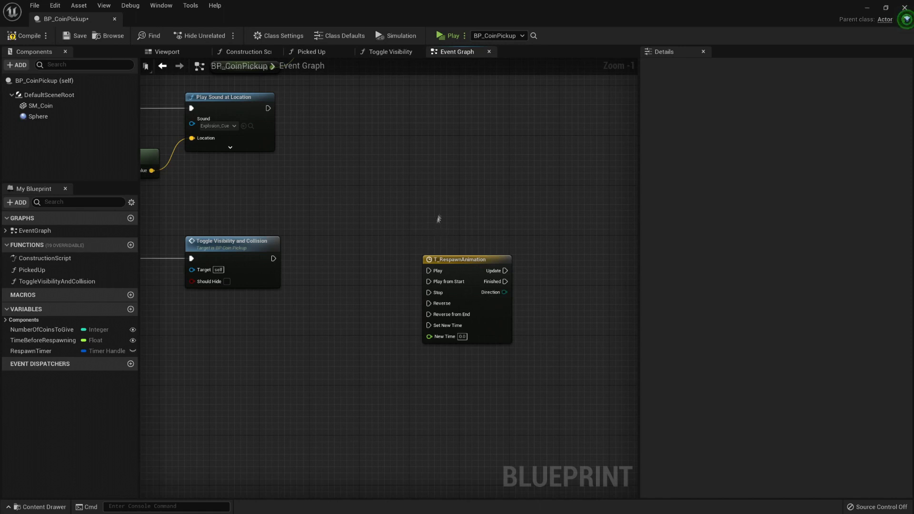
pyautogui.moveTo(509, 230)
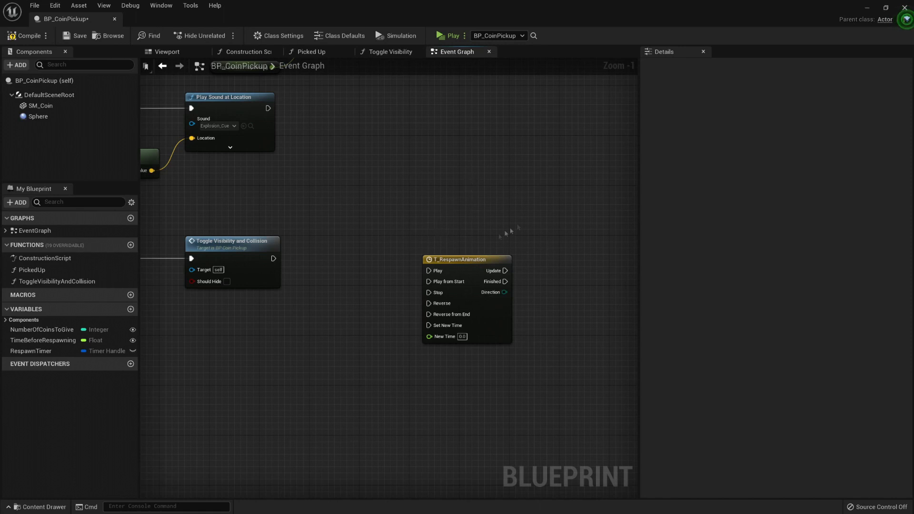
pyautogui.moveTo(470, 259)
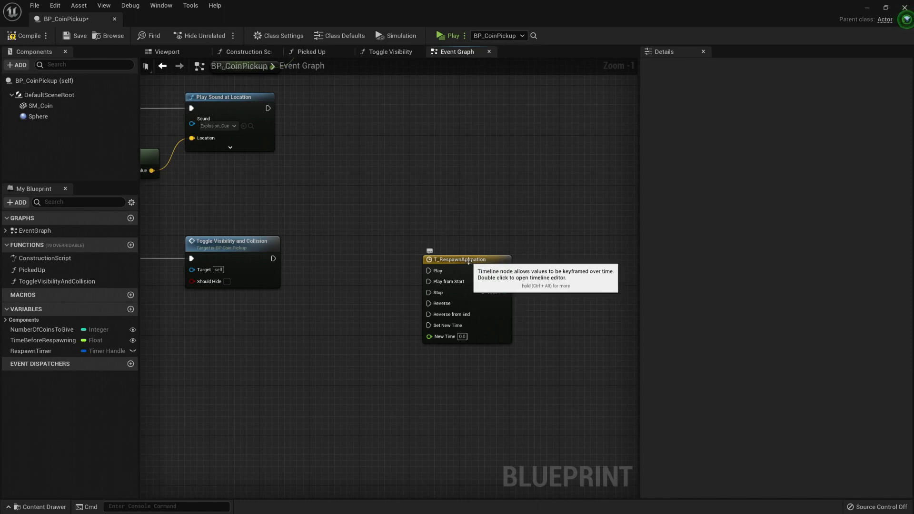
# - Add float track NewTrack_0 with several reshaped keys, all set to Auto interpolation
pyautogui.doubleClick(460, 260)
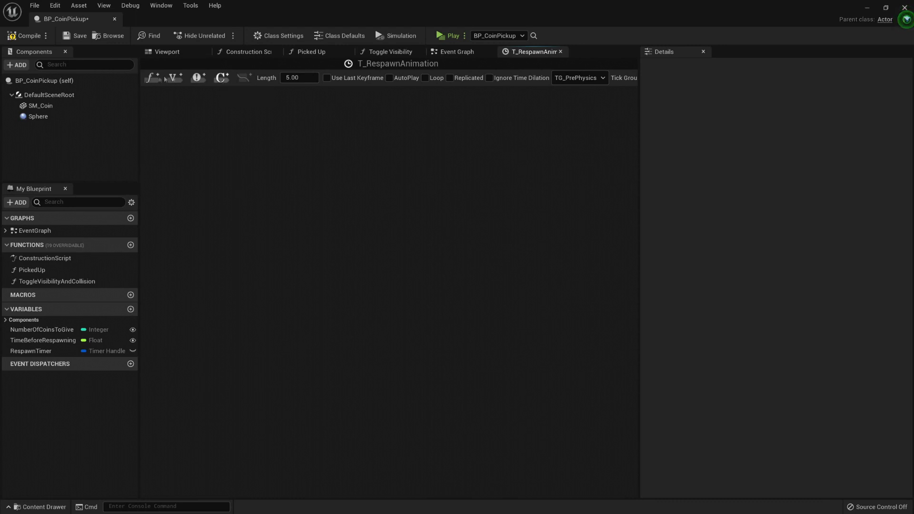
pyautogui.moveTo(151, 78)
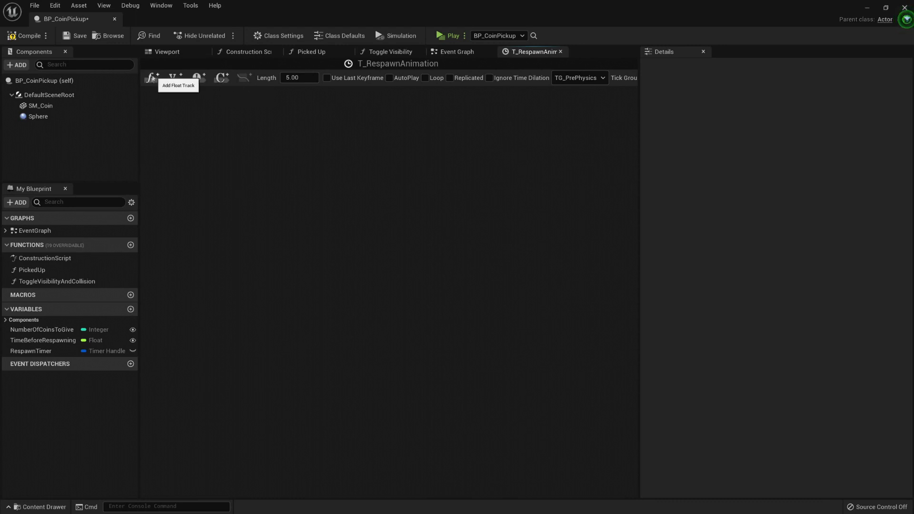
pyautogui.click(150, 78)
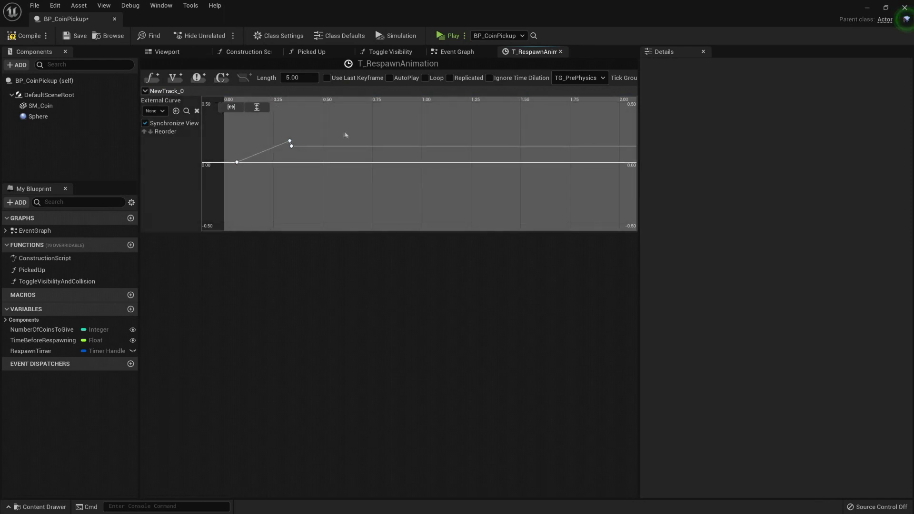
pyautogui.click(345, 135)
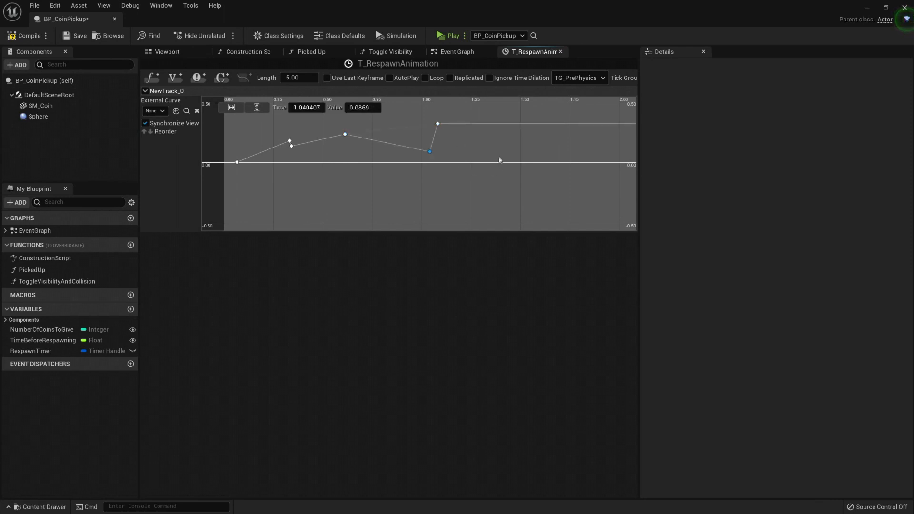
pyautogui.moveTo(430, 151); pyautogui.dragTo(515, 170)
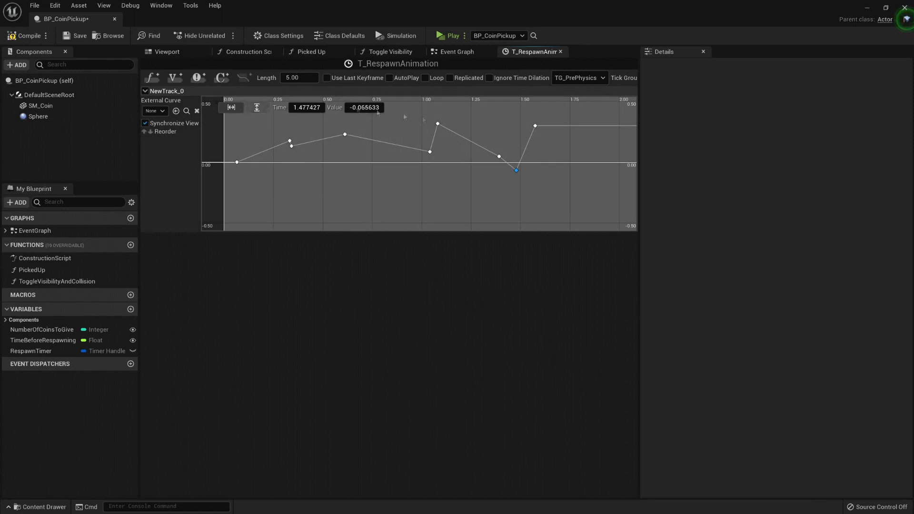
pyautogui.moveTo(404, 116); pyautogui.dragTo(512, 191)
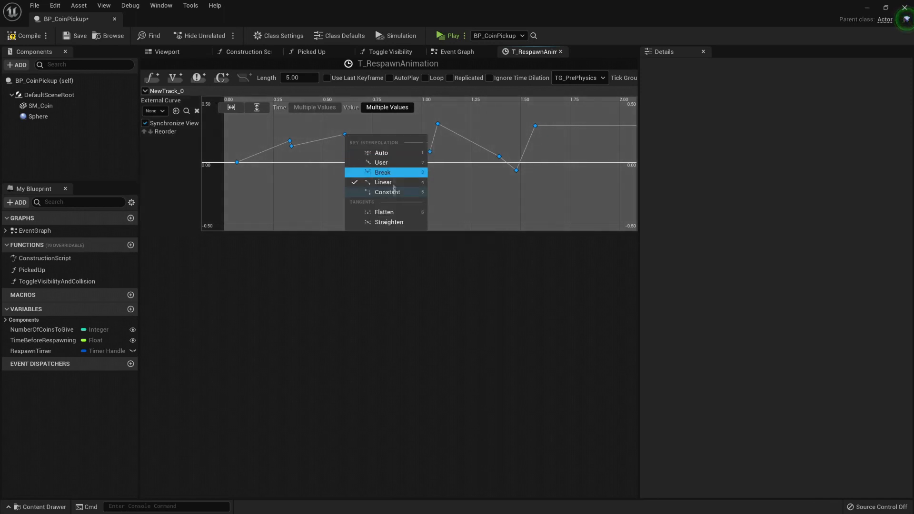
pyautogui.click(381, 153)
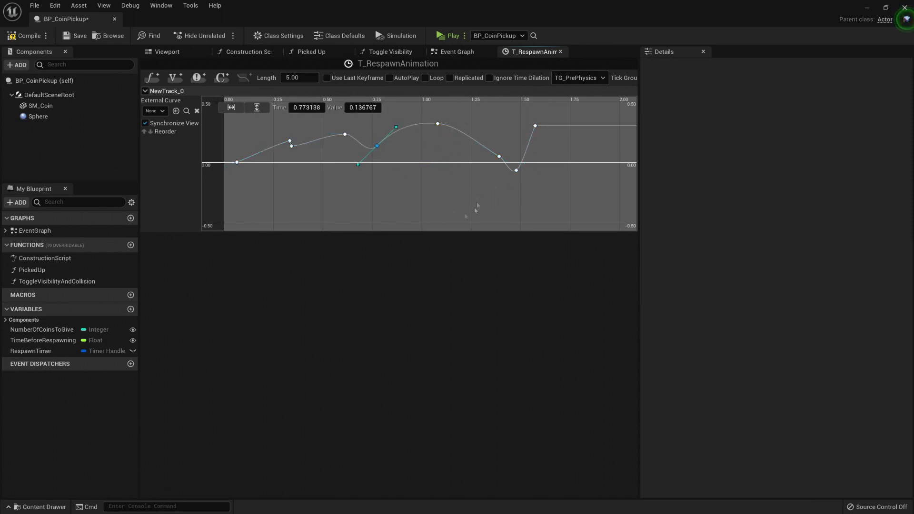
pyautogui.moveTo(150, 78)
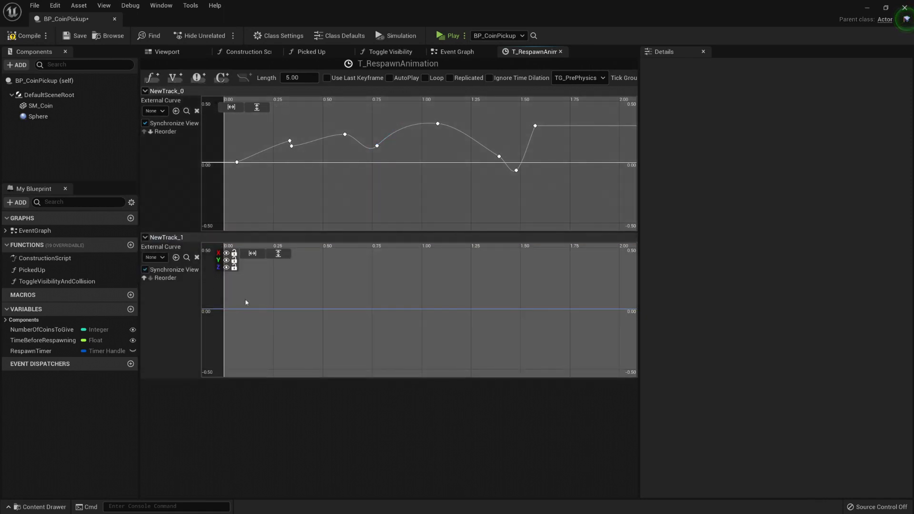
# - Key all X, Y and Z curves of vector track NewTrack_1, then add an event track
pyautogui.rightClick(245, 302)
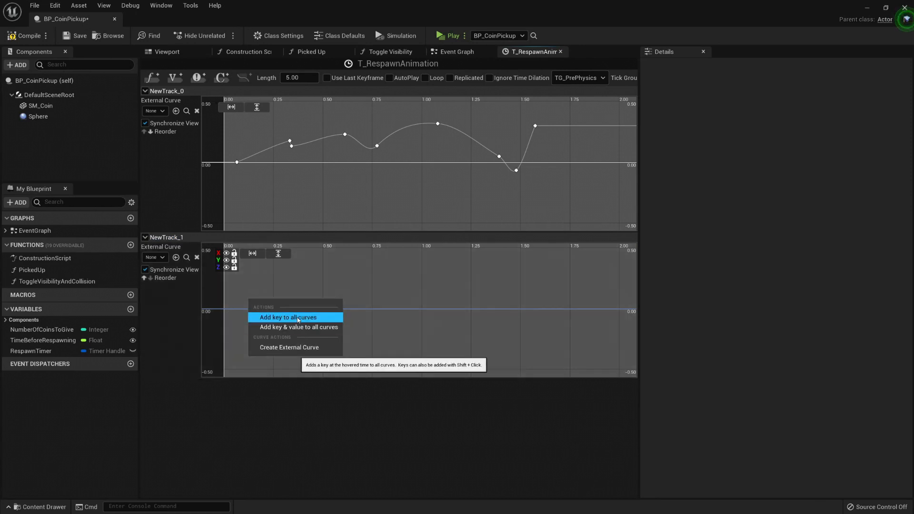
pyautogui.click(288, 317)
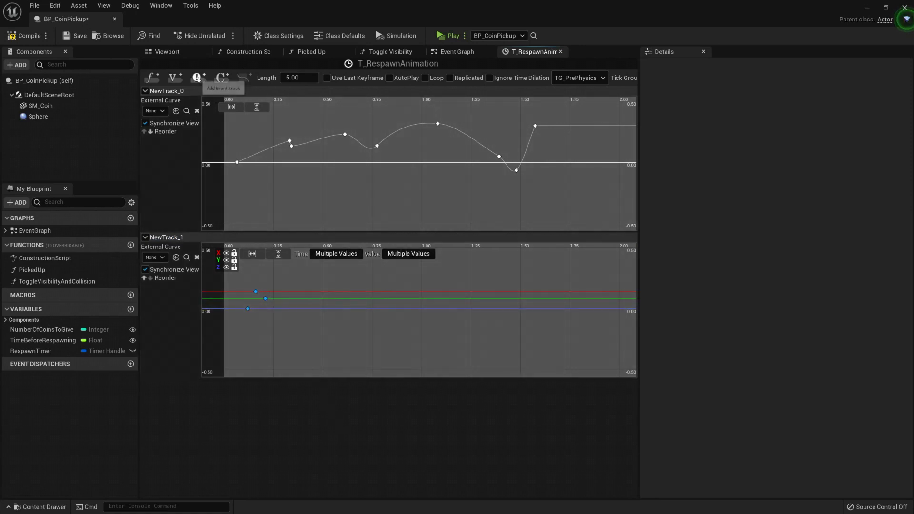
pyautogui.click(196, 77)
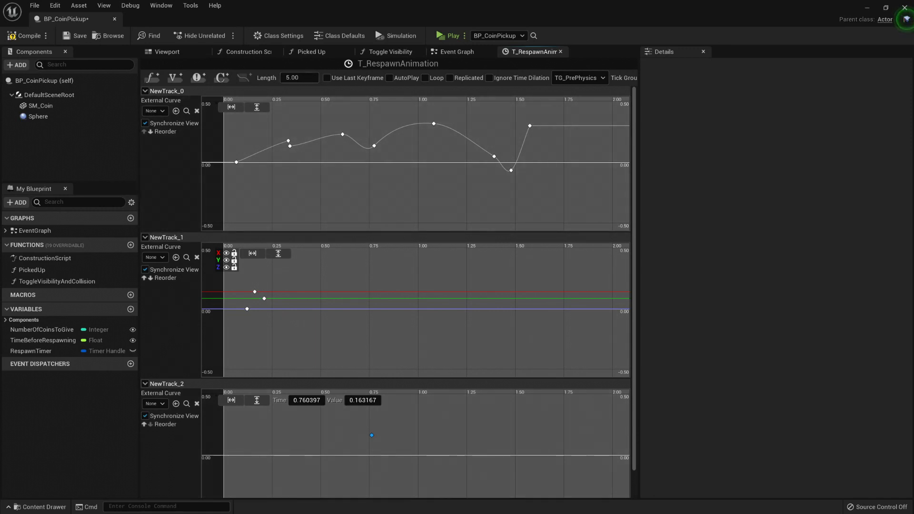
# - Set T_RespawnAnimation's length to 1.00 seconds
pyautogui.click(299, 78)
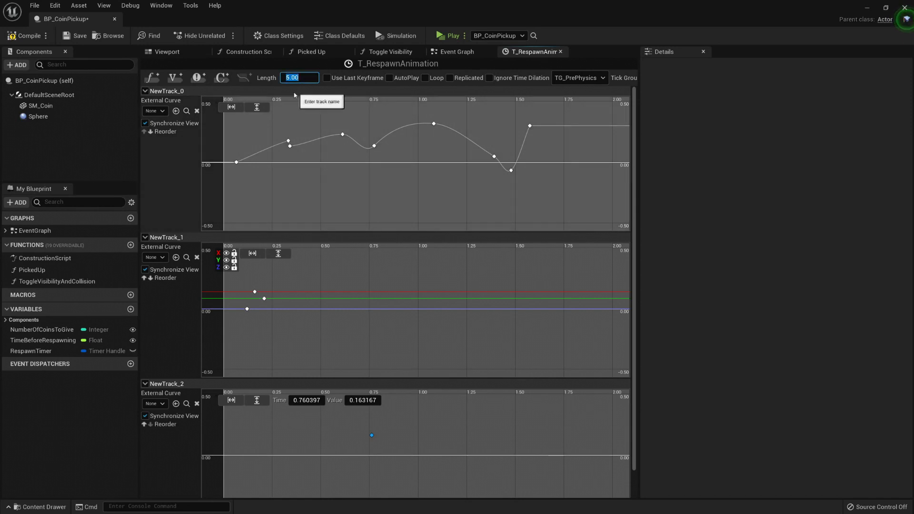
pyautogui.write('1.00')
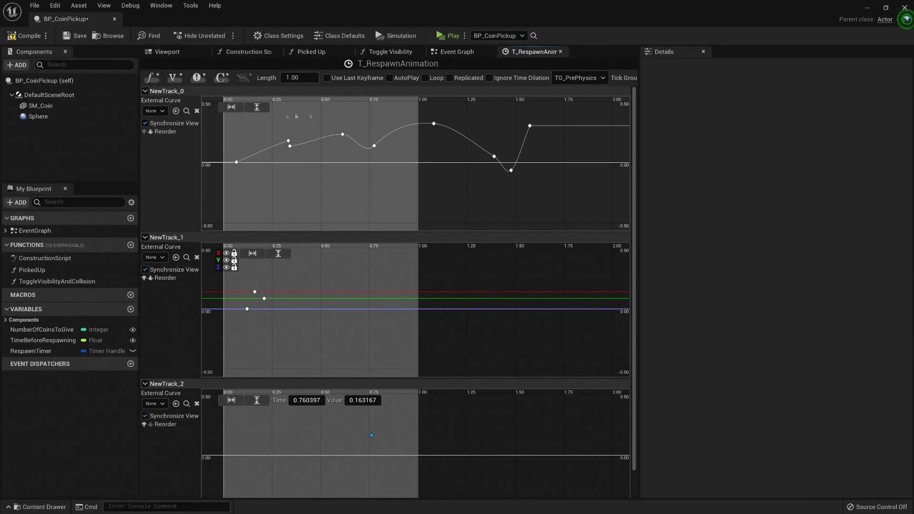
pyautogui.moveTo(311, 136)
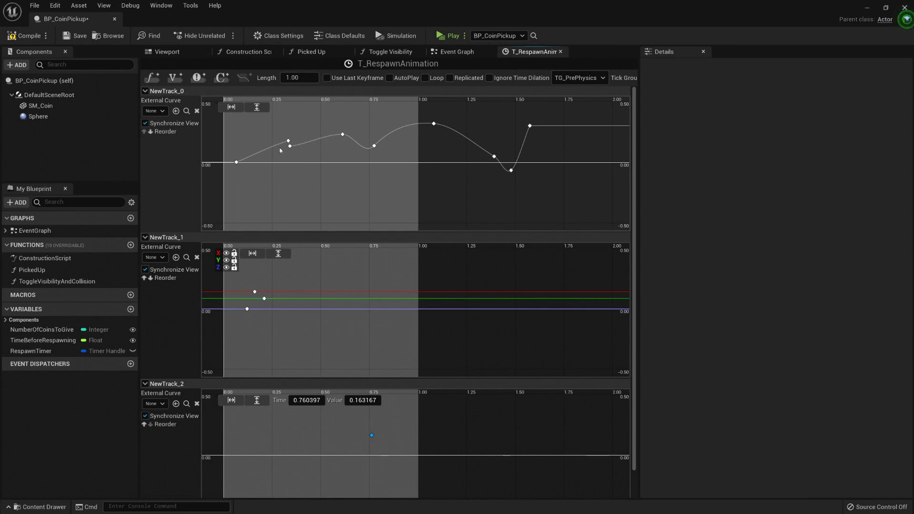
pyautogui.moveTo(329, 155)
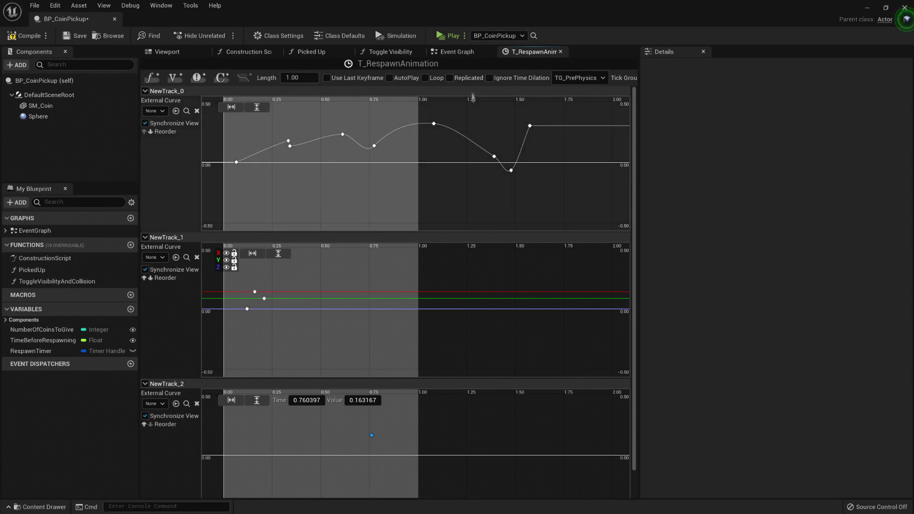
pyautogui.moveTo(374, 113)
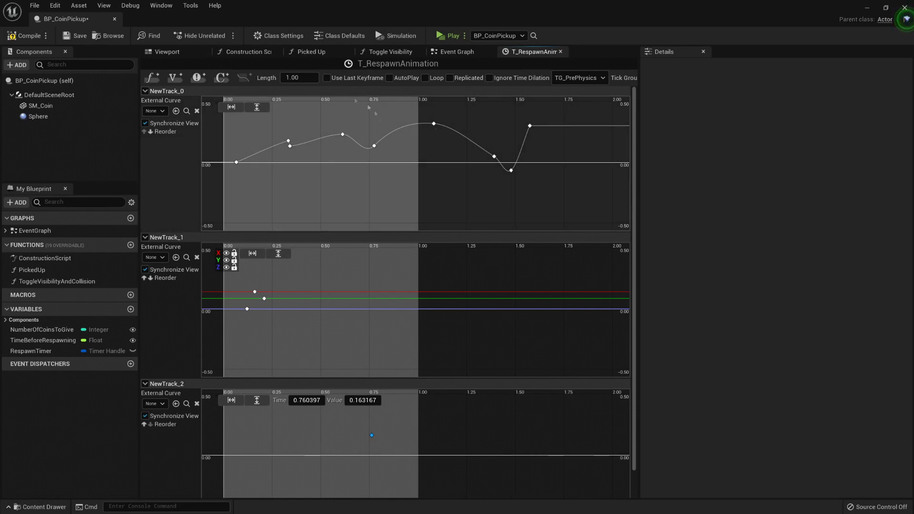
pyautogui.moveTo(386, 138)
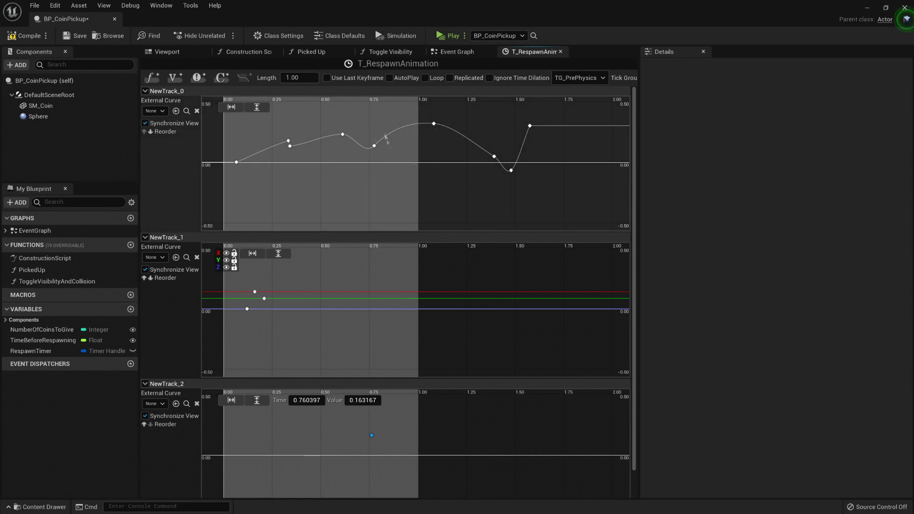
pyautogui.moveTo(510, 99)
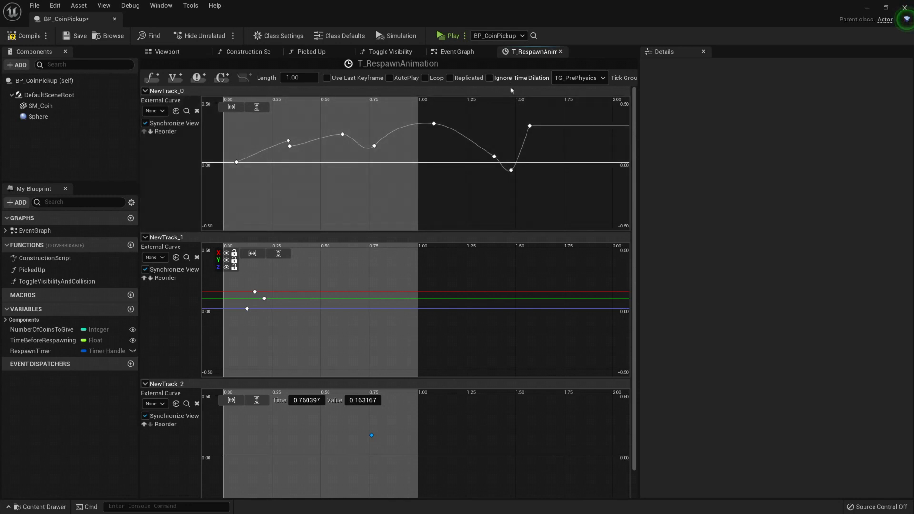
pyautogui.moveTo(453, 110)
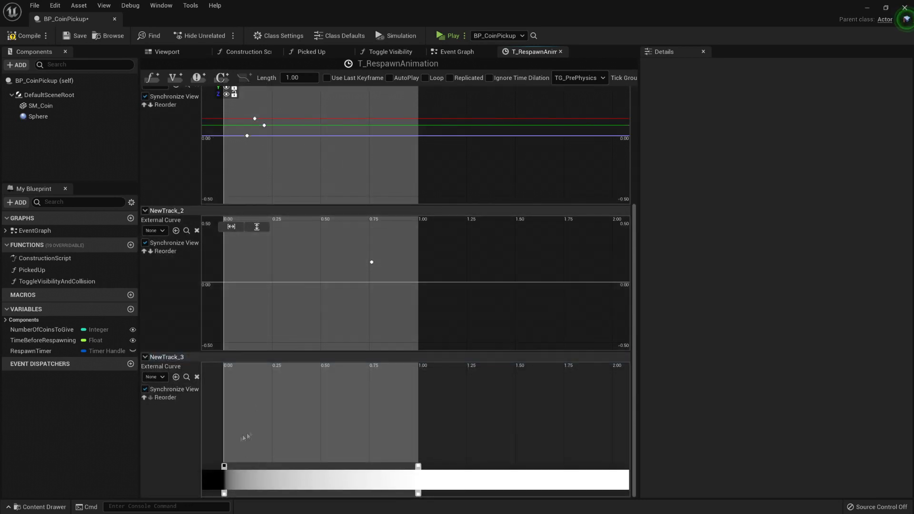
# - Delete the float, vector and colour gradient tracks from T_RespawnAnimation
pyautogui.rightClick(243, 424)
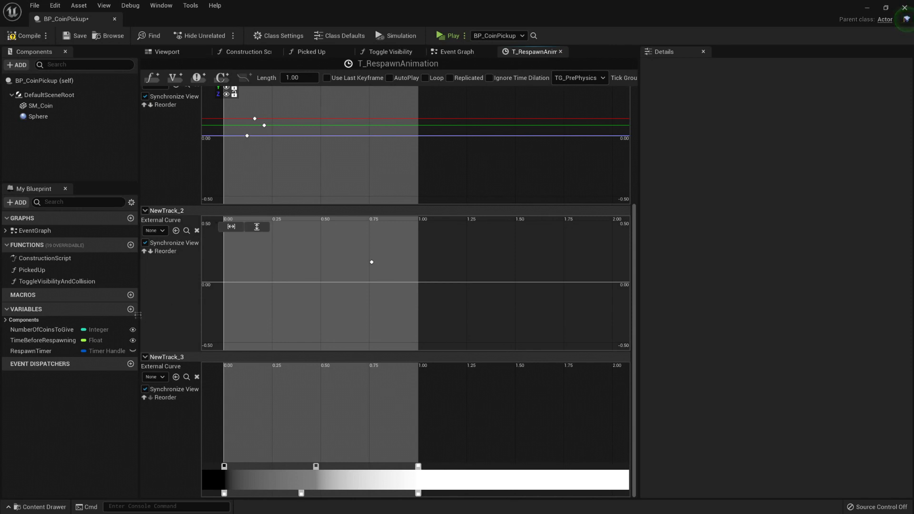
pyautogui.rightClick(165, 356)
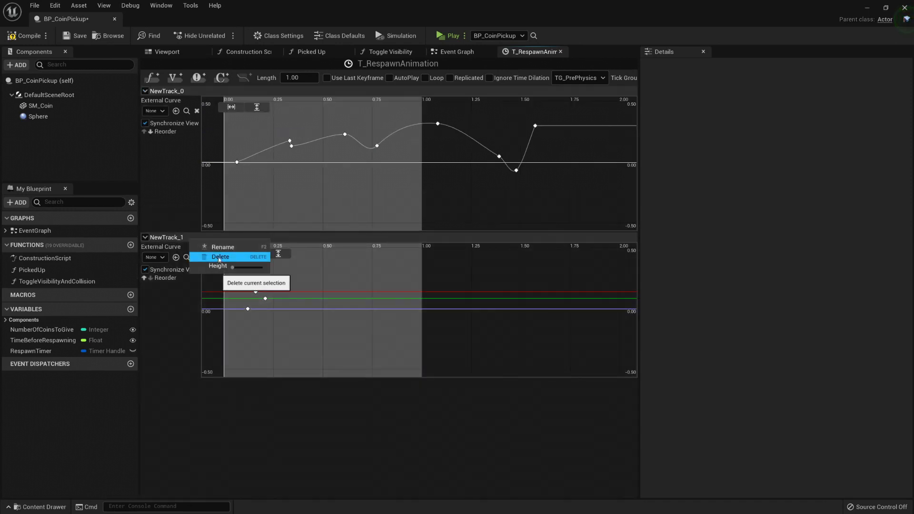
pyautogui.click(221, 256)
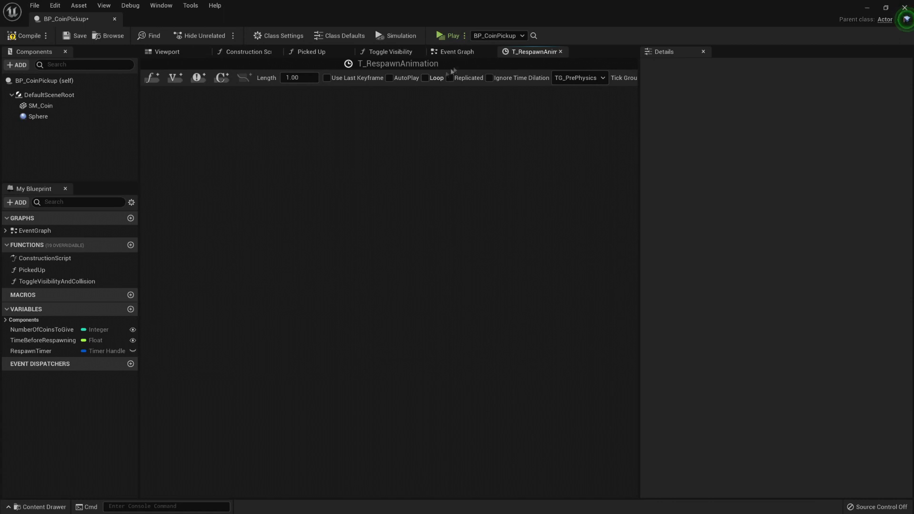
pyautogui.click(457, 52)
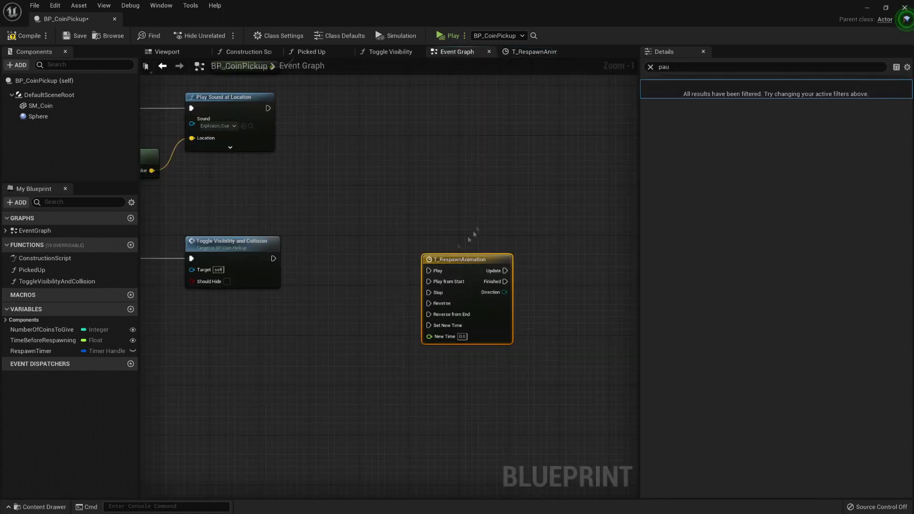
pyautogui.moveTo(387, 213)
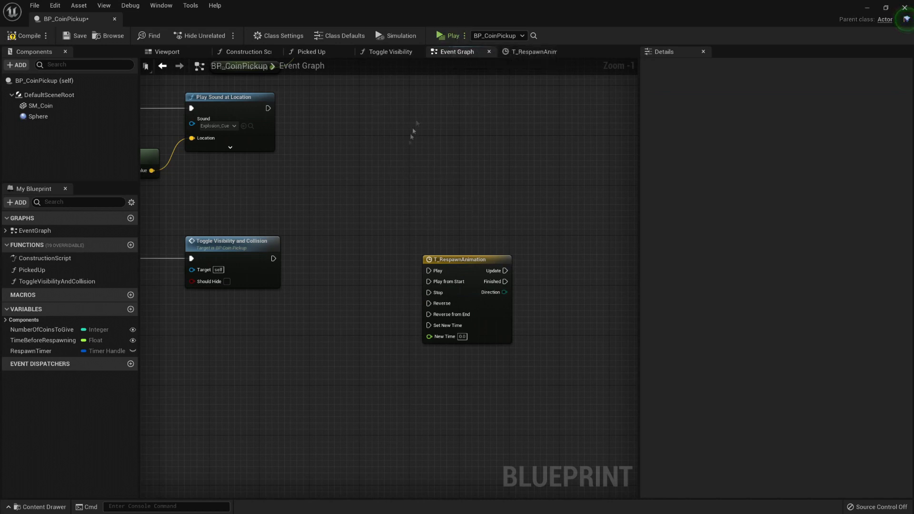
pyautogui.moveTo(456, 67)
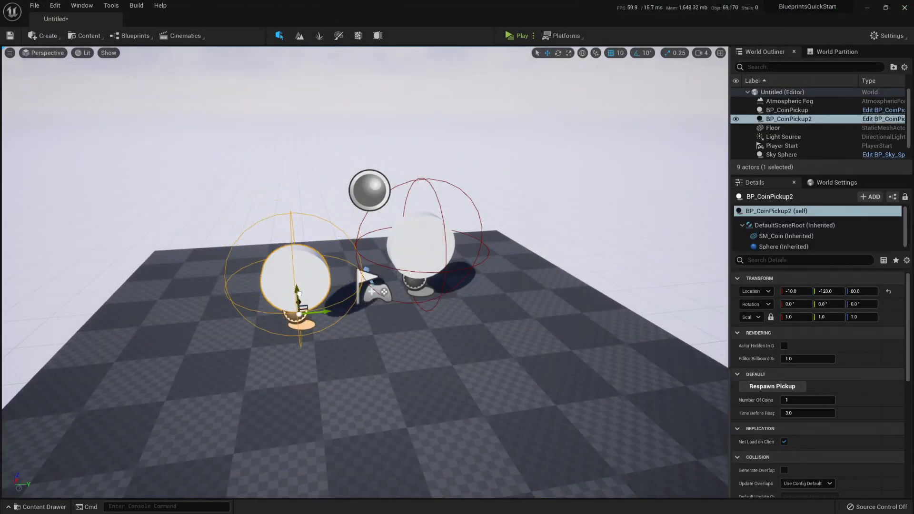
pyautogui.moveTo(298, 291); pyautogui.dragTo(297, 257)
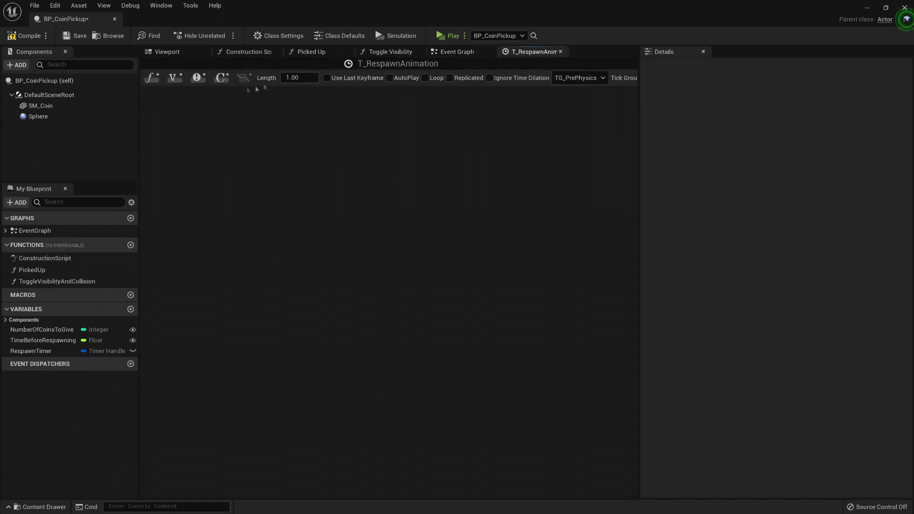
pyautogui.moveTo(151, 78)
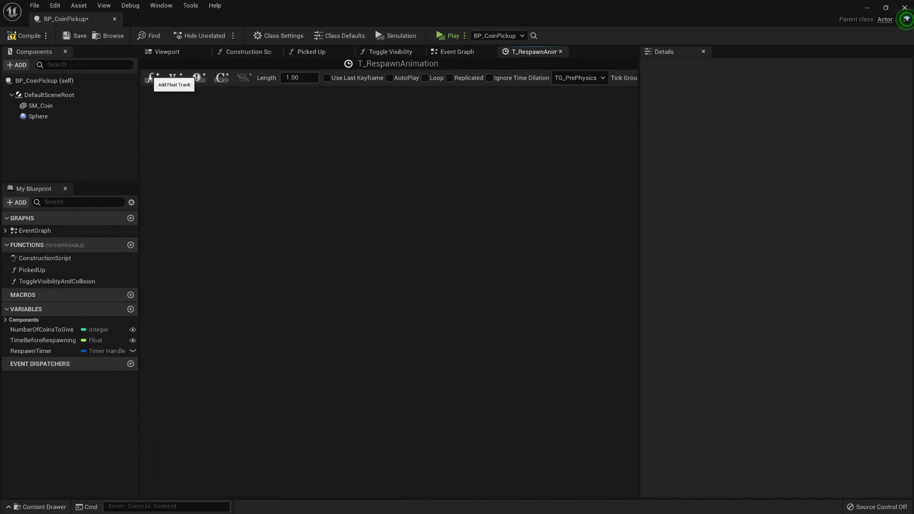
# - Add a float track named ZMovement and close the extra function graphs
pyautogui.click(151, 77)
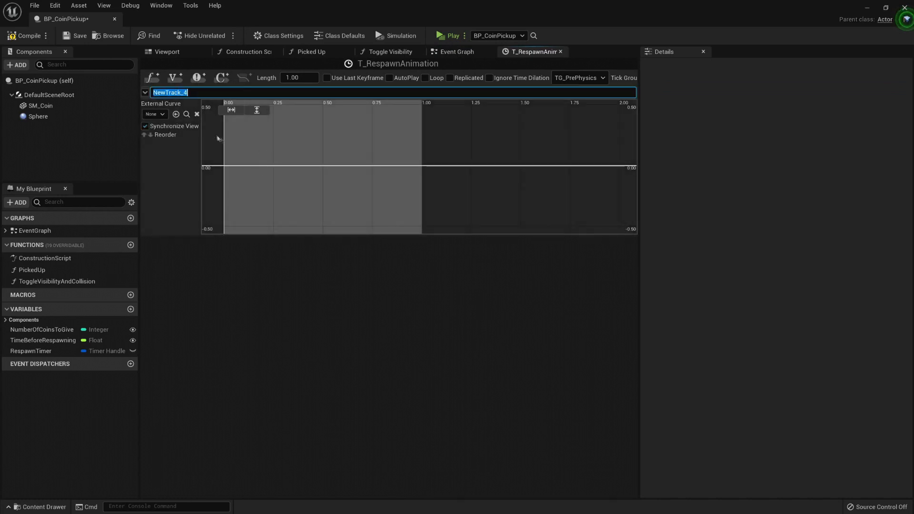
pyautogui.moveTo(226, 187)
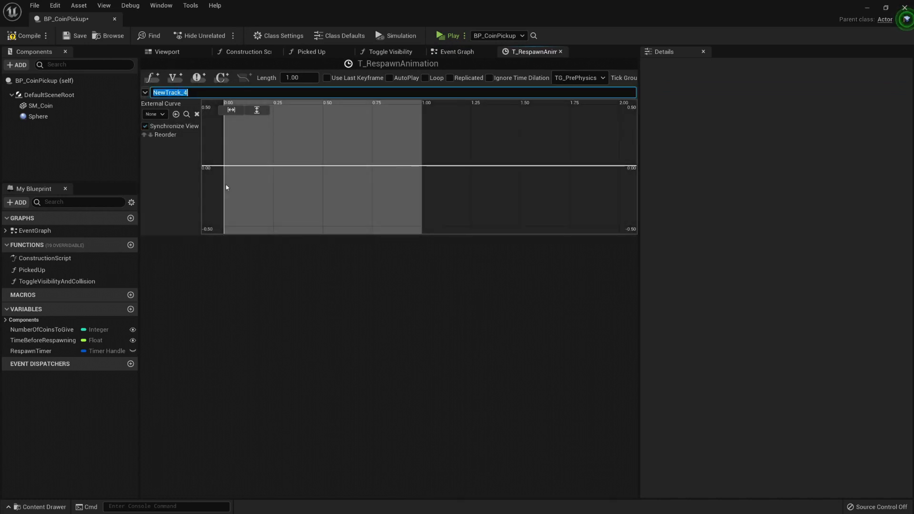
pyautogui.write('z')
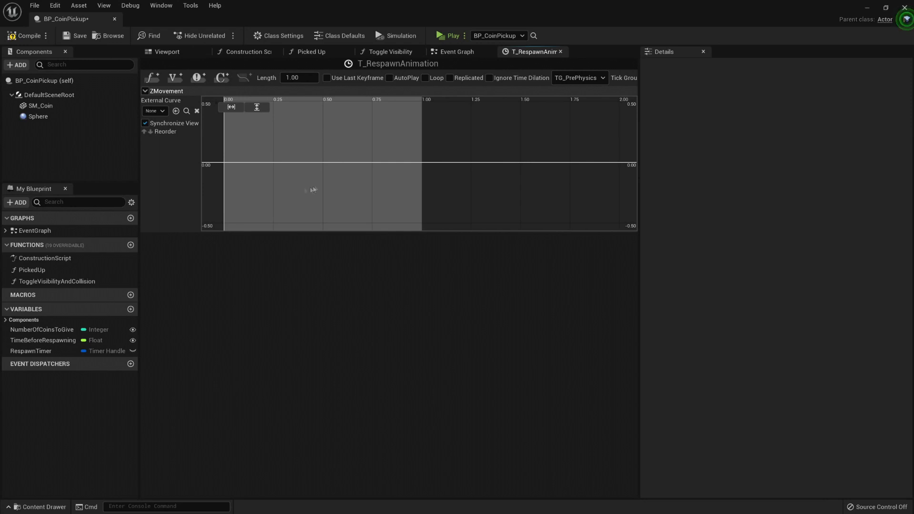
pyautogui.moveTo(167, 52)
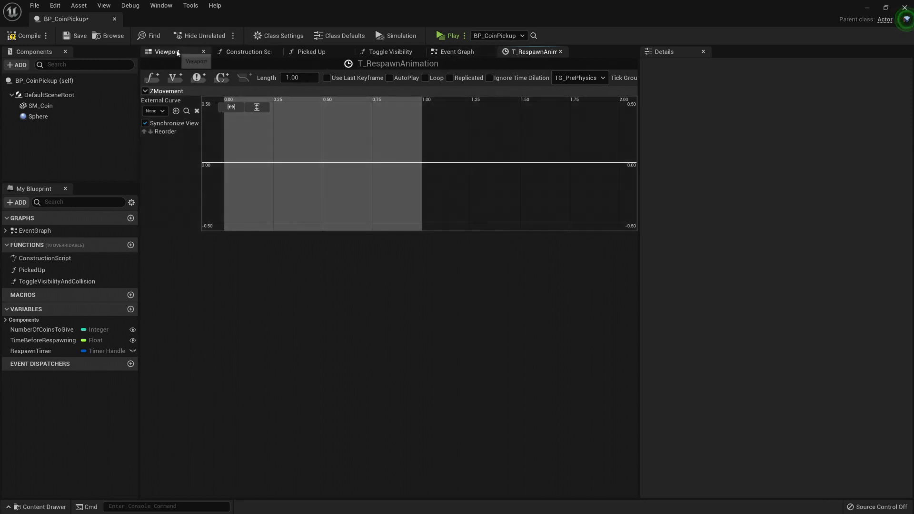
pyautogui.click(310, 51)
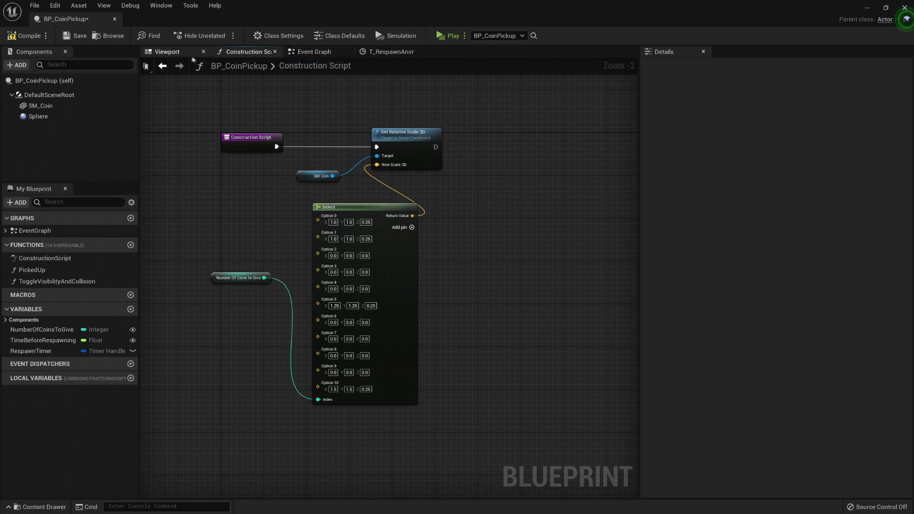
# - Check SM_Coin's transform in the Viewport: location Z 50, scale 1, 1, 0.25
pyautogui.click(167, 51)
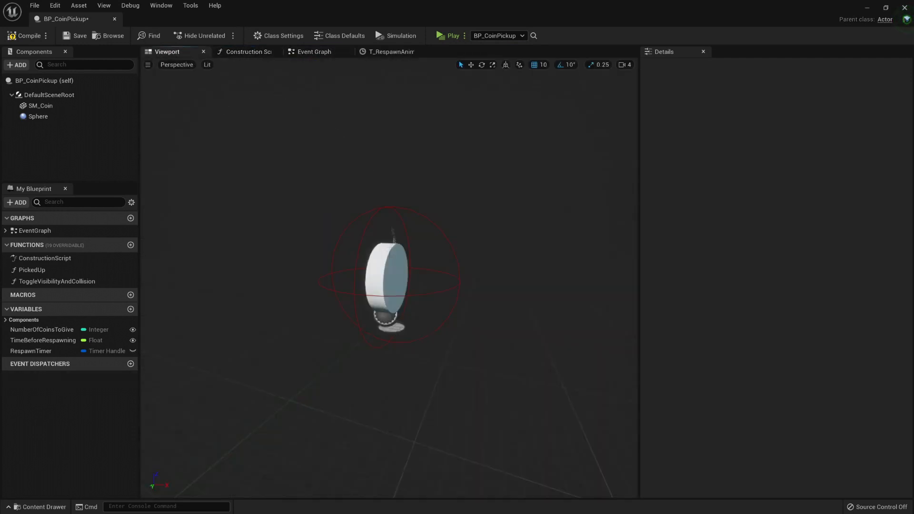
pyautogui.click(40, 106)
pyautogui.write('90')
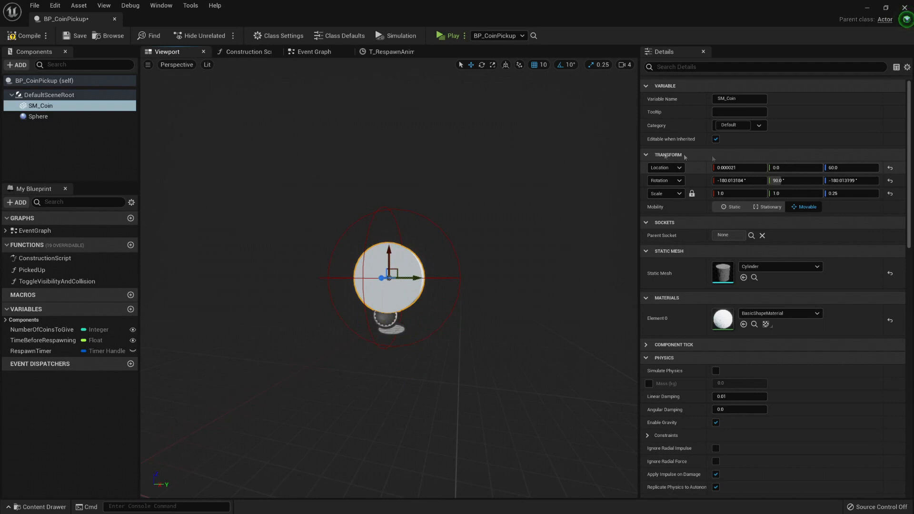
# - Key ZMovement at time 0 value 0 and time 1 value 60, then compile
pyautogui.click(384, 51)
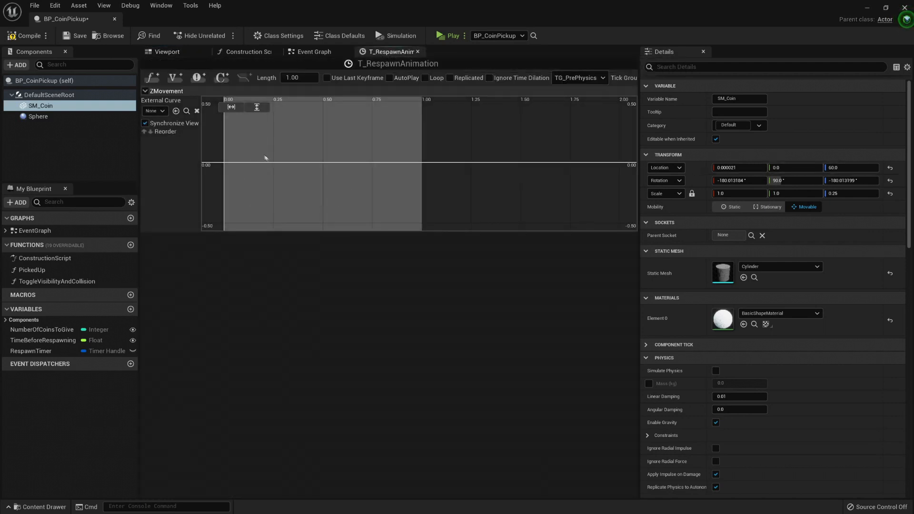
pyautogui.moveTo(225, 166)
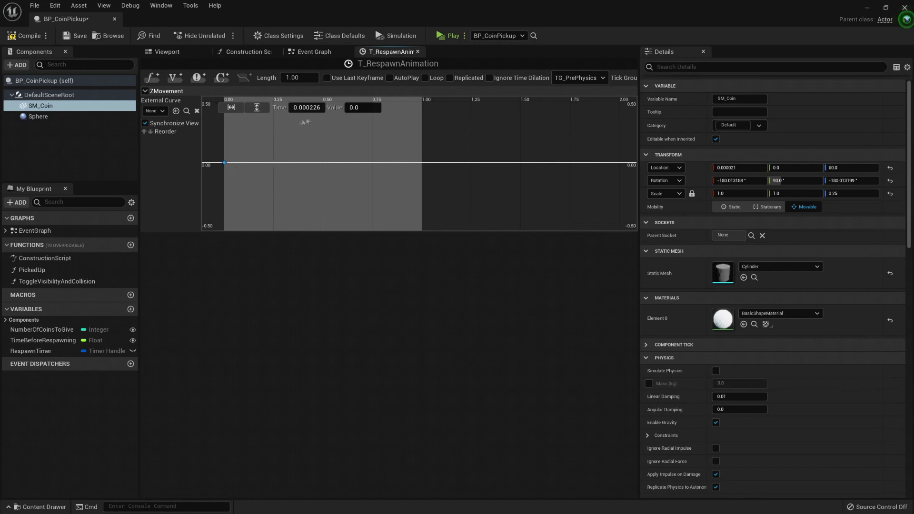
pyautogui.click(362, 107)
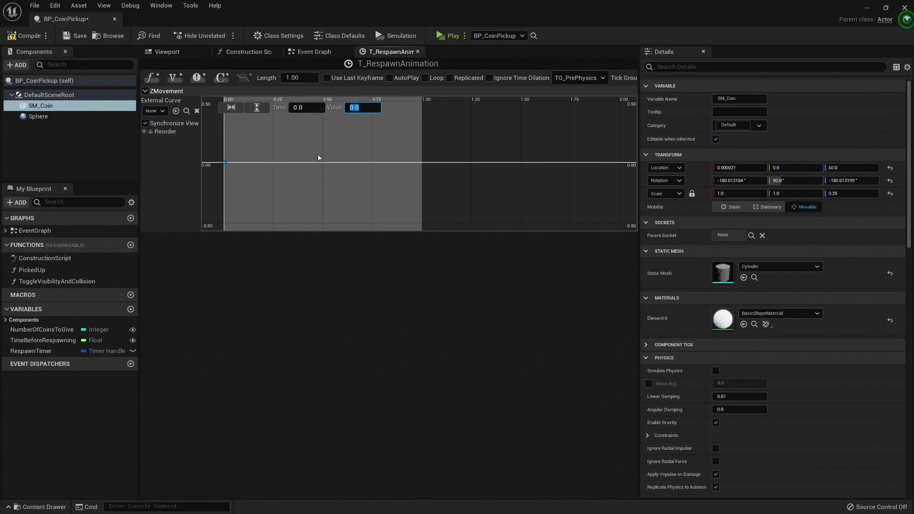
pyautogui.moveTo(418, 155)
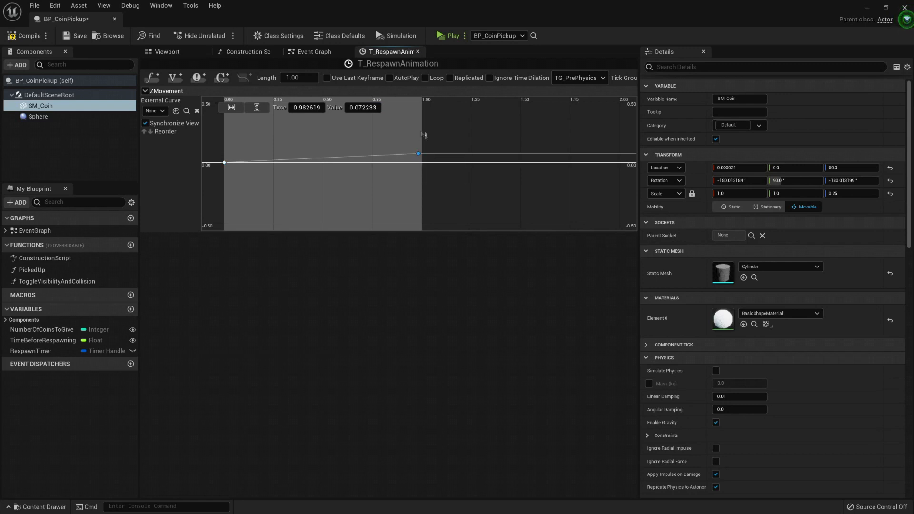
pyautogui.moveTo(418, 154); pyautogui.dragTo(419, 139)
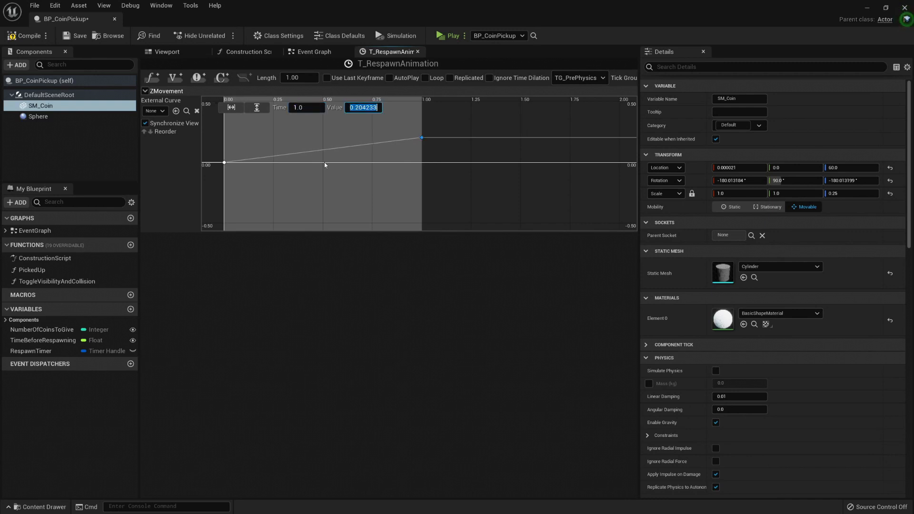
pyautogui.write('60.0')
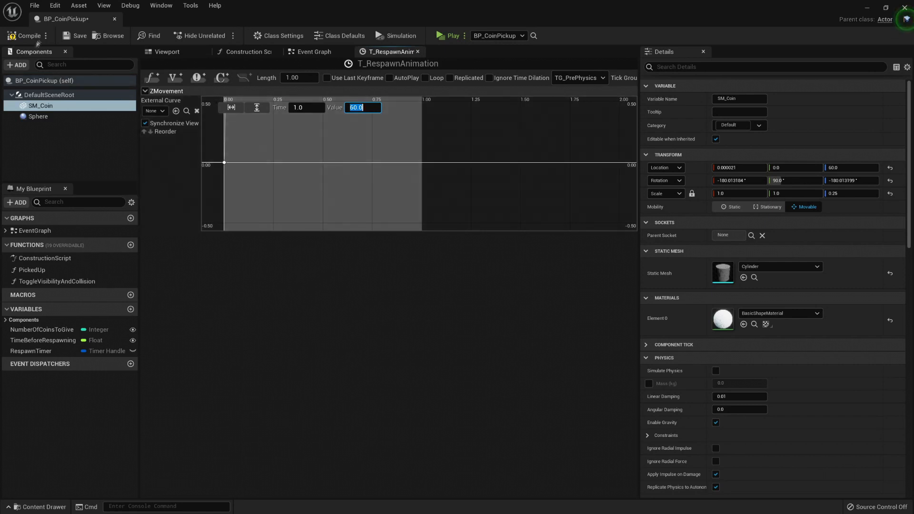
pyautogui.click(314, 52)
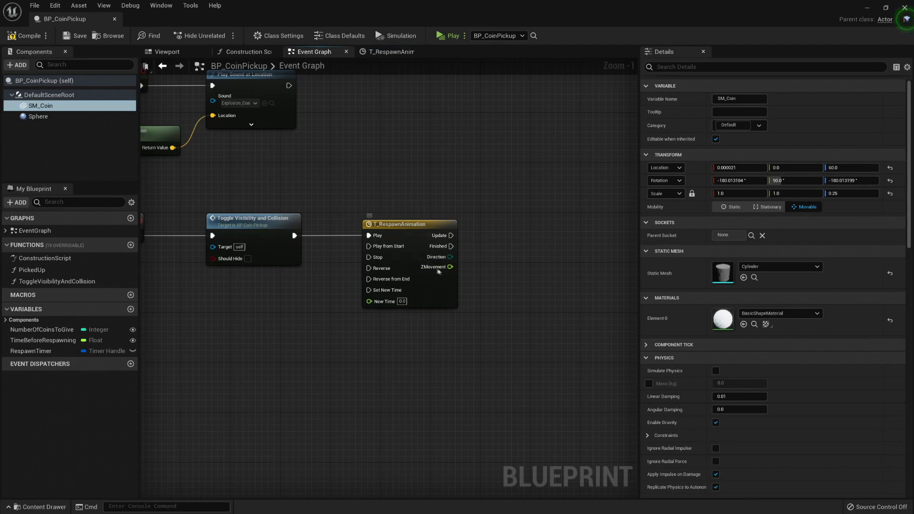
pyautogui.moveTo(418, 211)
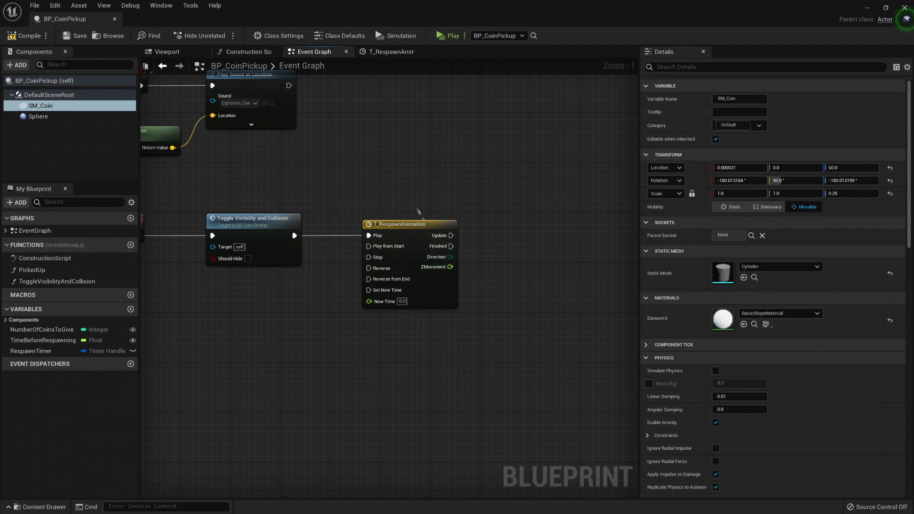
# - Pull a wire from ZMovement, confirm the end key at Time 1, Value 60, and return to the event graph
pyautogui.moveTo(450, 267); pyautogui.dragTo(496, 268)
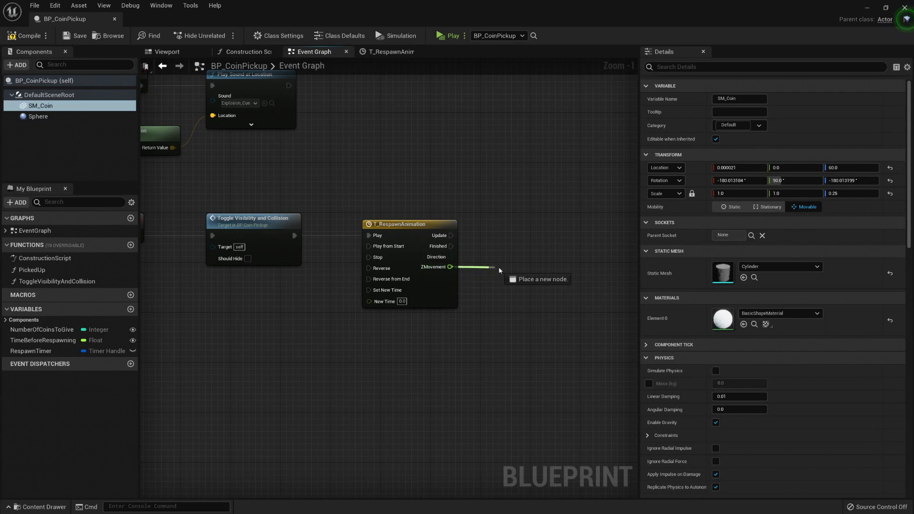
pyautogui.click(387, 52)
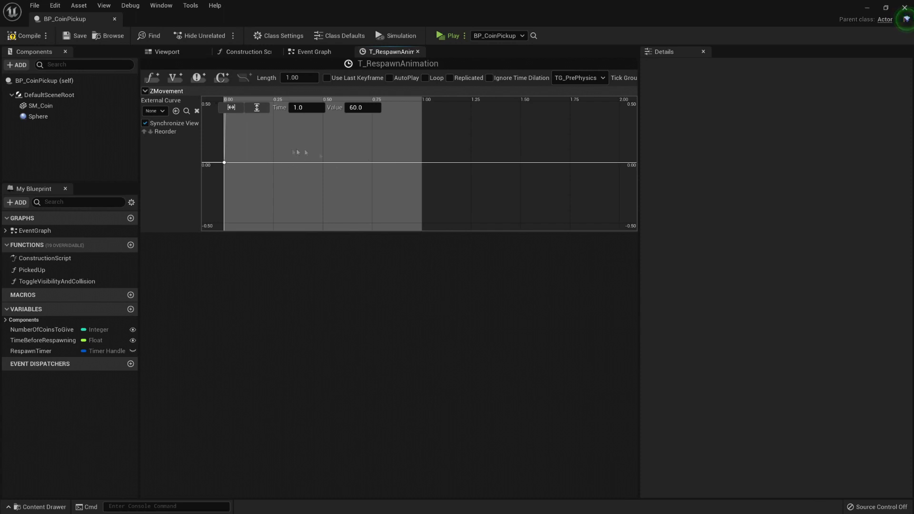
pyautogui.moveTo(417, 156)
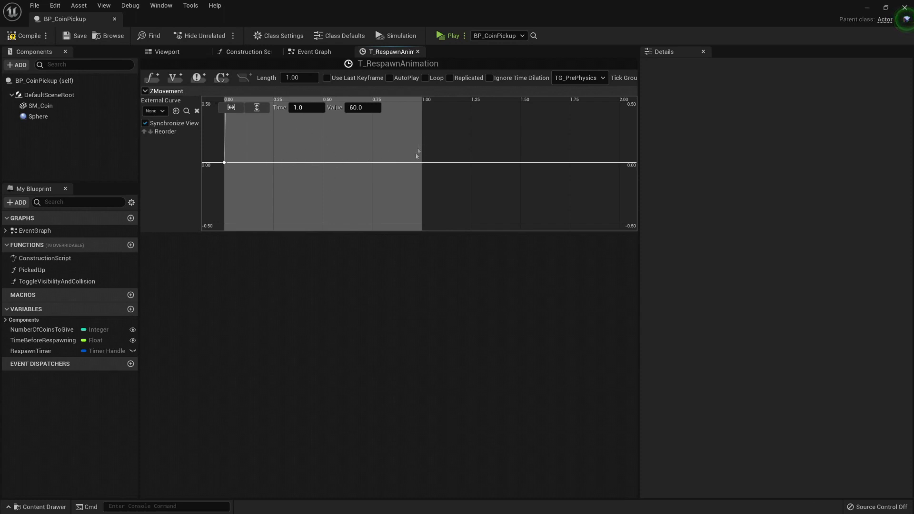
pyautogui.moveTo(231, 107)
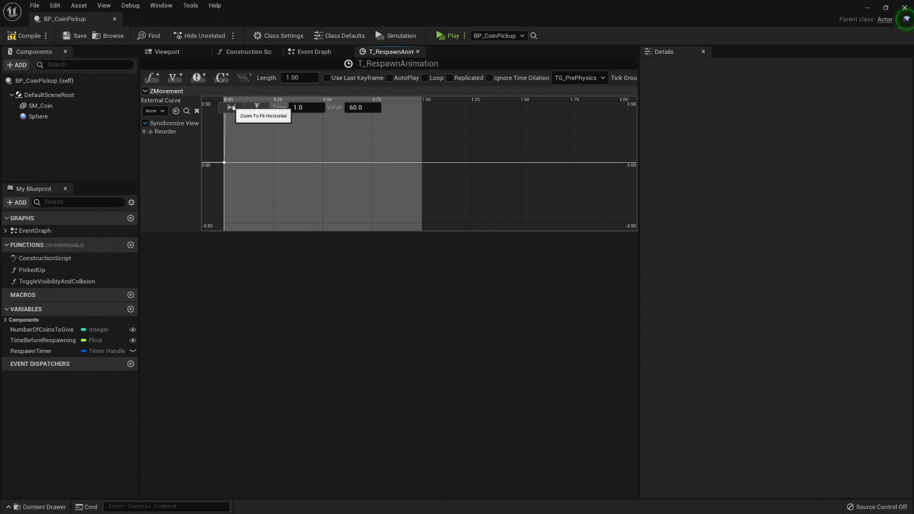
pyautogui.click(231, 107)
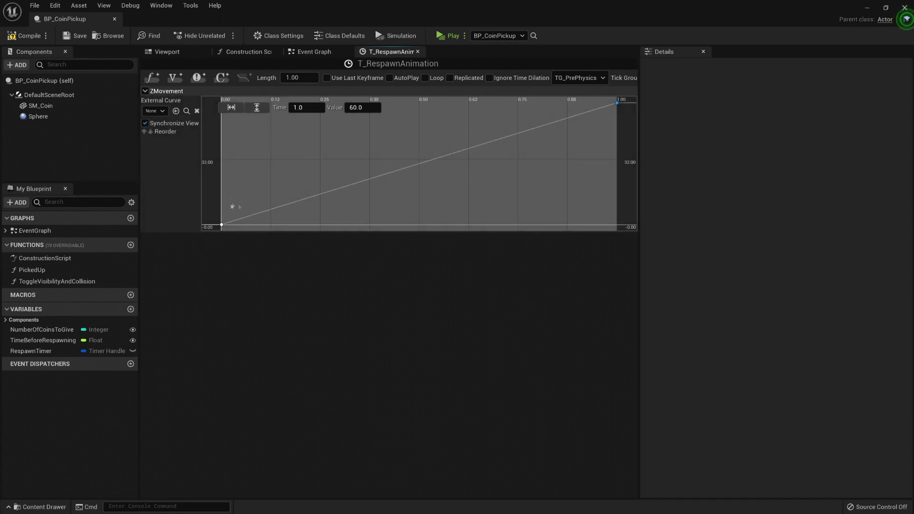
pyautogui.click(314, 51)
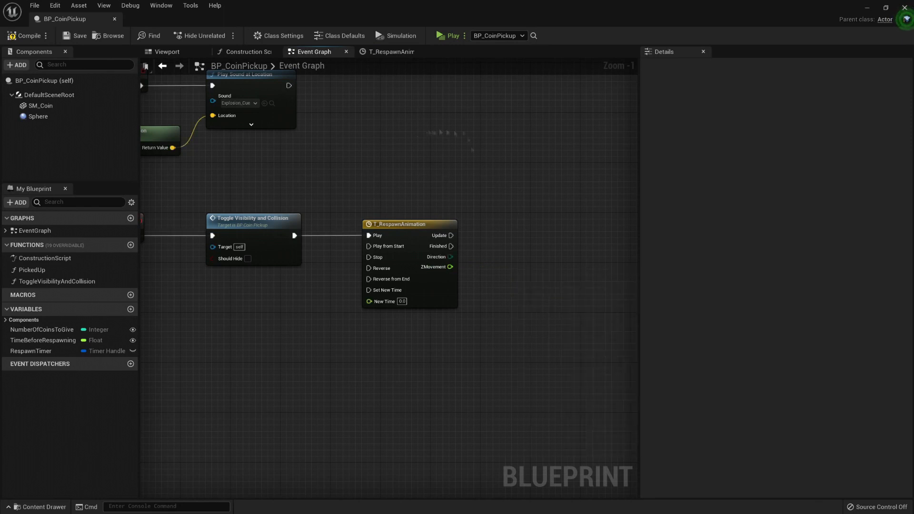
# - Inspect the respawn timeline, then wire its Direction output into a node set to Forward
pyautogui.click(408, 225)
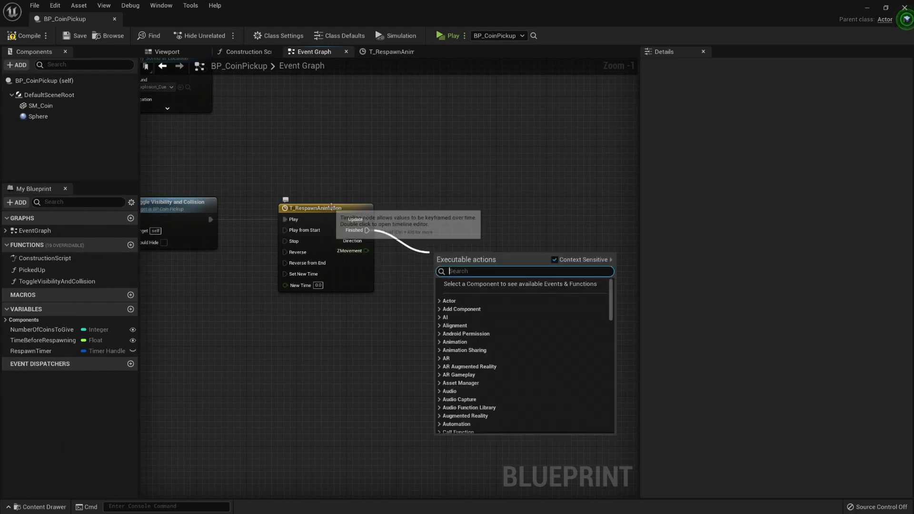
pyautogui.click(390, 51)
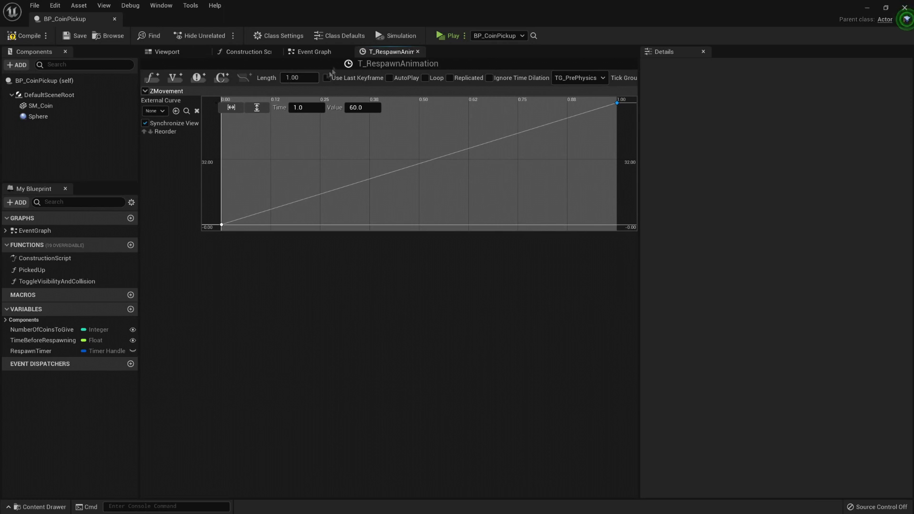
pyautogui.click(314, 52)
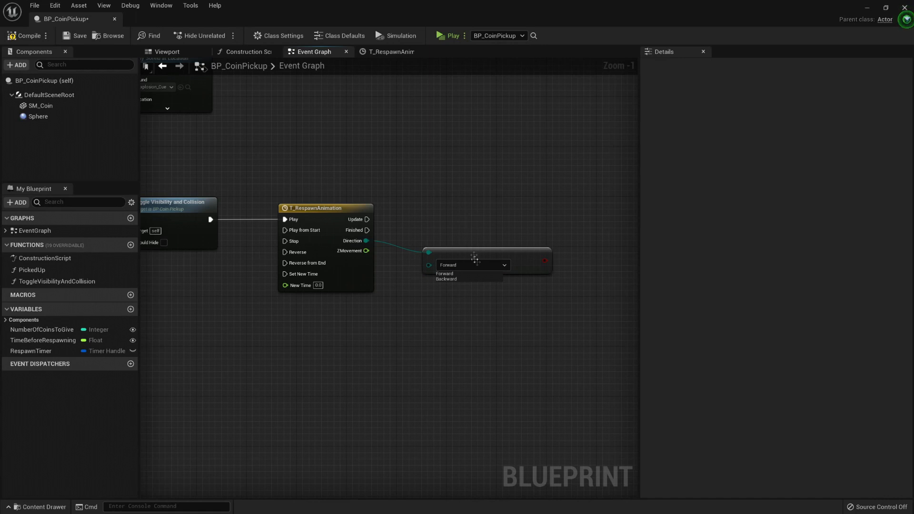
pyautogui.moveTo(428, 239)
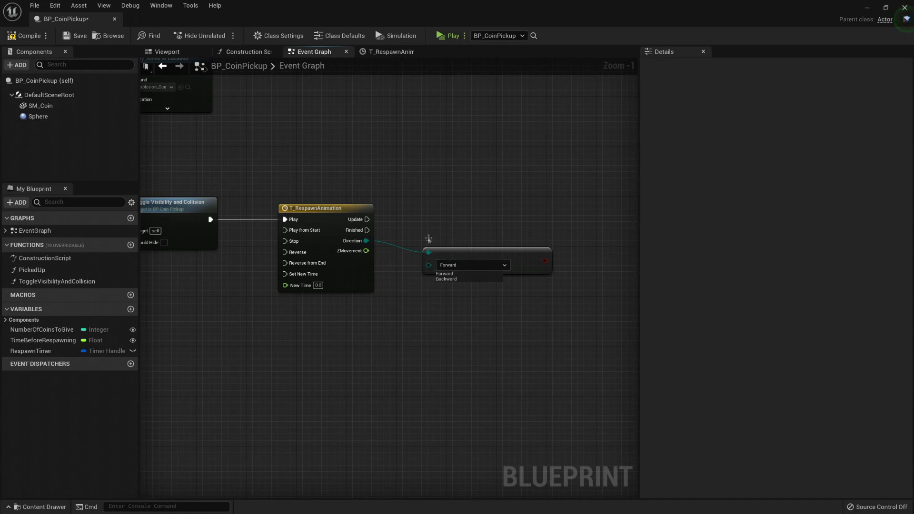
pyautogui.moveTo(385, 171)
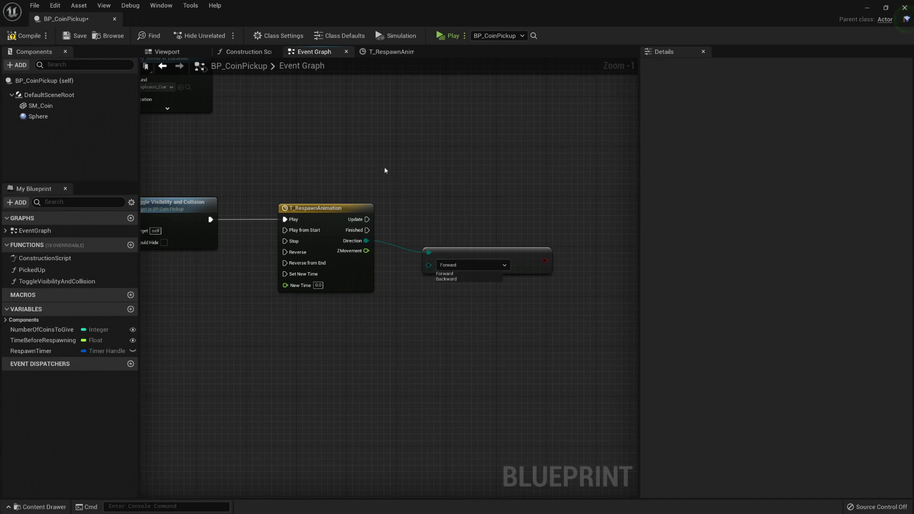
pyautogui.moveTo(396, 207)
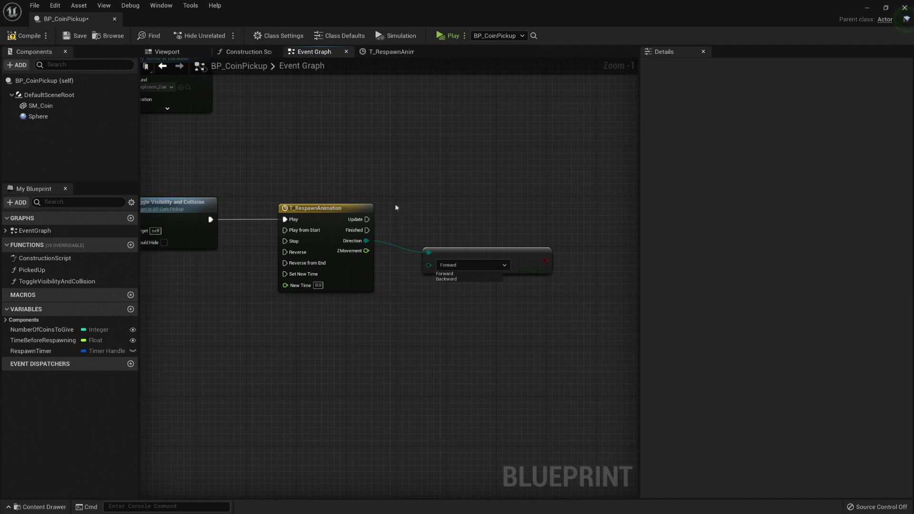
pyautogui.moveTo(399, 175)
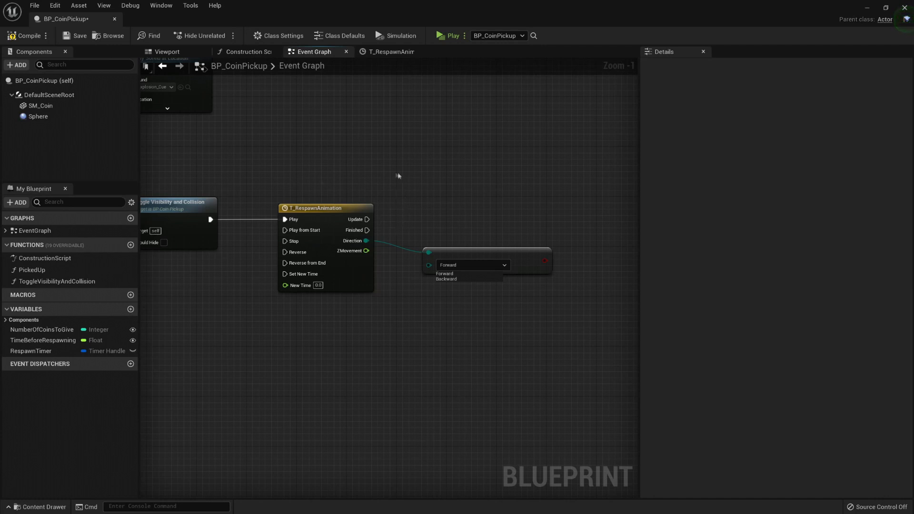
pyautogui.moveTo(458, 164)
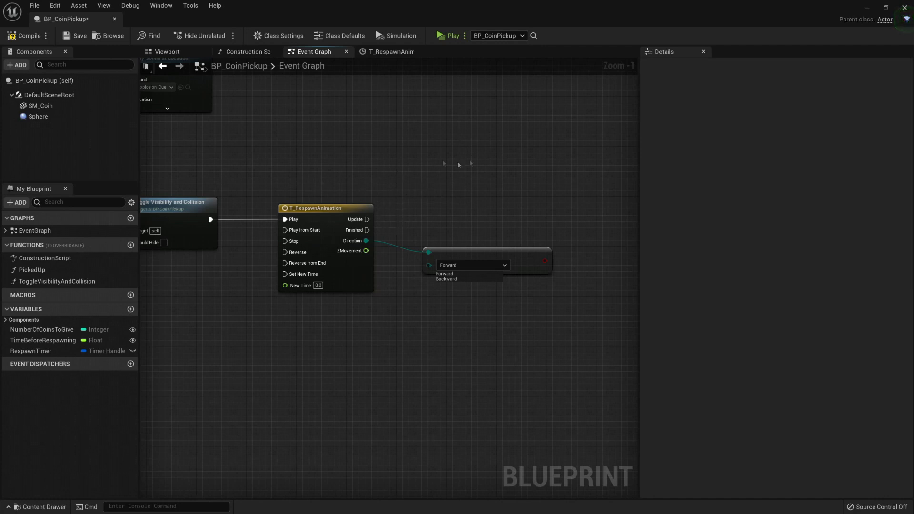
pyautogui.moveTo(257, 278)
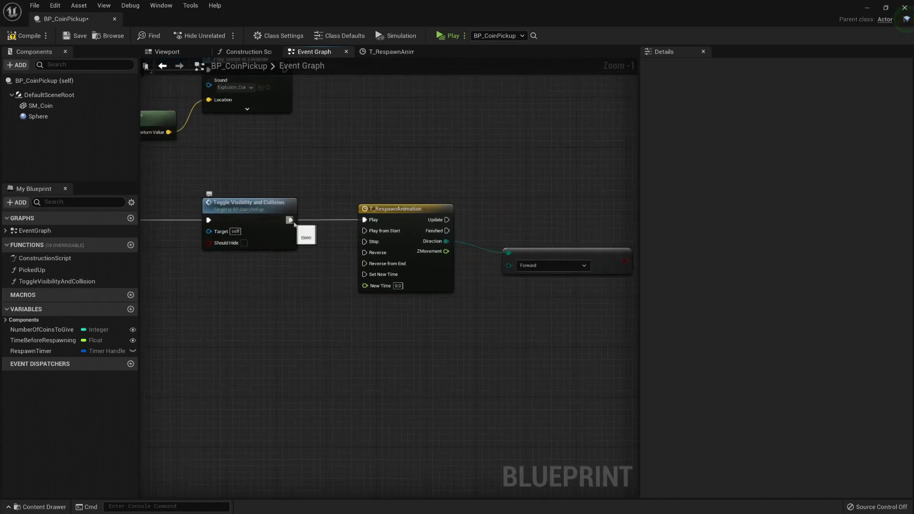
pyautogui.click(248, 202)
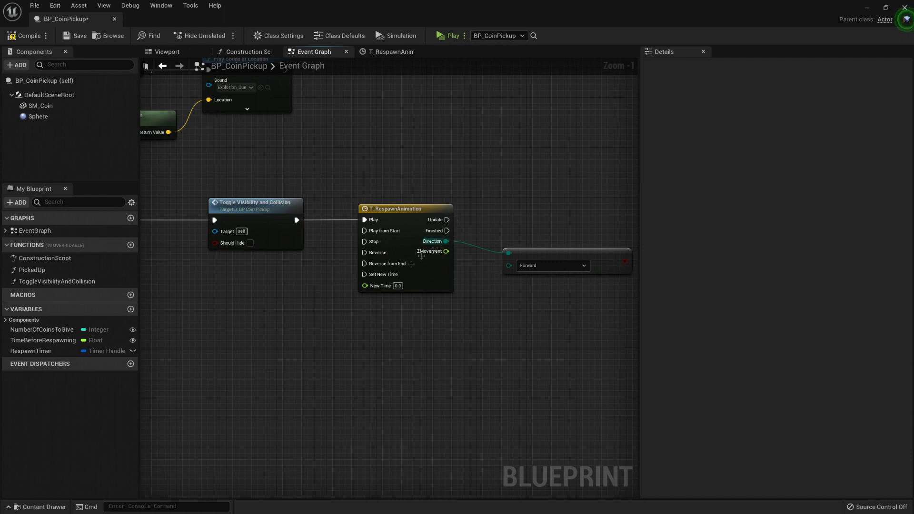
pyautogui.moveTo(402, 245)
pyautogui.write('s')
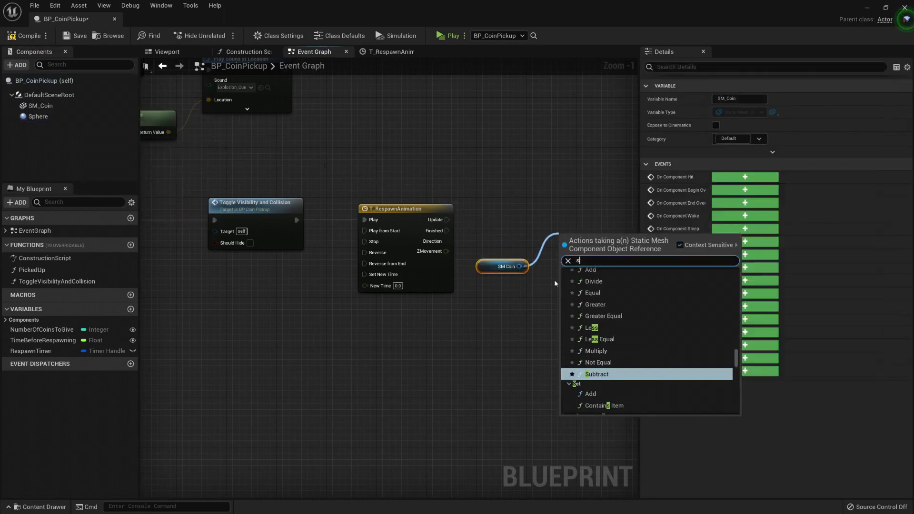
# - Add a Set Relative Location node for SM_Coin, driven by the timeline's Update
pyautogui.write('et rel')
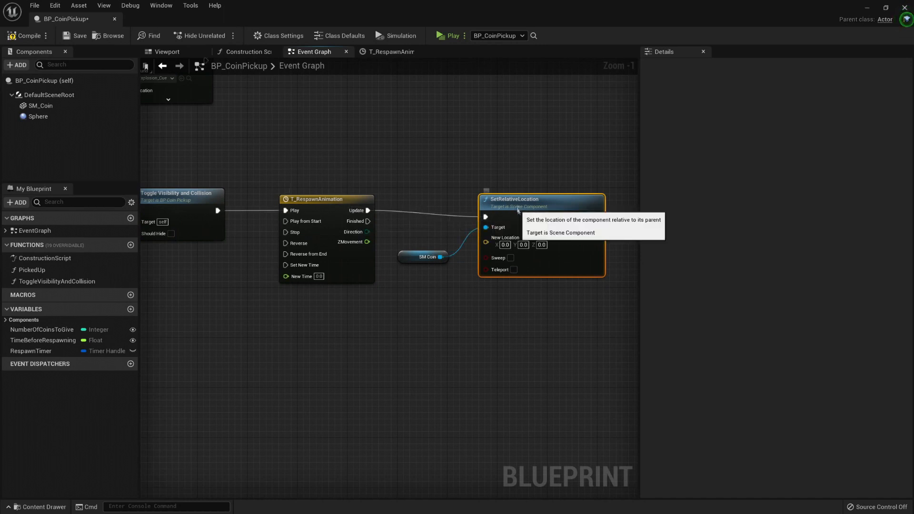
pyautogui.click(166, 51)
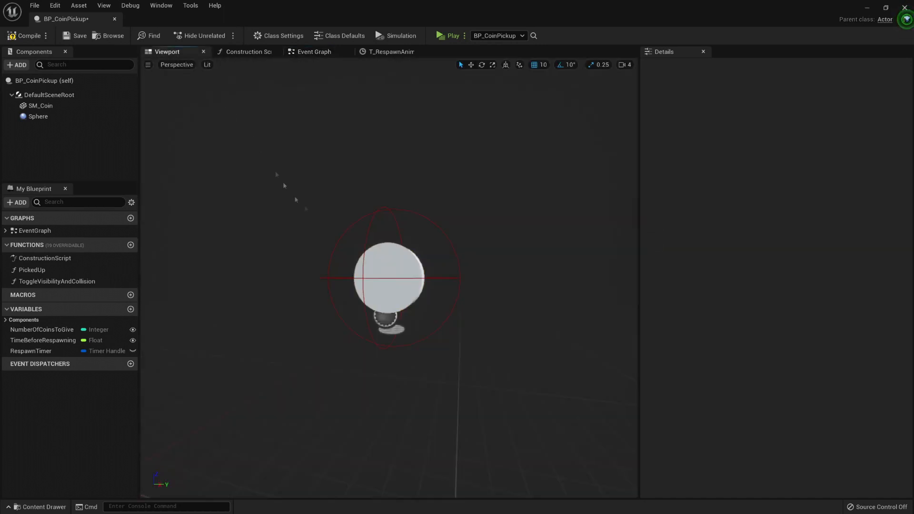
pyautogui.click(40, 106)
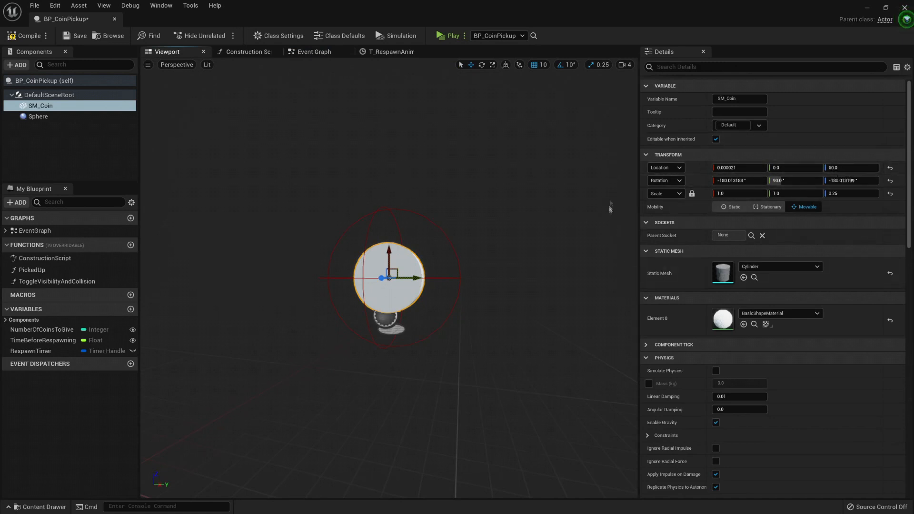
pyautogui.click(392, 51)
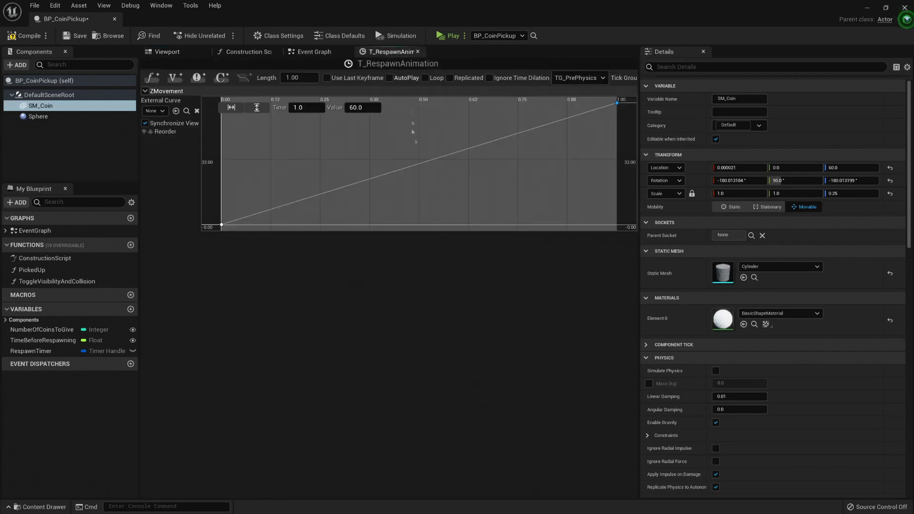
pyautogui.click(314, 52)
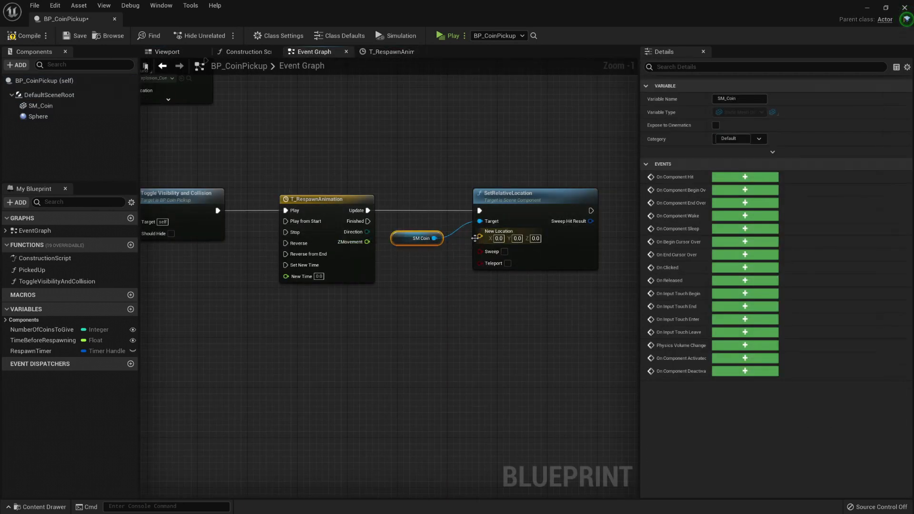
# - Split the New Location pin into X, Y, Z and feed ZMovement into Z
pyautogui.rightClick(479, 238)
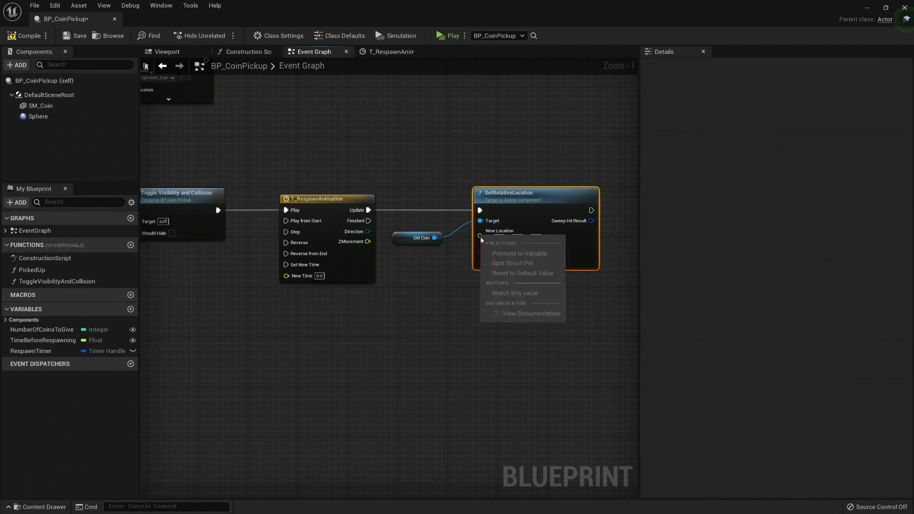
pyautogui.moveTo(511, 265)
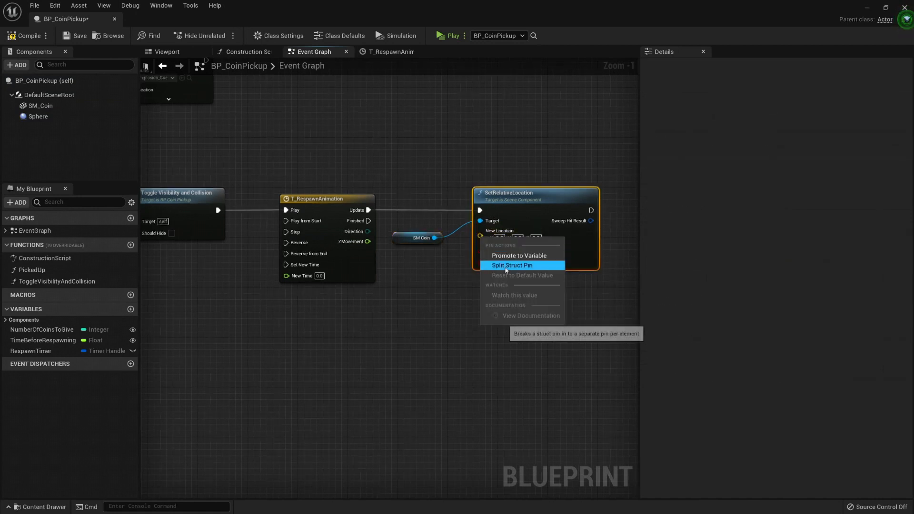
pyautogui.click(512, 265)
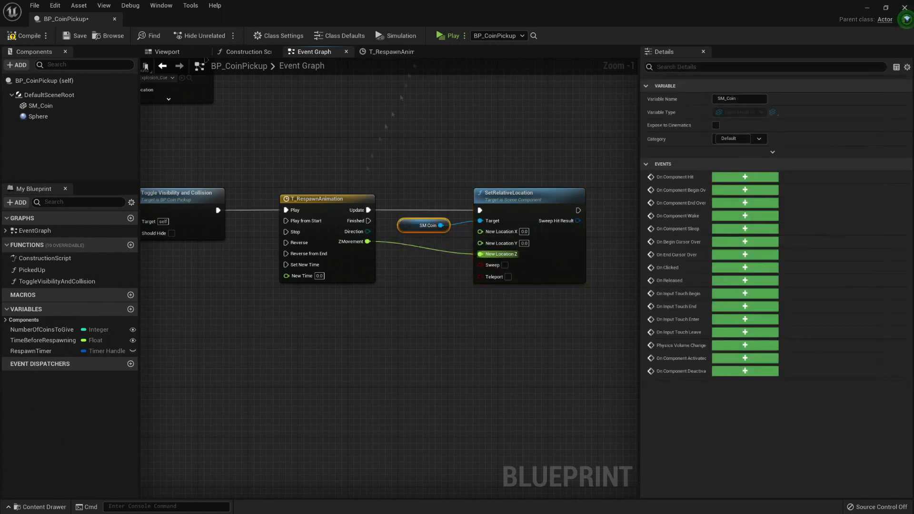
pyautogui.click(449, 36)
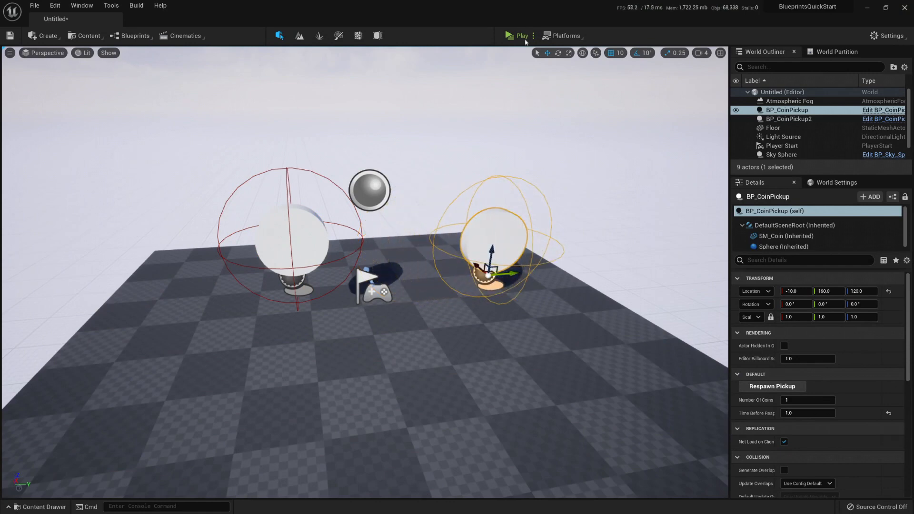
# - Play the level and watch T_RespawnAnimation's debug display paused at 0.00 seconds
pyautogui.click(519, 36)
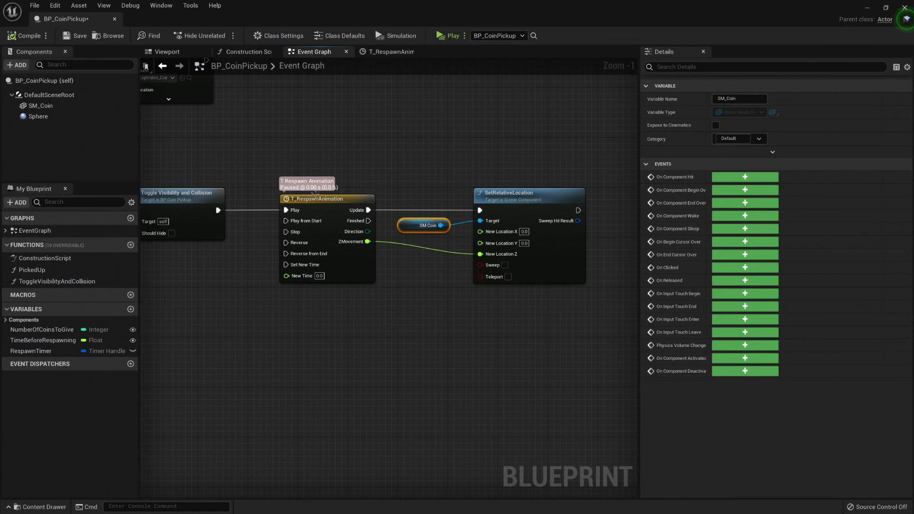
# - Add a Set Play Rate node on T_RespawnAnimation with New Rate 2.0
pyautogui.click(389, 52)
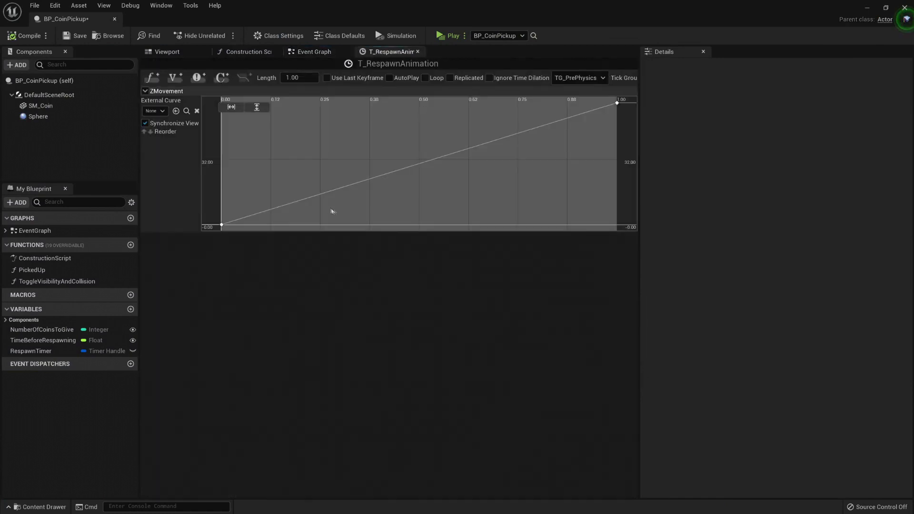
pyautogui.moveTo(612, 184)
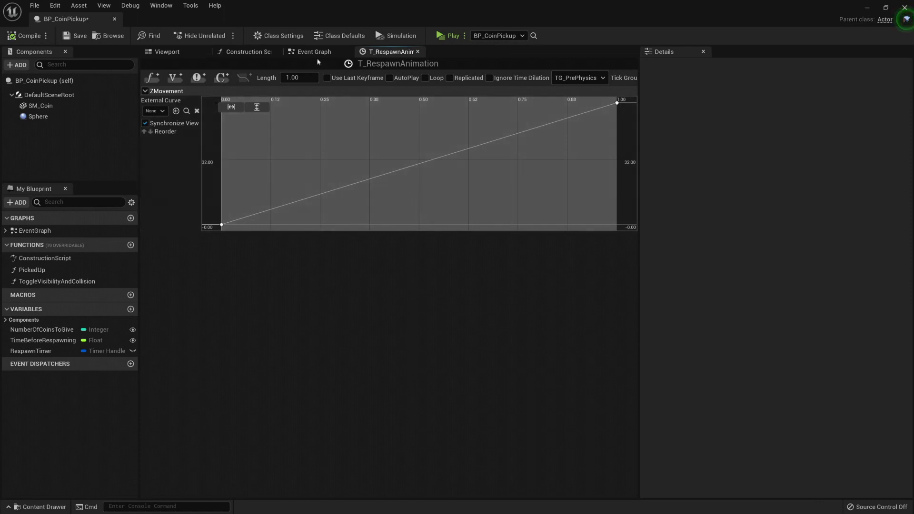
pyautogui.click(313, 51)
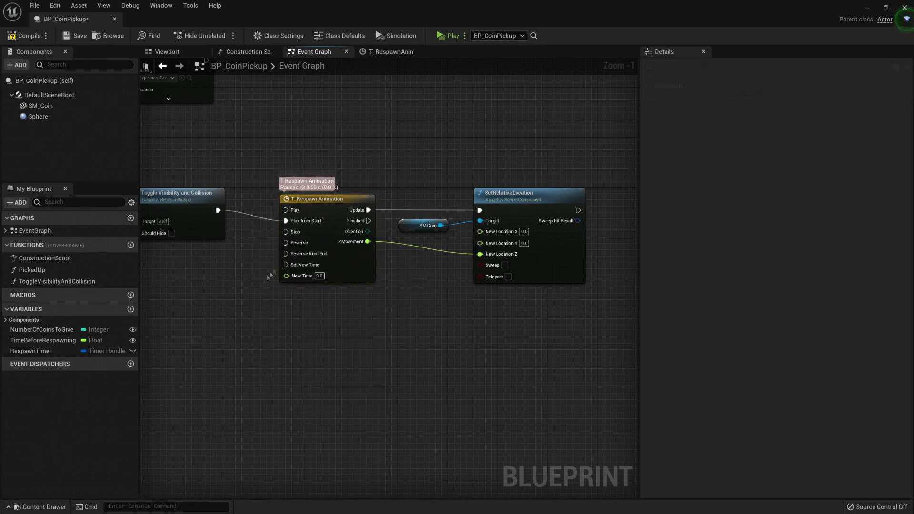
pyautogui.moveTo(303, 264)
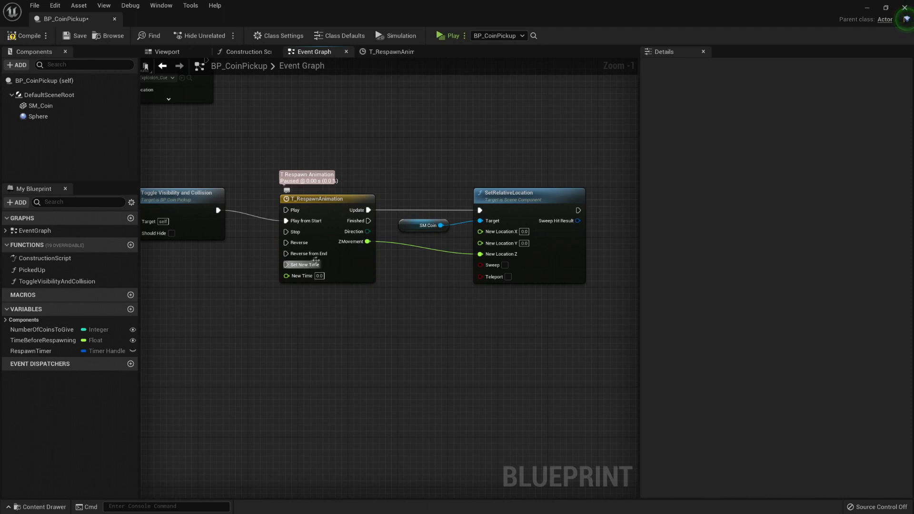
pyautogui.moveTo(330, 201)
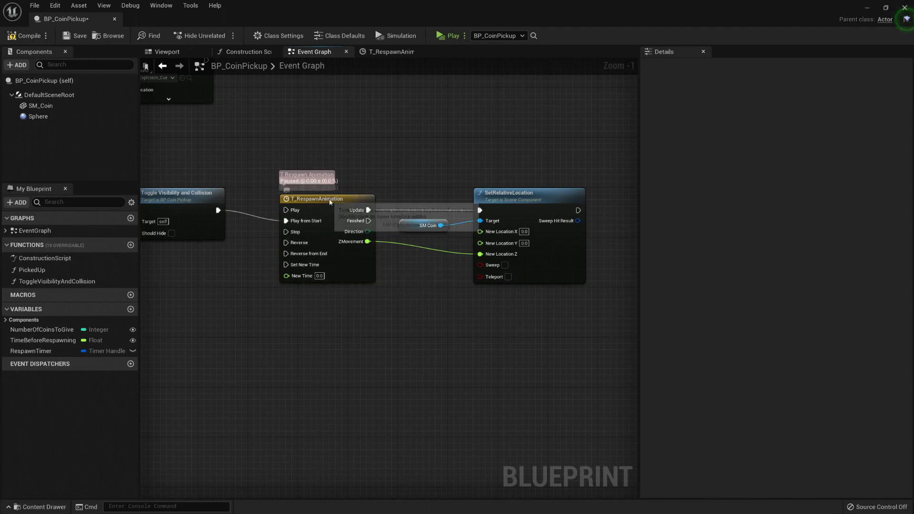
pyautogui.click(318, 186)
pyautogui.write('set pla')
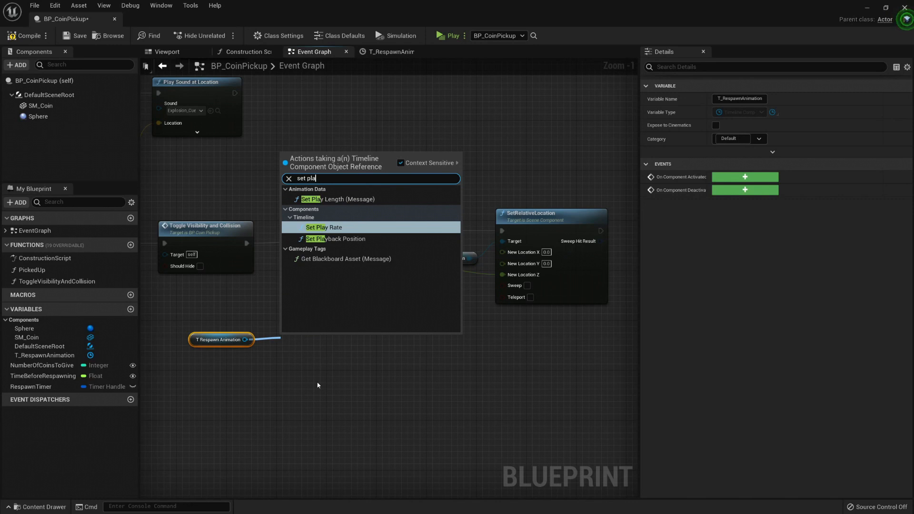
pyautogui.click(324, 227)
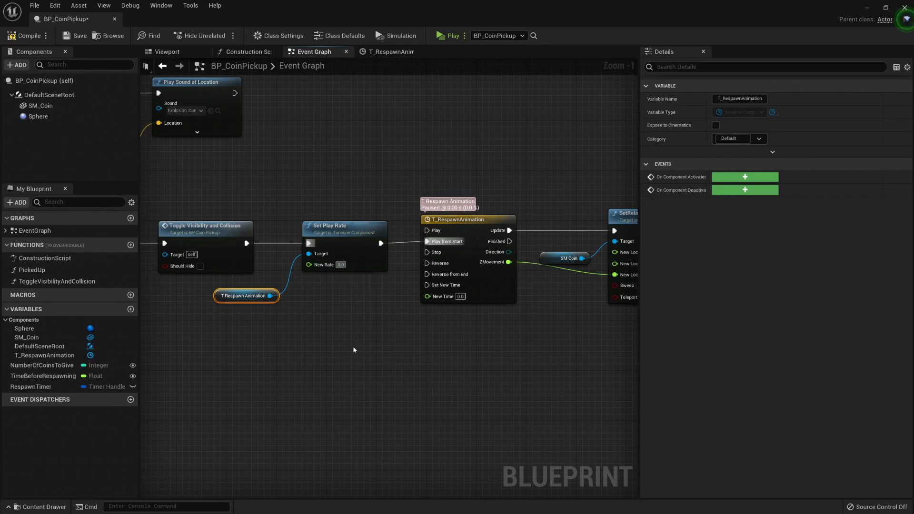
pyautogui.write('2.0')
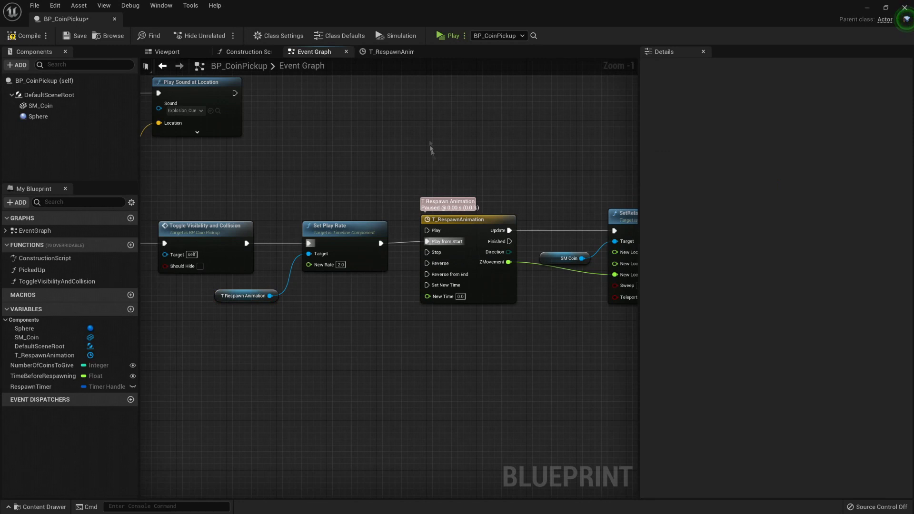
pyautogui.click(449, 36)
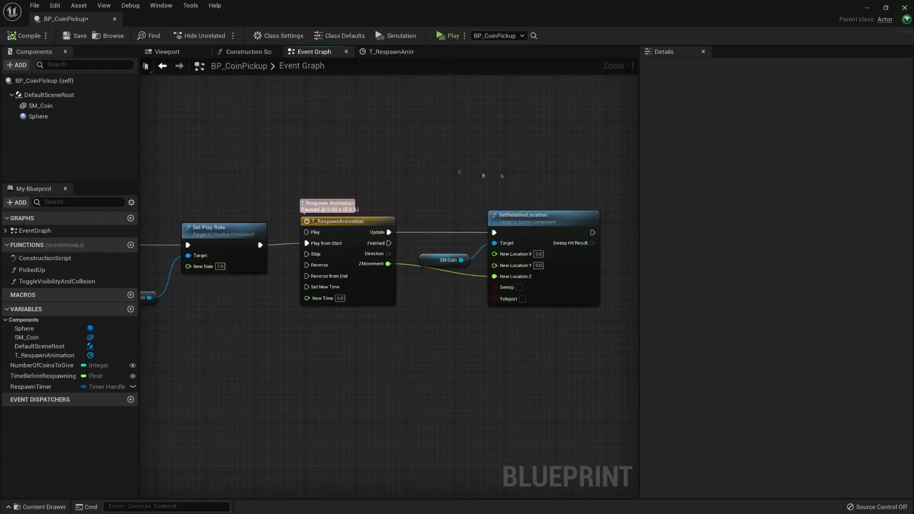
pyautogui.click(167, 51)
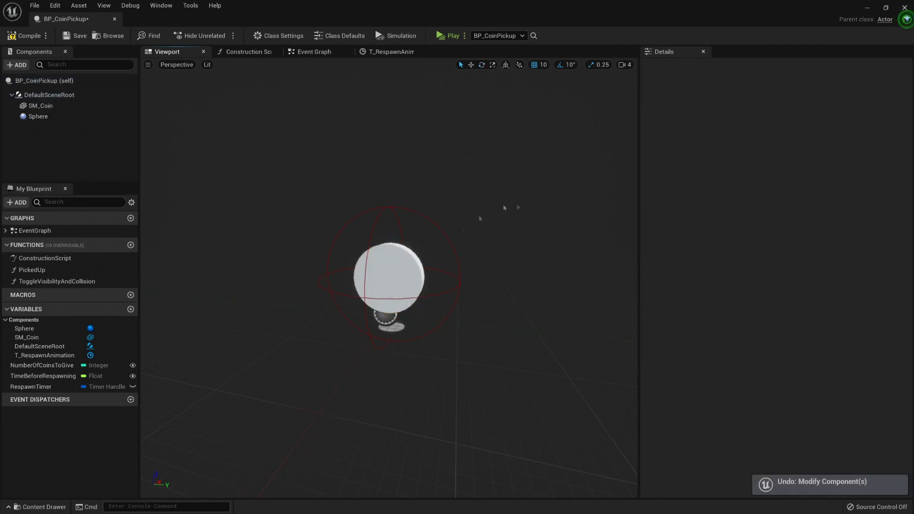
pyautogui.click(313, 52)
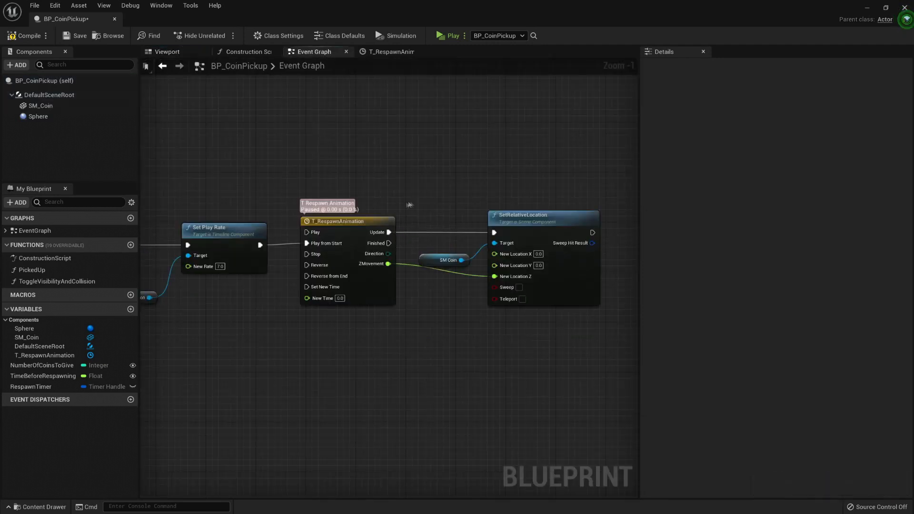
pyautogui.click(542, 214)
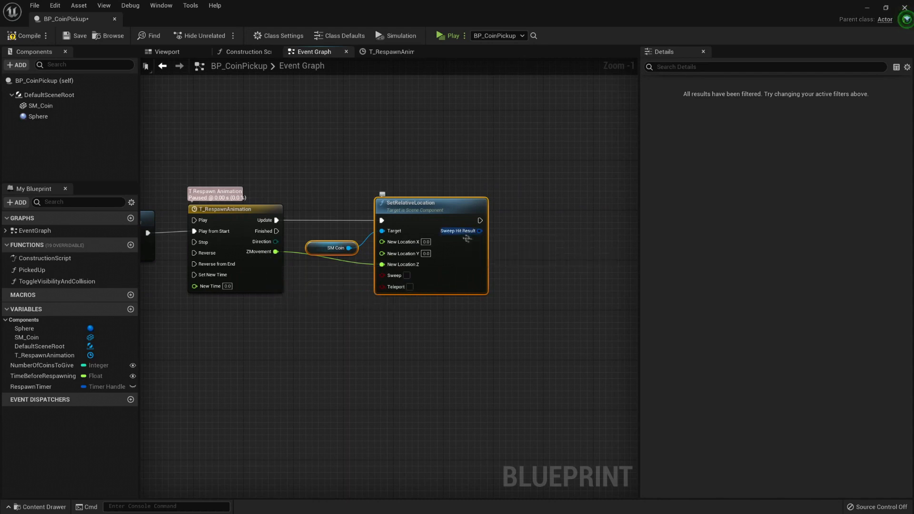
pyautogui.scroll(-3)
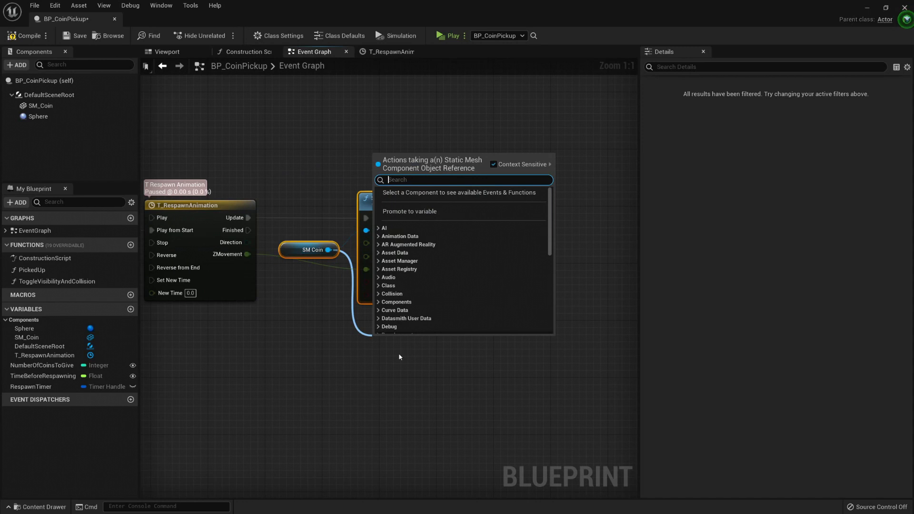
# - Add AddRelativeRotation on SM_Coin with X rotation 2.0, and promote New Rate to a variable
pyautogui.write('addre')
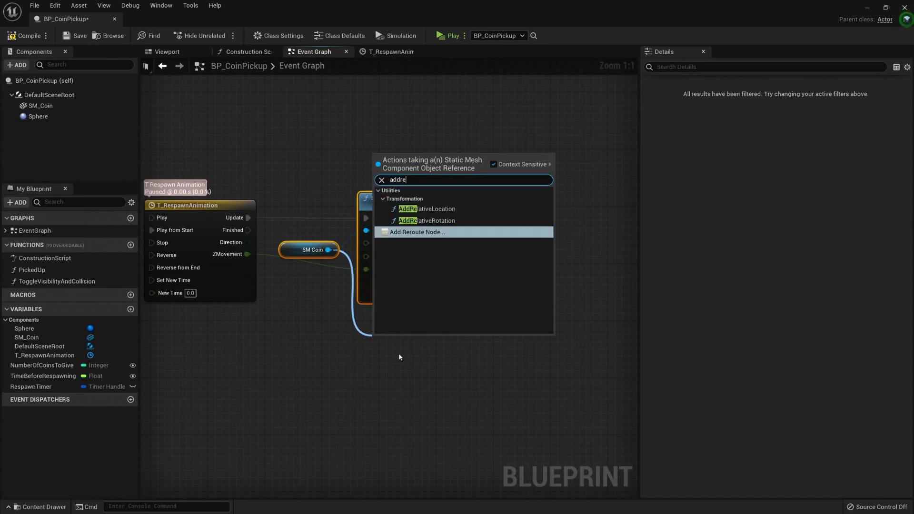
pyautogui.click(427, 209)
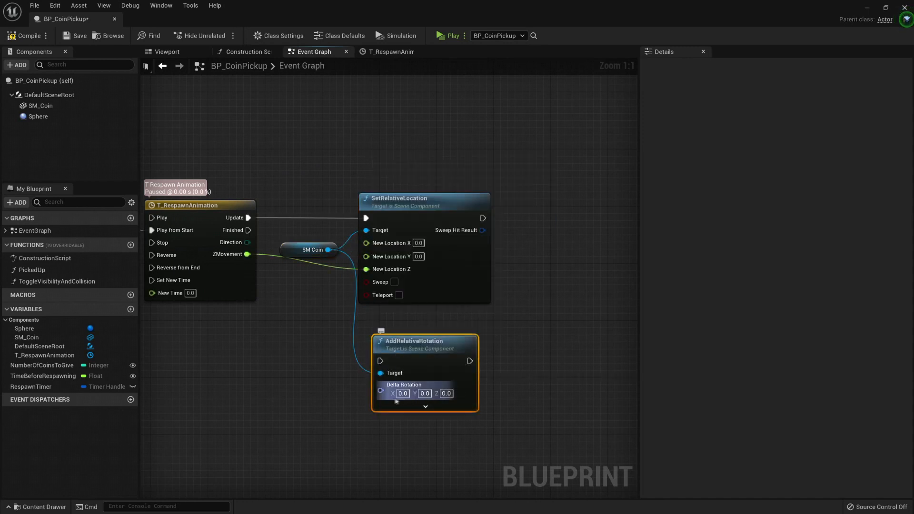
pyautogui.click(168, 51)
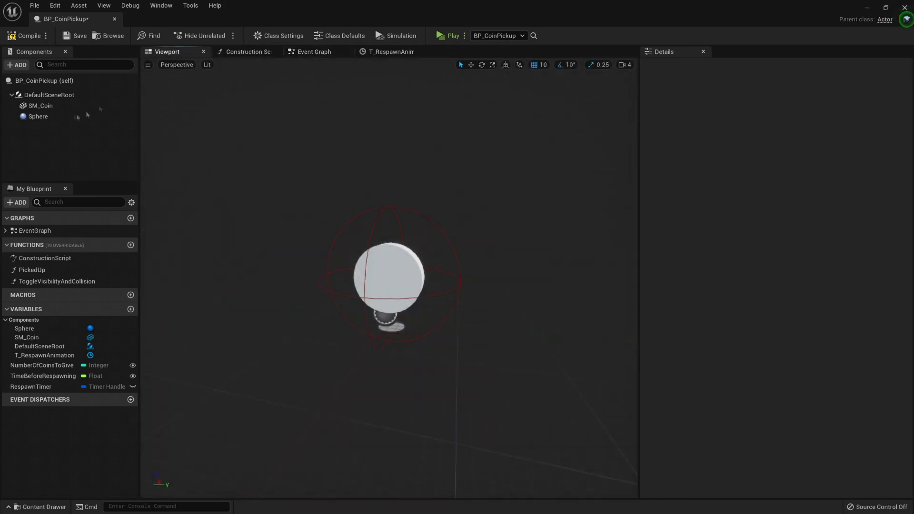
pyautogui.click(40, 106)
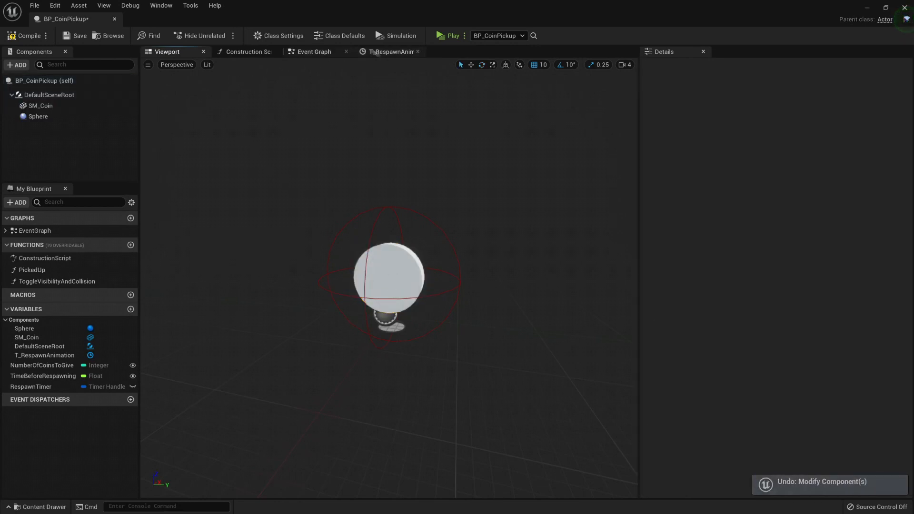
pyautogui.click(313, 51)
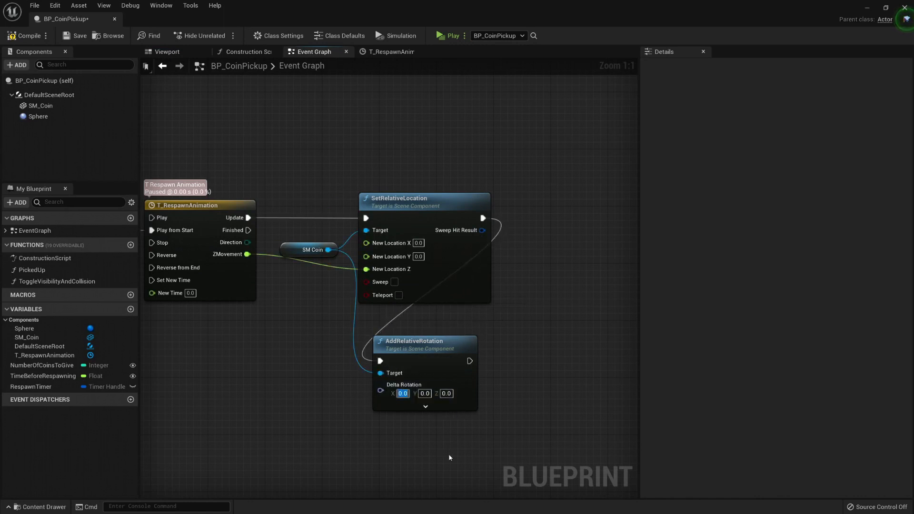
pyautogui.write('2.0')
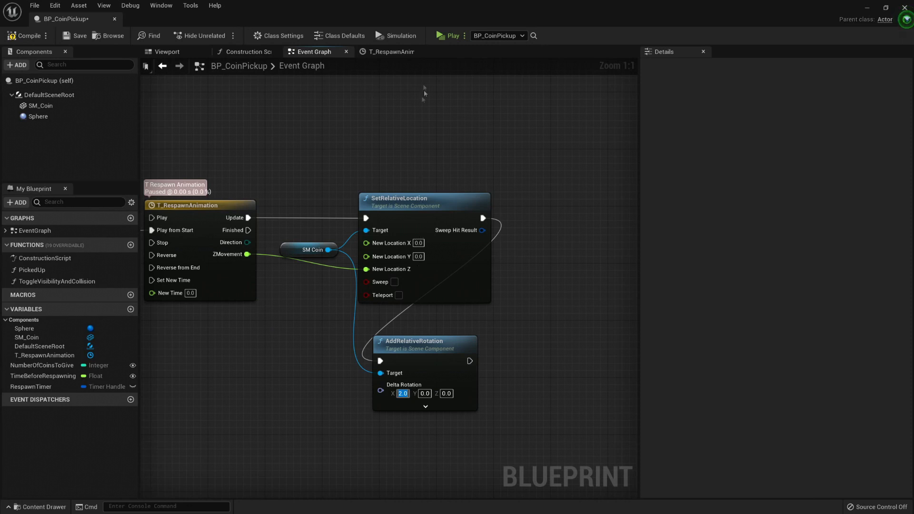
pyautogui.click(450, 36)
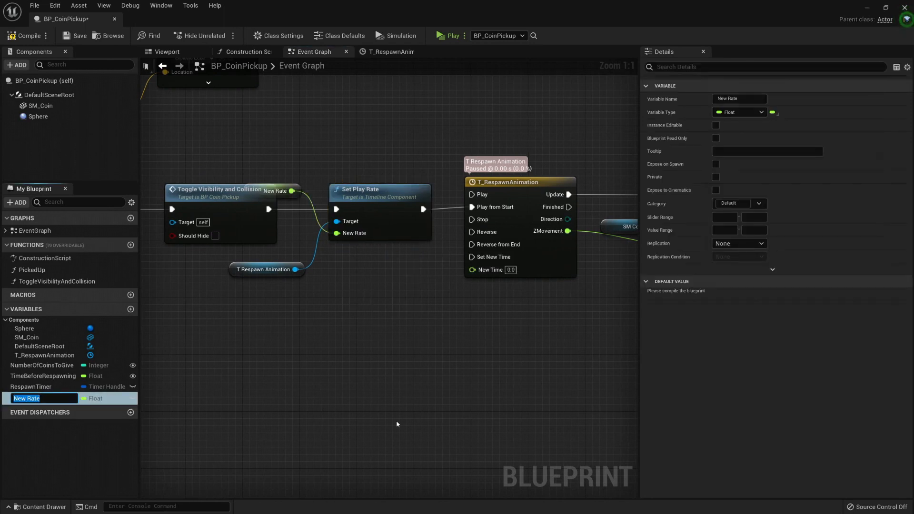
# - Rename the play-rate variable RespawnAnimPlayRate and set AddRelativeRotation's X to 30.0
pyautogui.write('RespawnAnimPlayRate')
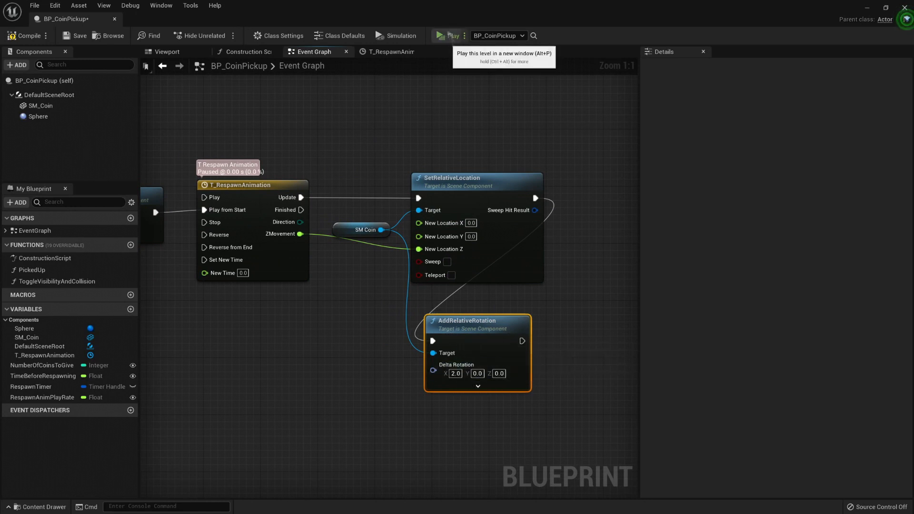
pyautogui.click(449, 35)
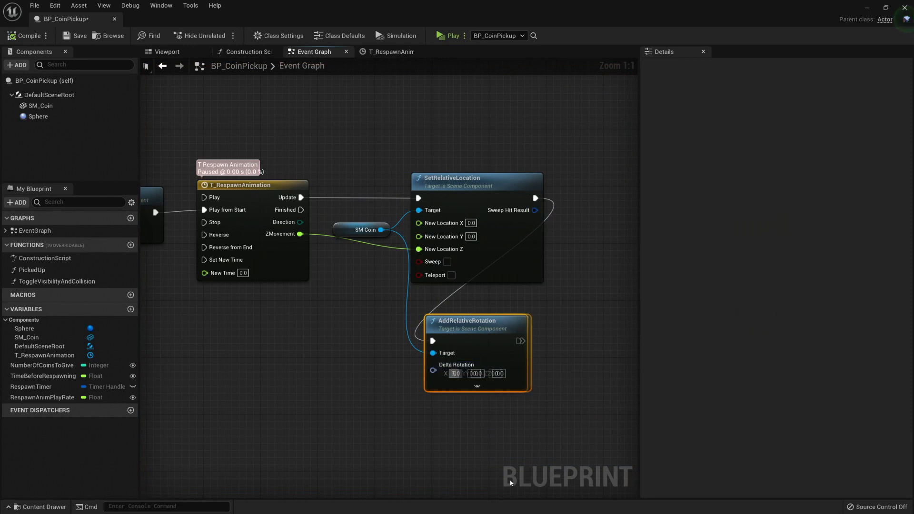
pyautogui.click(449, 36)
pyautogui.write('30')
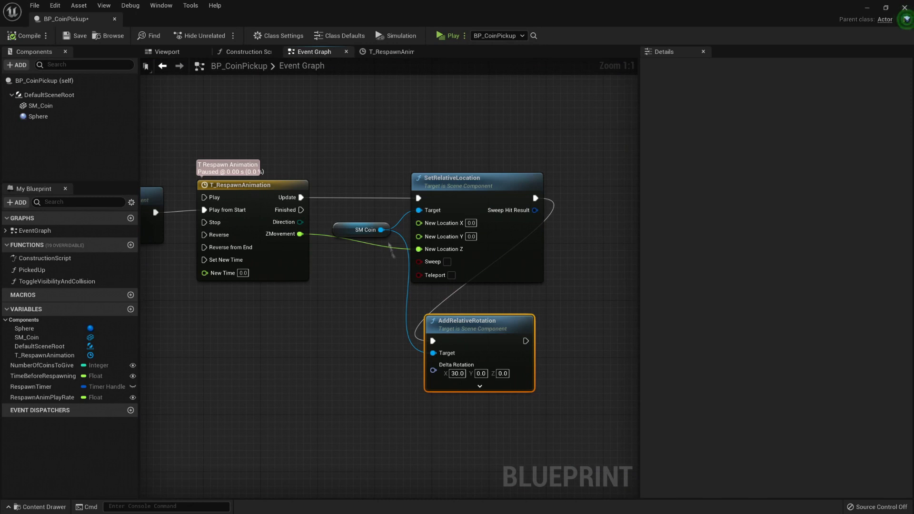
pyautogui.click(389, 51)
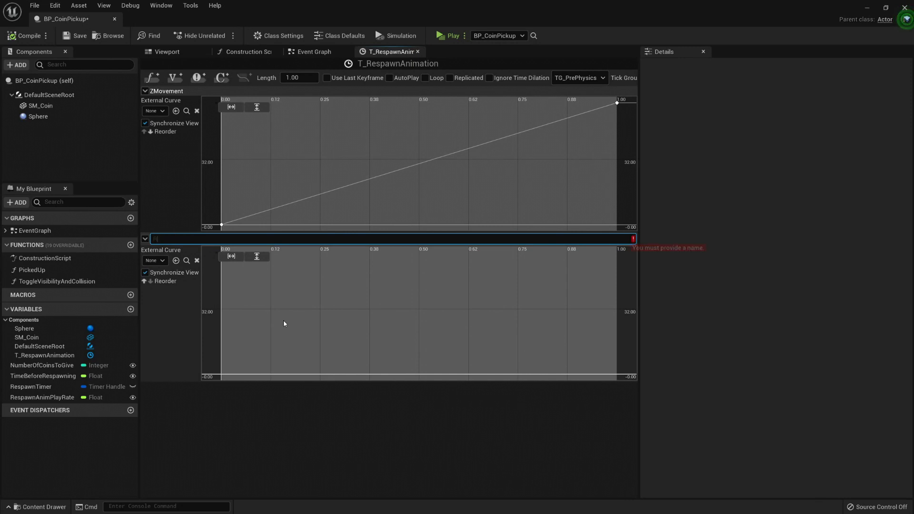
# - Add float track 'RollRotatiom' with keys falling to 0 by time 1, then compile
pyautogui.write('RollRotatiom')
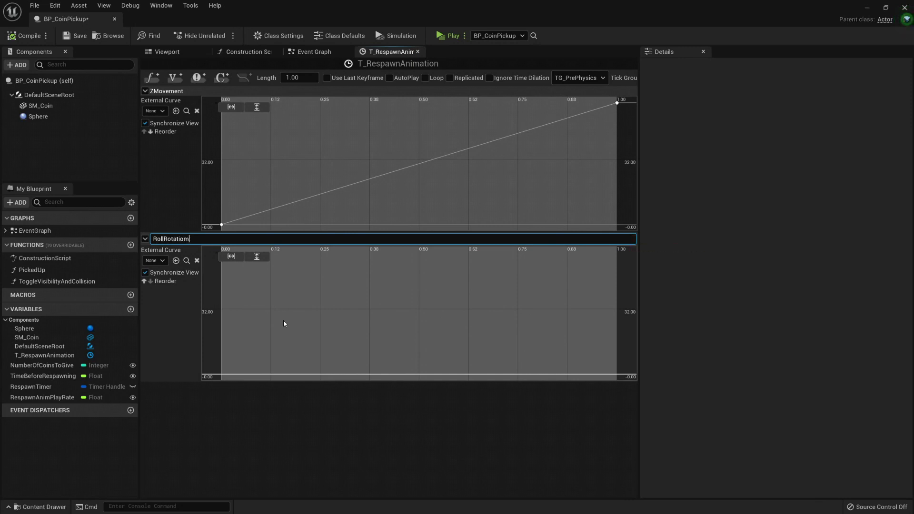
pyautogui.press('Enter')
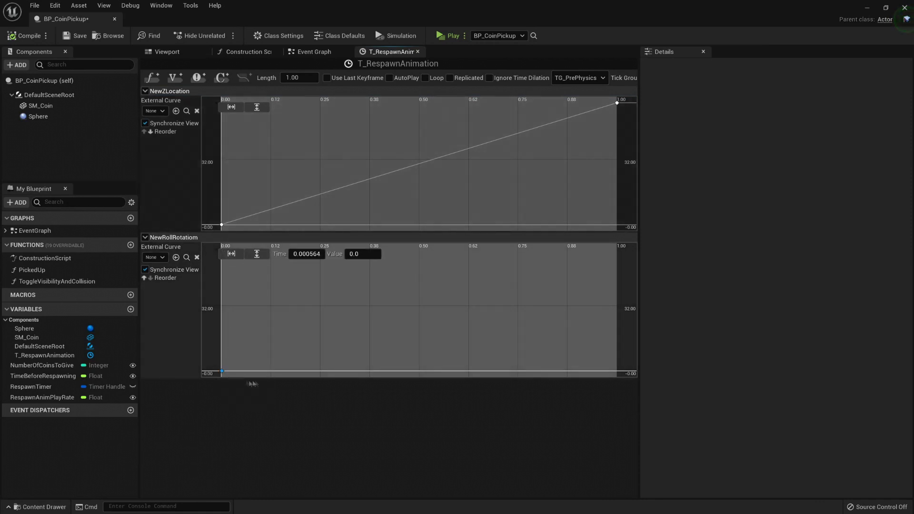
pyautogui.moveTo(286, 376)
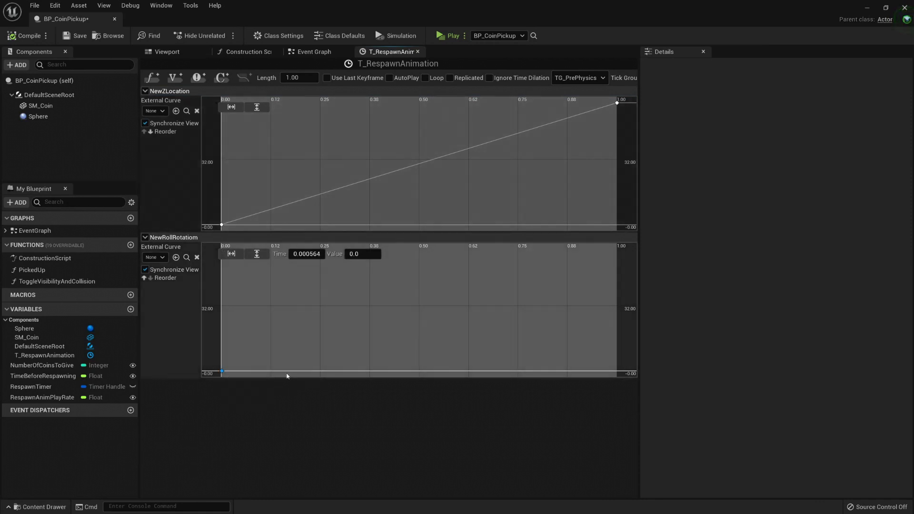
pyautogui.moveTo(231, 354)
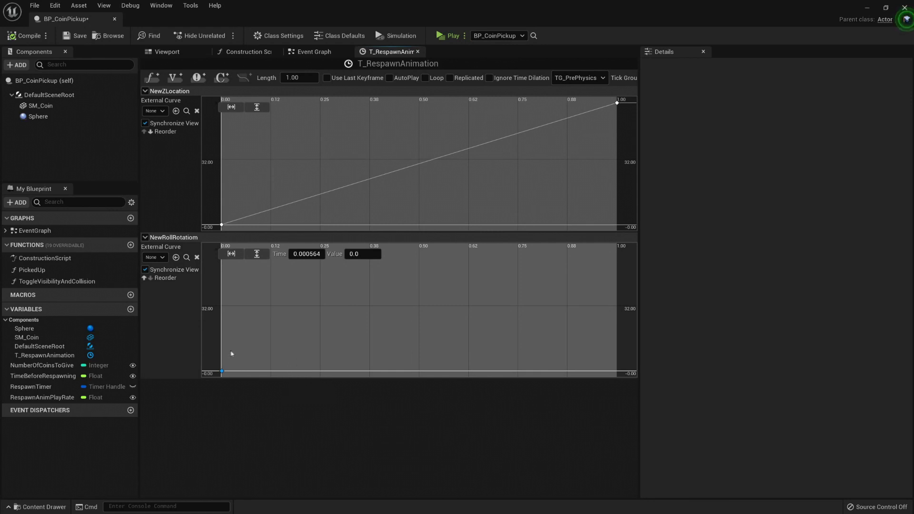
pyautogui.moveTo(315, 275)
pyautogui.write('0')
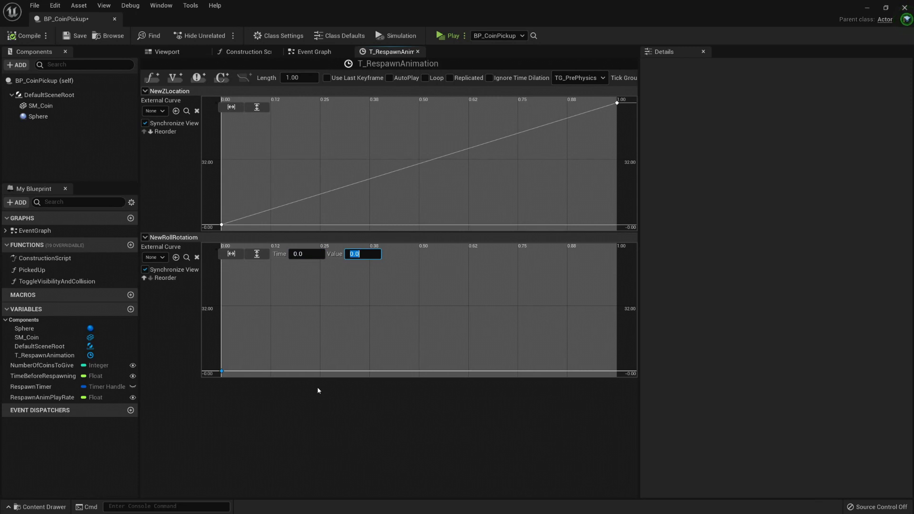
pyautogui.write('50.0')
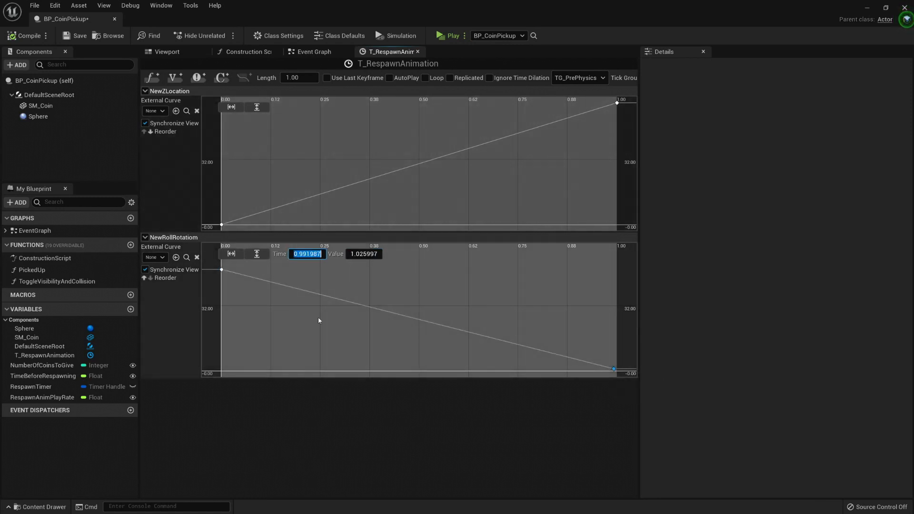
pyautogui.write('0.0')
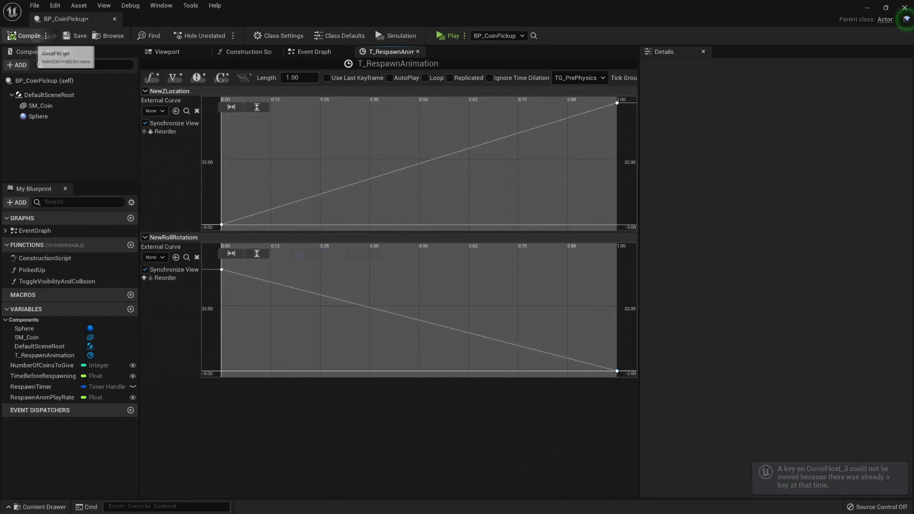
pyautogui.click(314, 52)
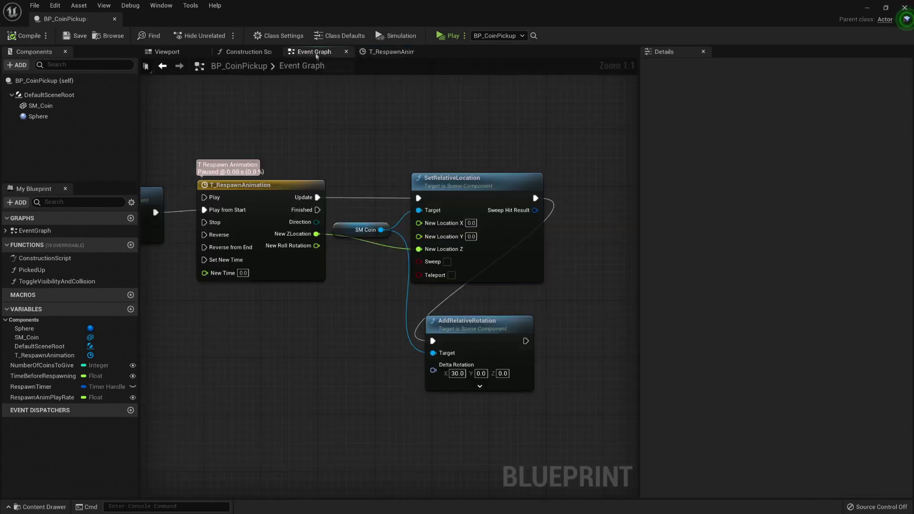
# - Split AddRelativeRotation's Delta Rotation and wire New Roll Rotation into its X (Roll) input
pyautogui.rightClick(456, 365)
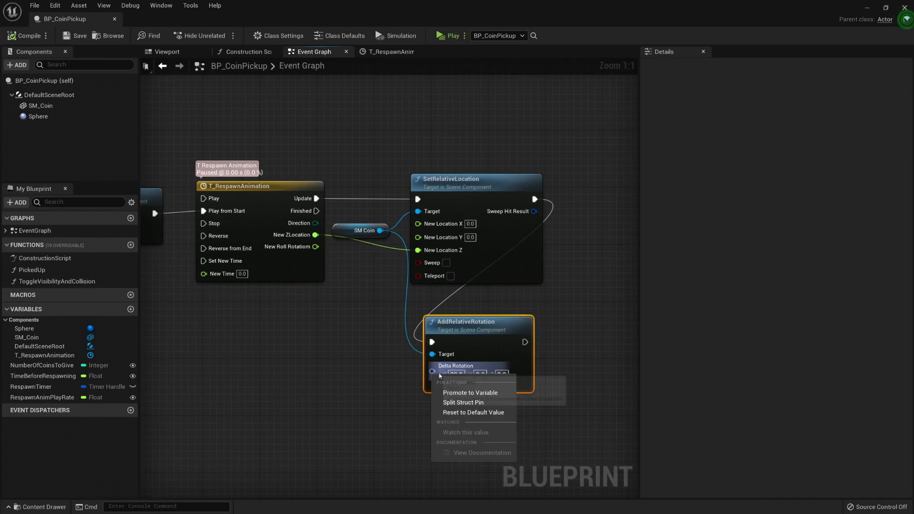
pyautogui.moveTo(463, 402)
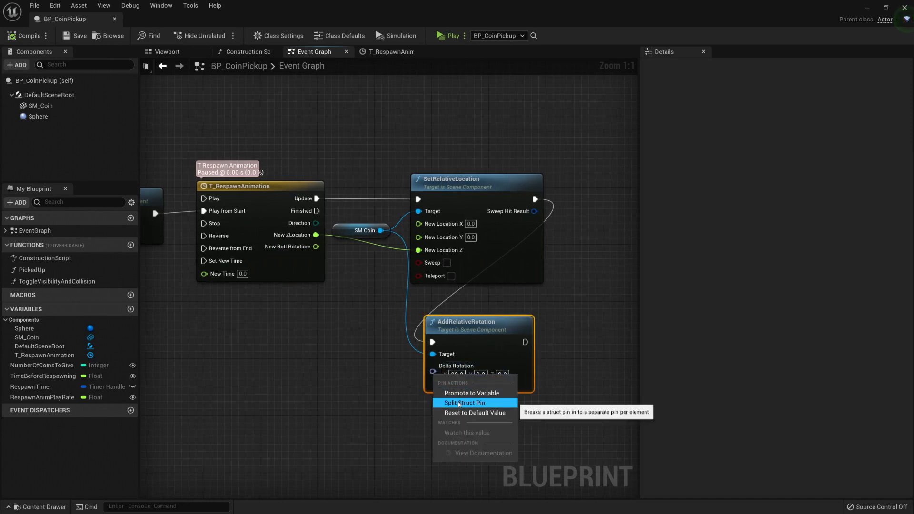
pyautogui.click(465, 402)
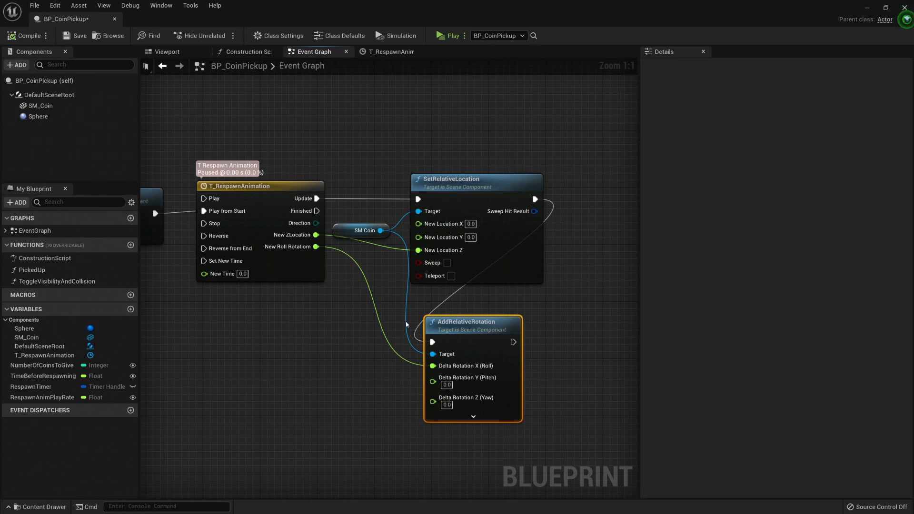
pyautogui.moveTo(284, 182)
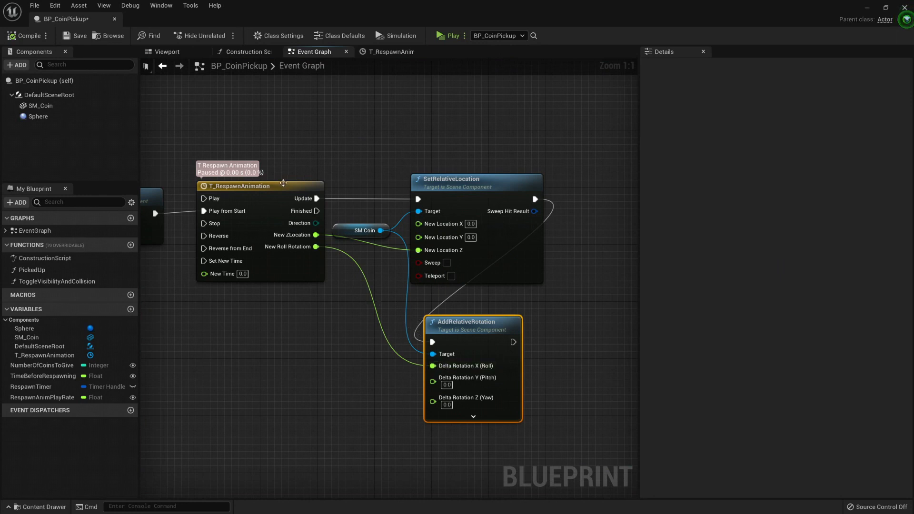
# - Set the roll curve's first key value to 100.0
pyautogui.click(389, 51)
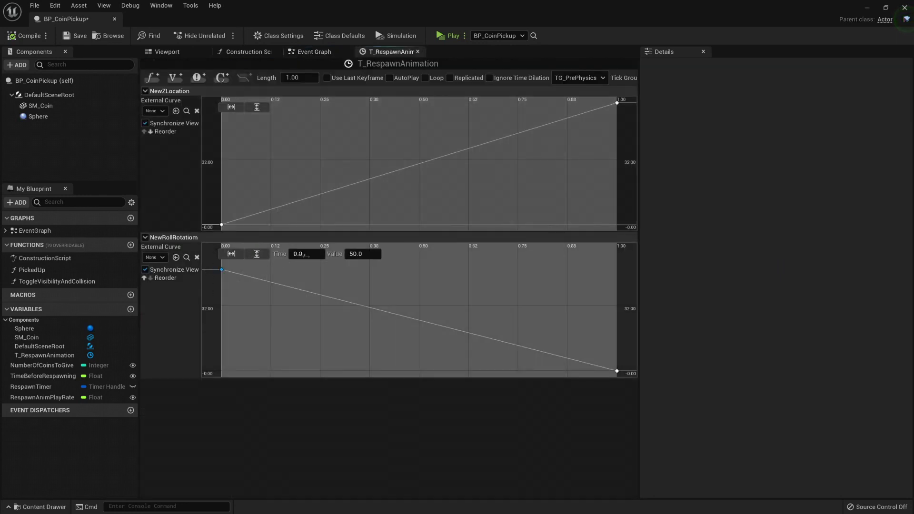
pyautogui.click(362, 254)
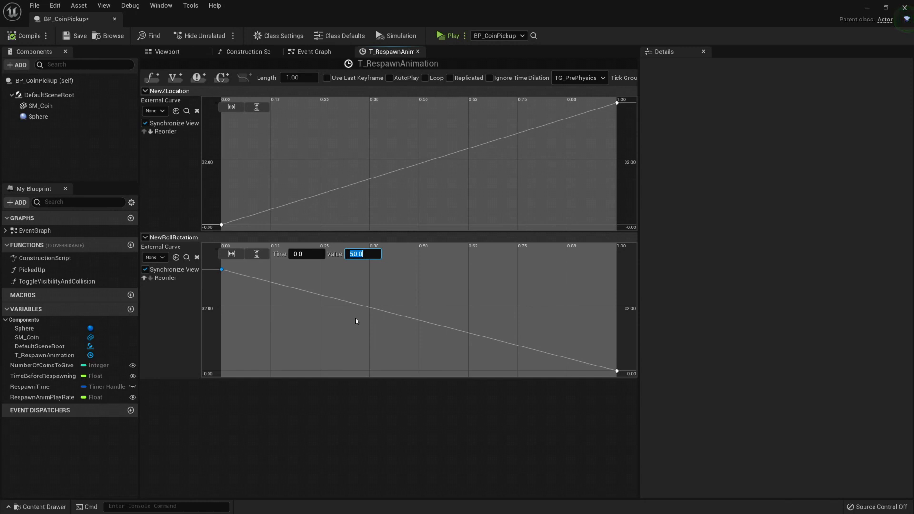
pyautogui.write('100.0')
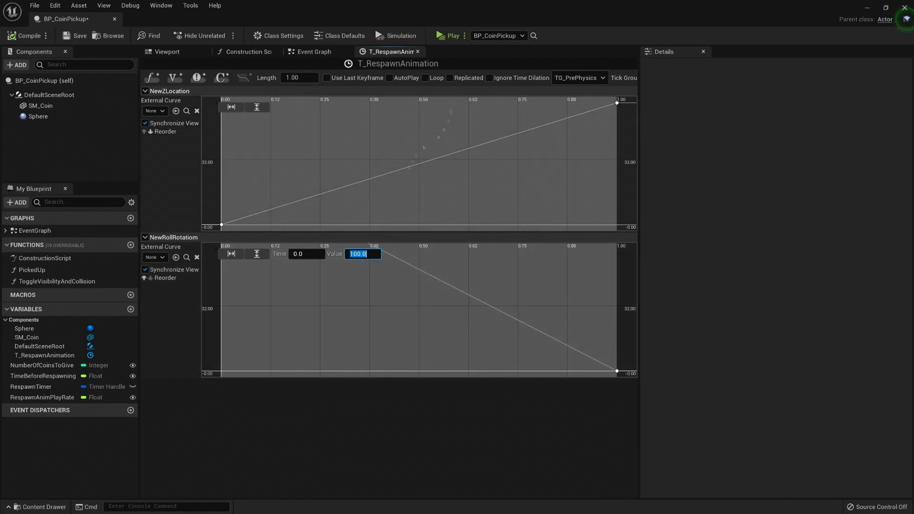
pyautogui.click(448, 36)
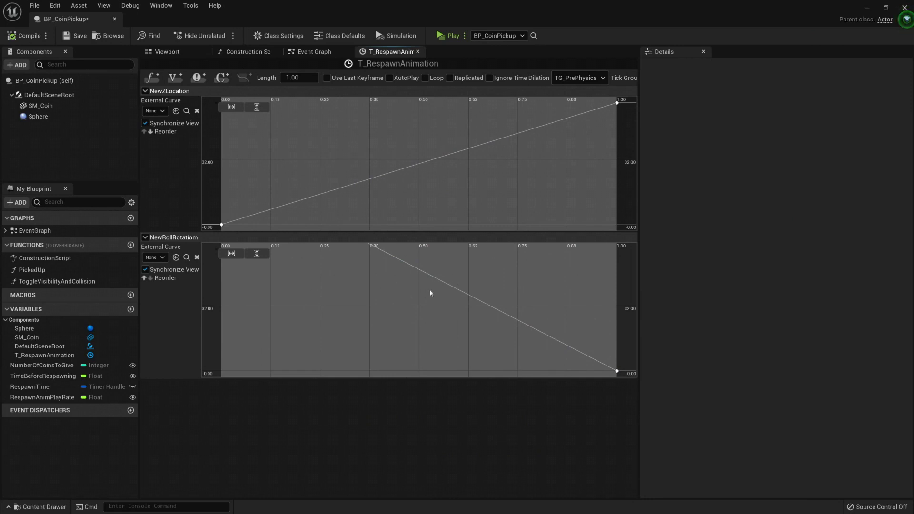
pyautogui.moveTo(417, 293)
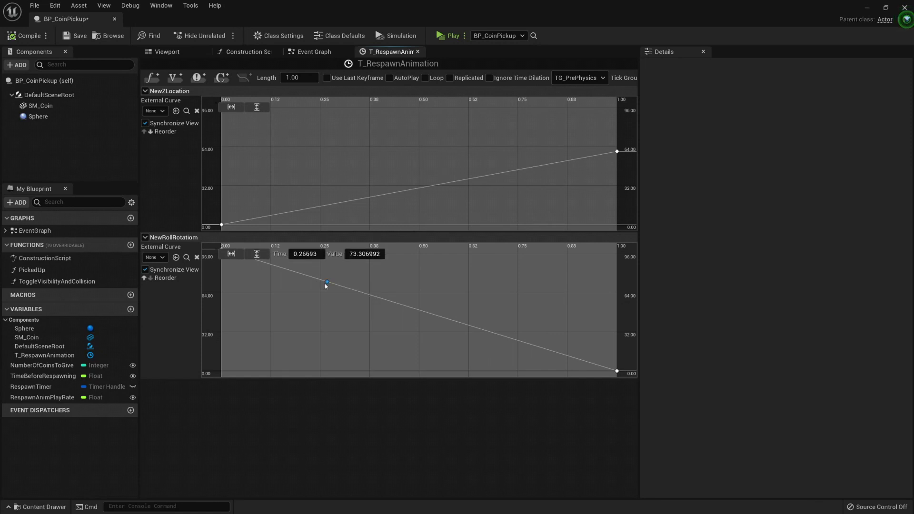
# - Drag a roll key into a dip, make keys Auto interpolated, and enter 50.0
pyautogui.moveTo(326, 281); pyautogui.dragTo(449, 283)
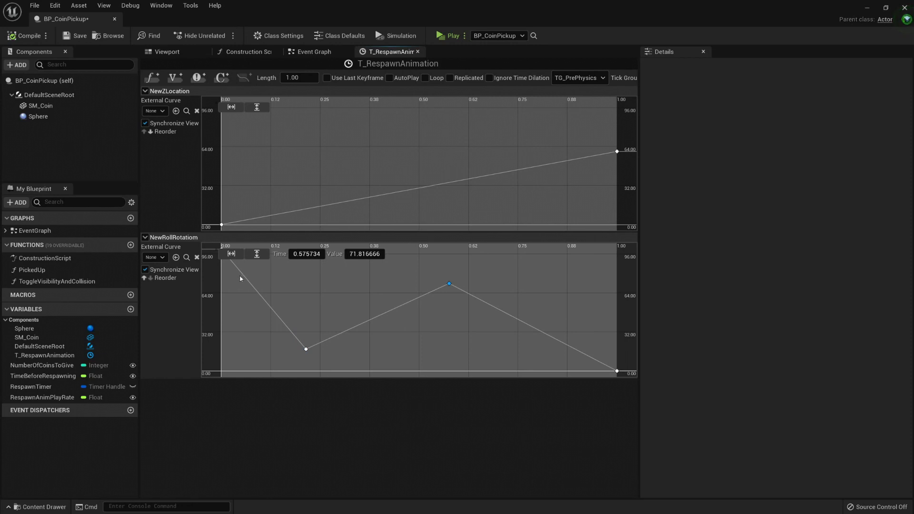
pyautogui.moveTo(259, 317)
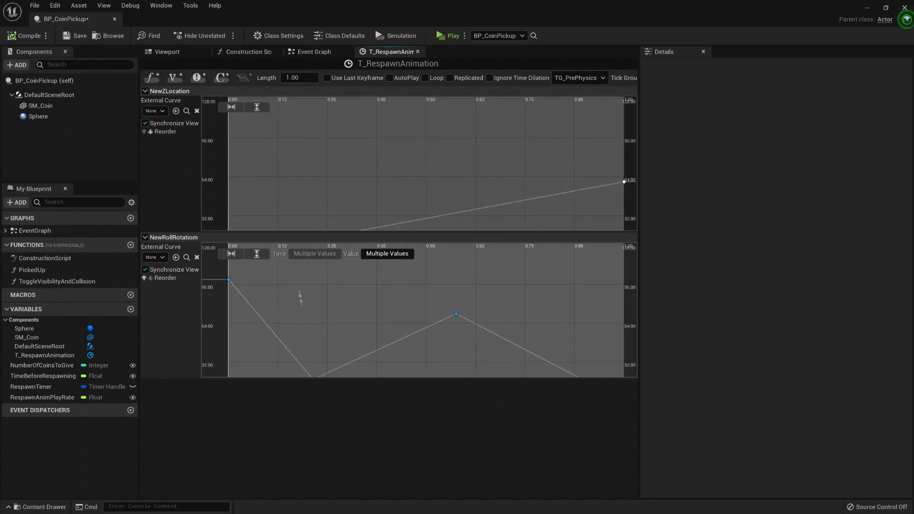
pyautogui.rightClick(299, 334)
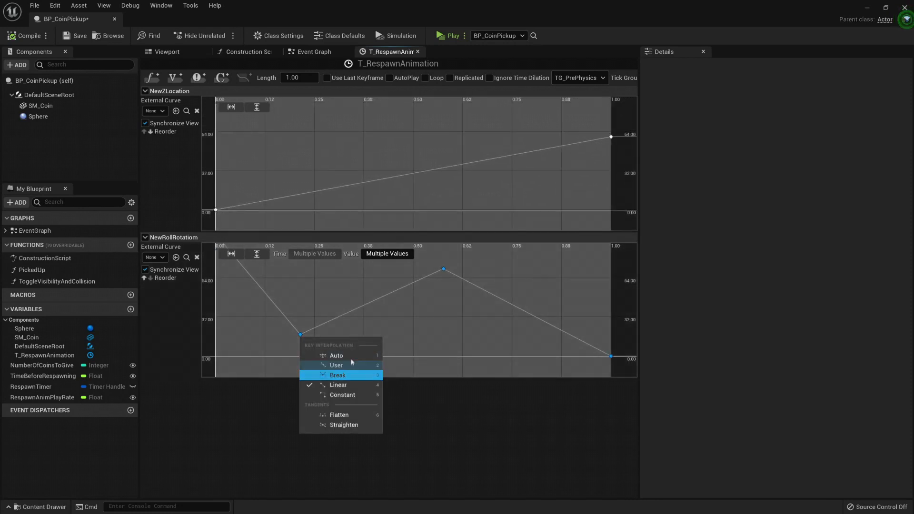
pyautogui.click(336, 365)
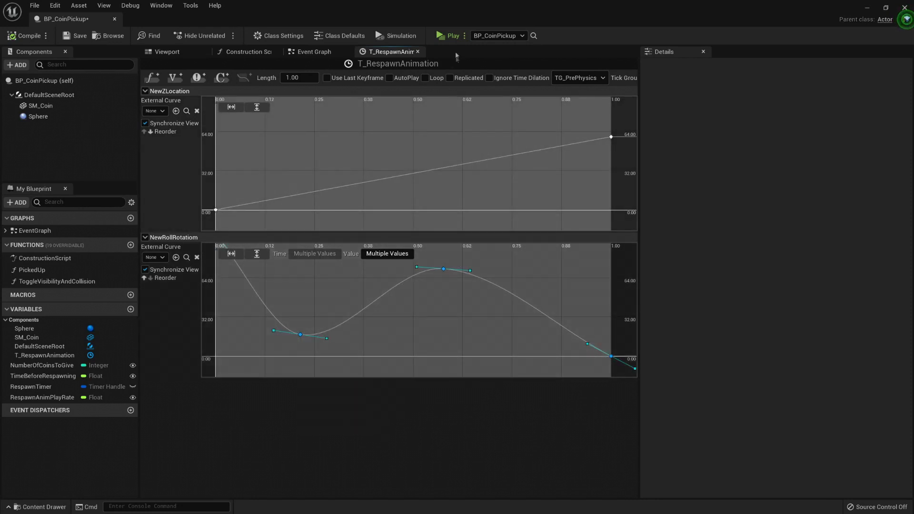
pyautogui.click(450, 36)
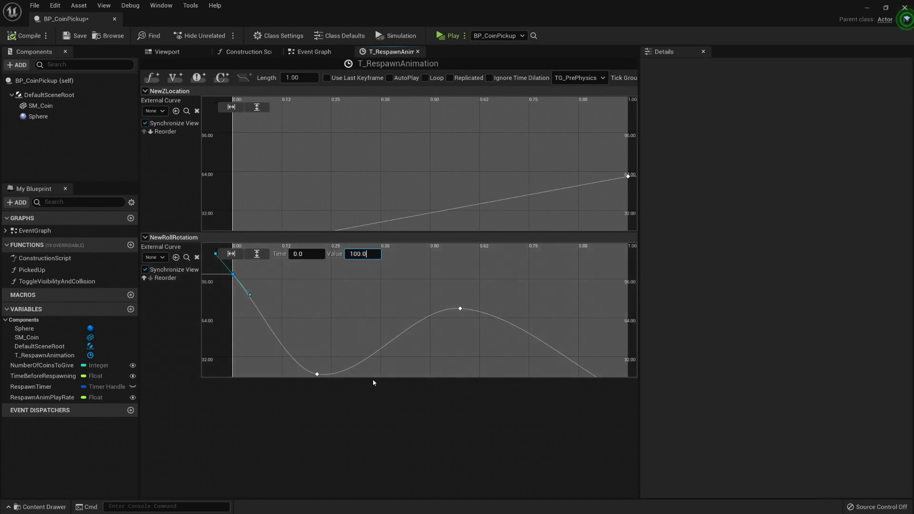
pyautogui.write('50.0')
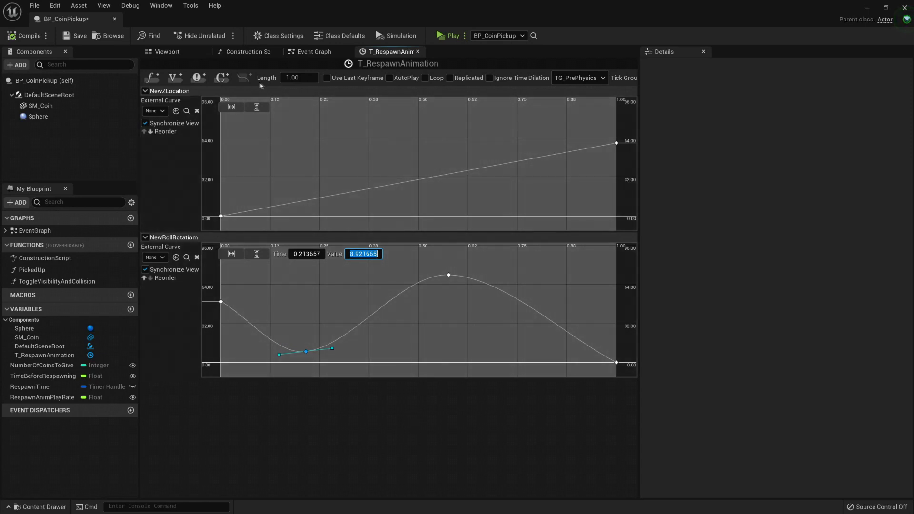
pyautogui.moveTo(282, 82)
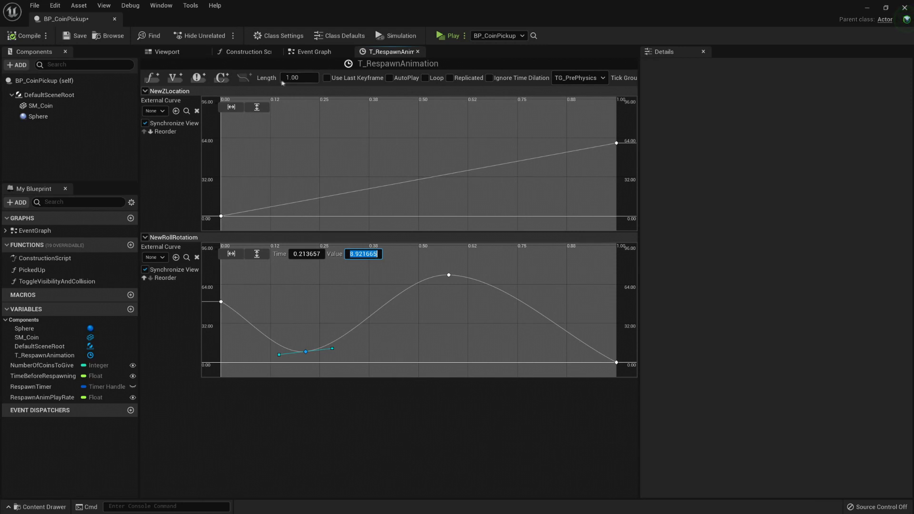
# - Set the NewZLocation curve's end key value to 1.0
pyautogui.click(221, 216)
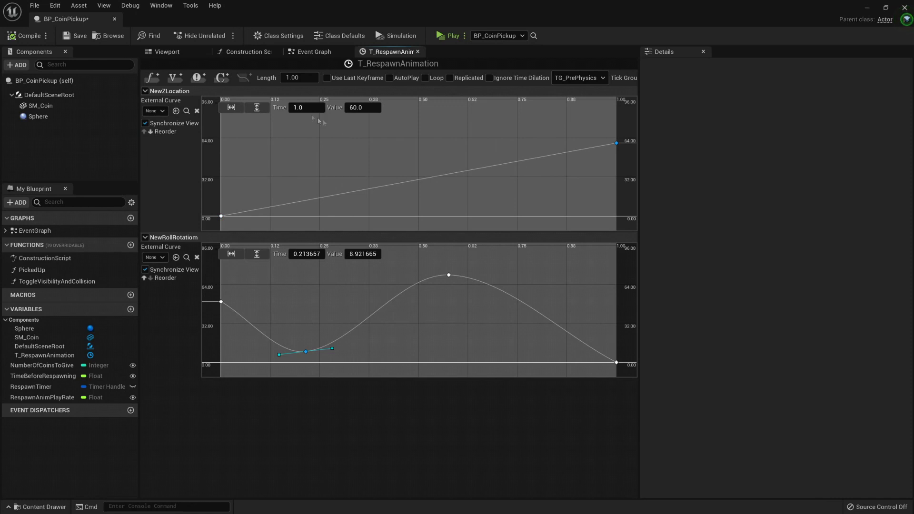
pyautogui.click(362, 107)
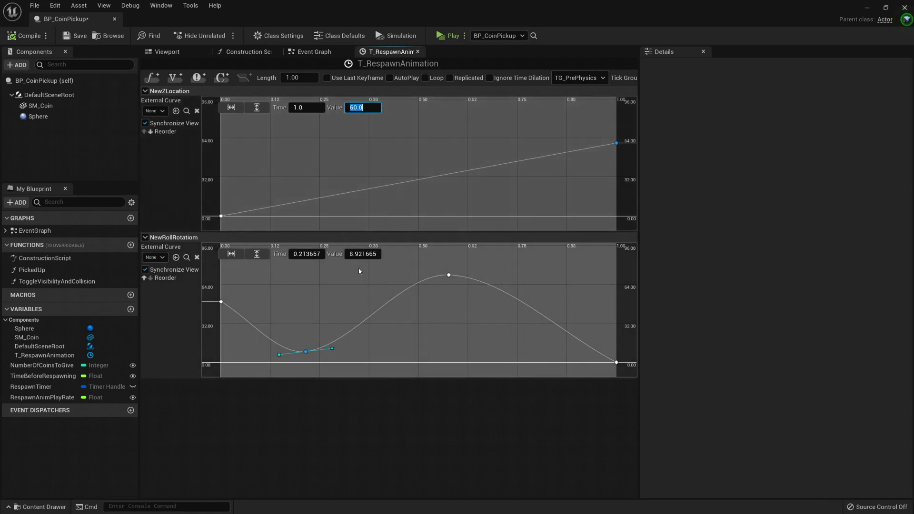
pyautogui.write('1.0')
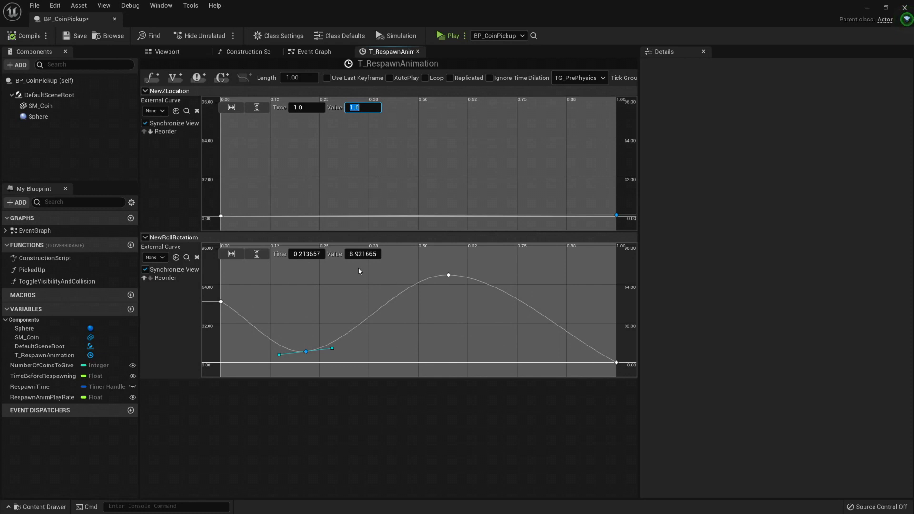
pyautogui.click(312, 51)
pyautogui.write('+')
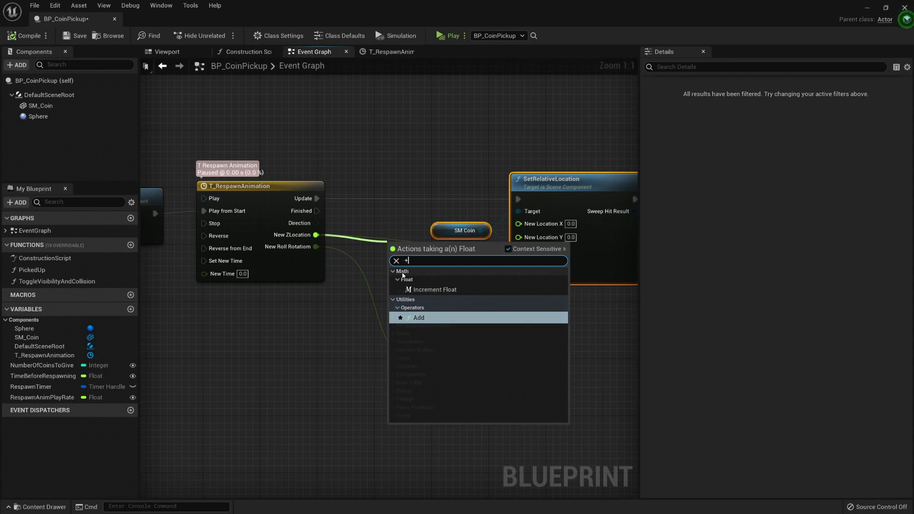
# - Add New ZLocation to a promoted float variable named StartingZLocation via a float Add node
pyautogui.click(418, 318)
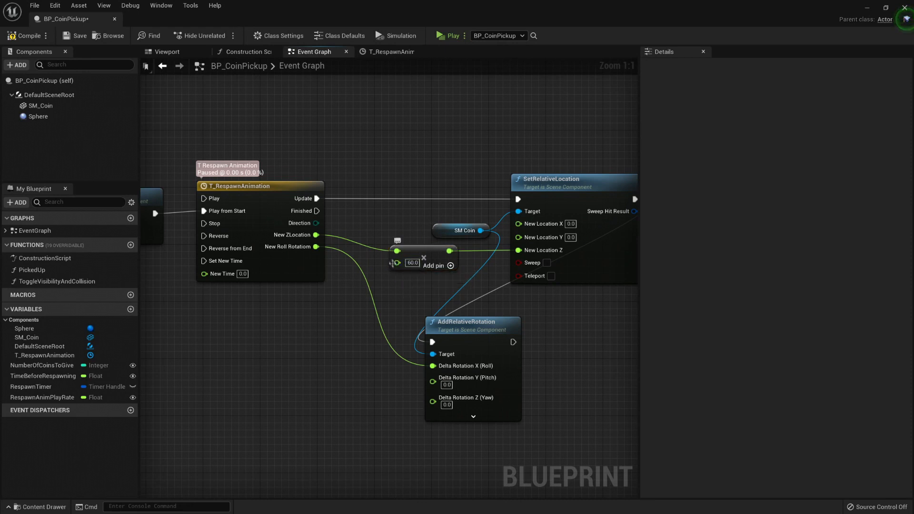
pyautogui.rightClick(413, 262)
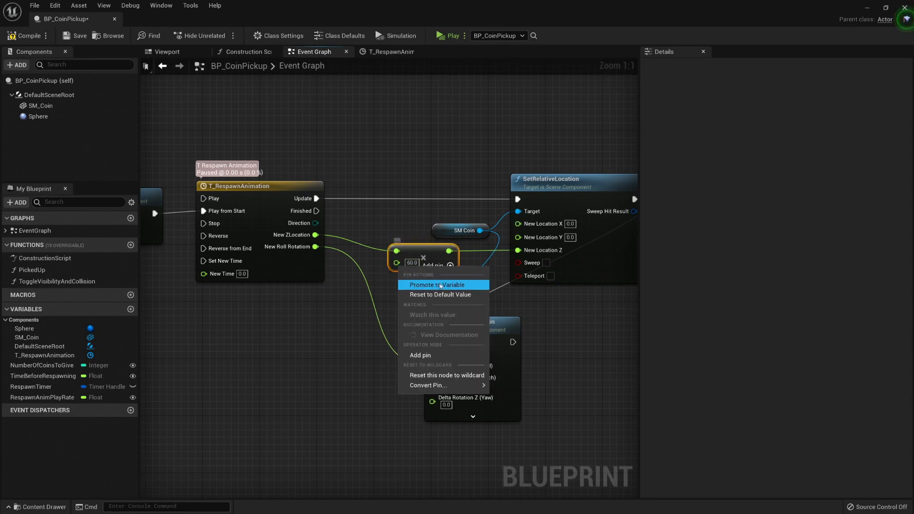
pyautogui.click(437, 284)
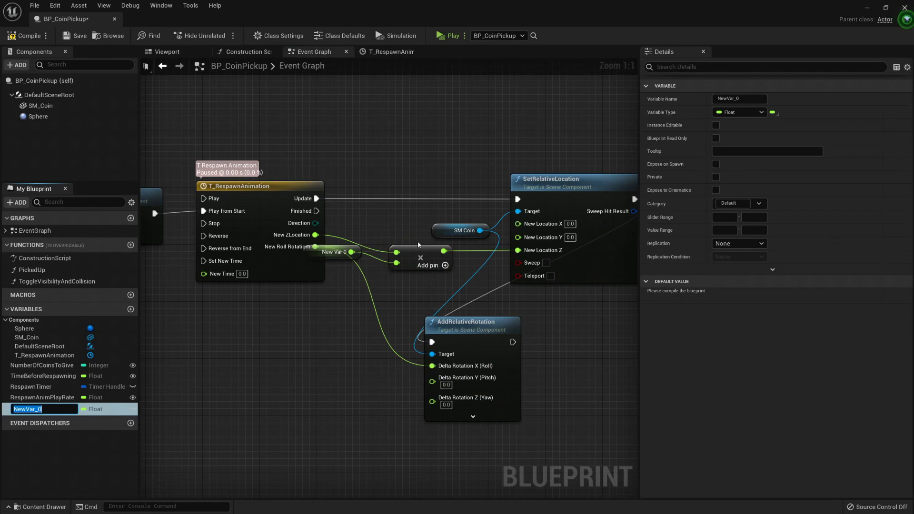
pyautogui.moveTo(415, 244)
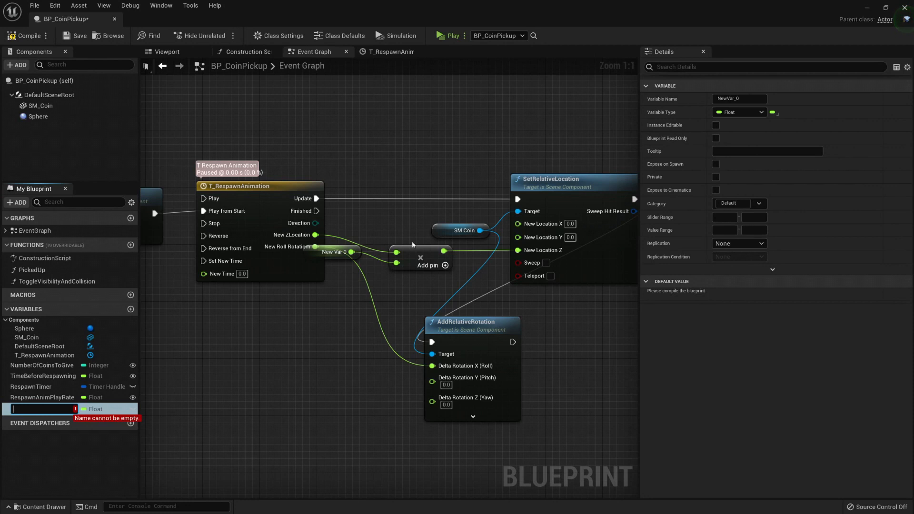
pyautogui.write('Tom')
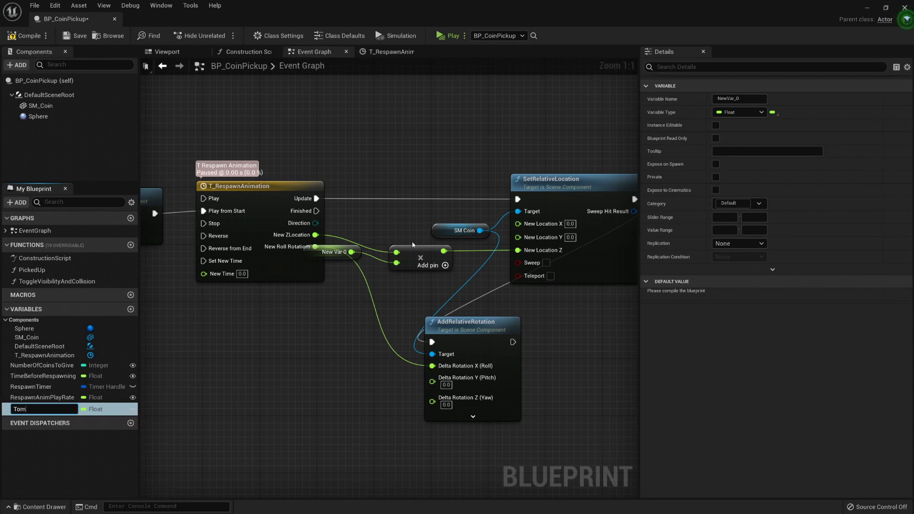
pyautogui.press('BackSpace')
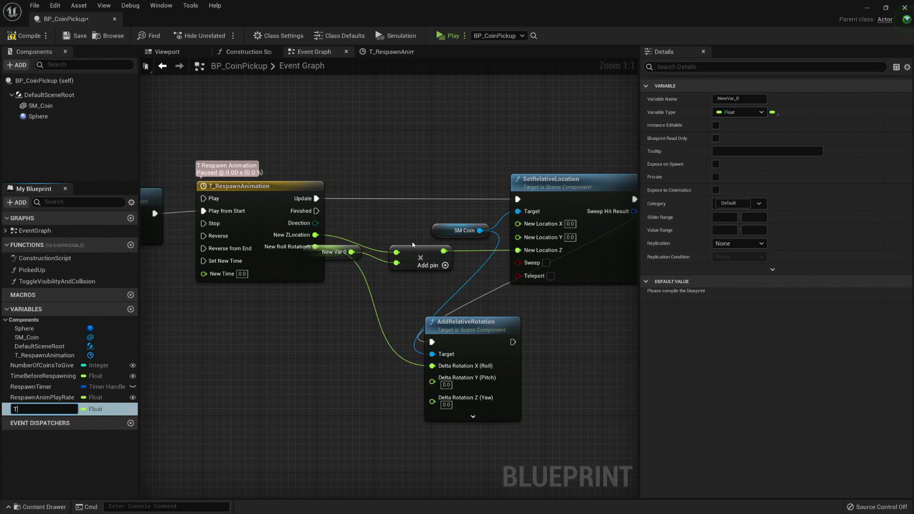
pyautogui.write('S')
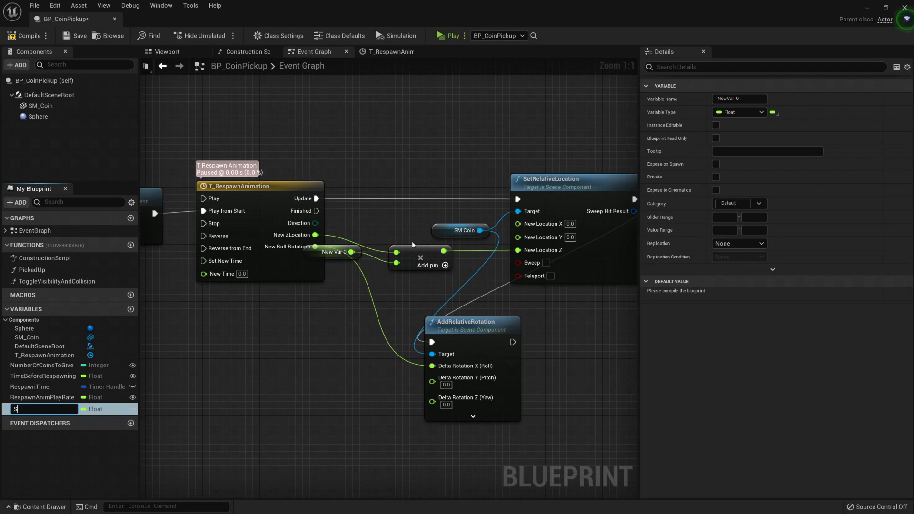
pyautogui.write('StartingZLocation')
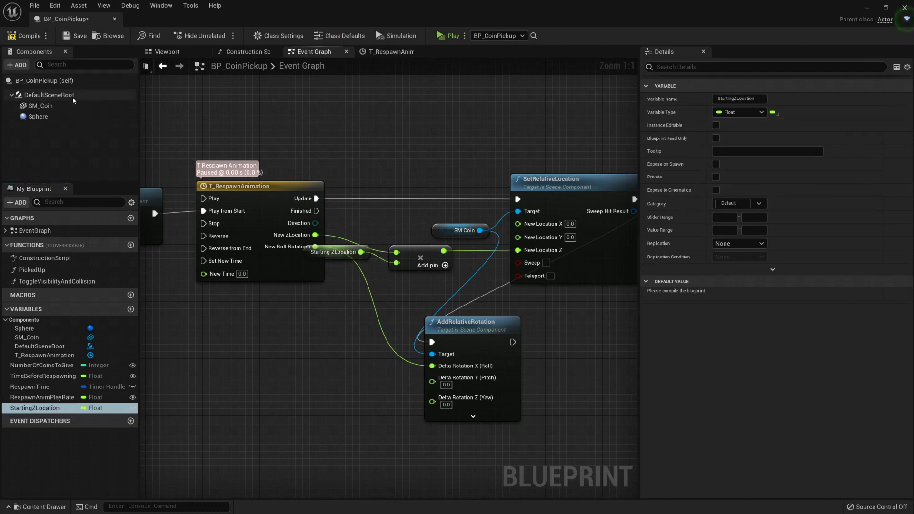
pyautogui.click(40, 106)
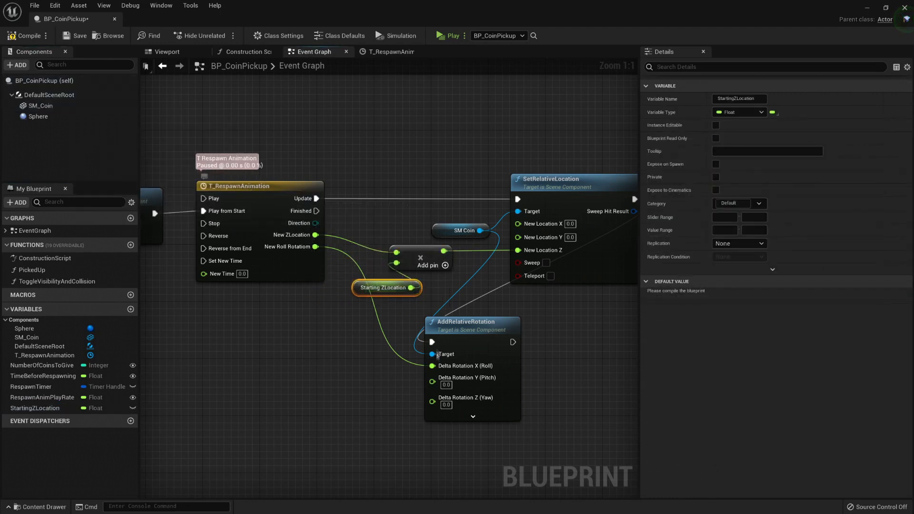
pyautogui.click(389, 51)
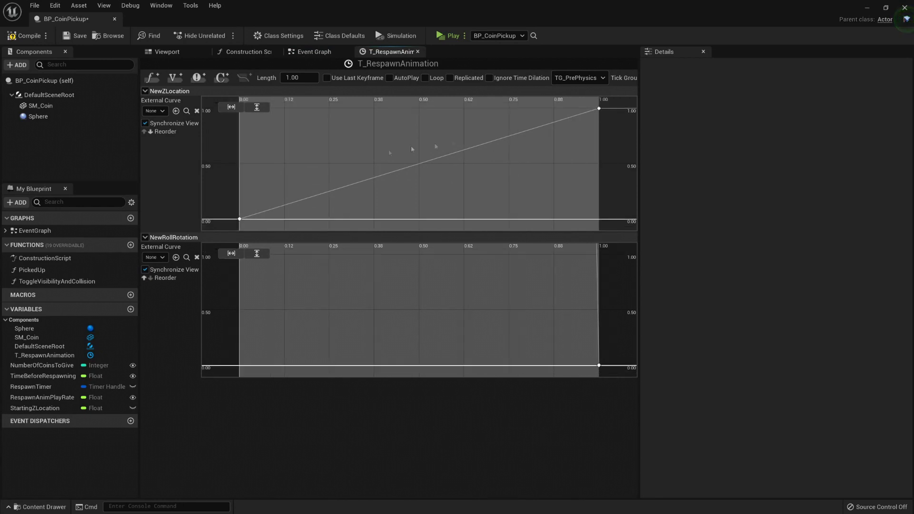
pyautogui.moveTo(354, 185)
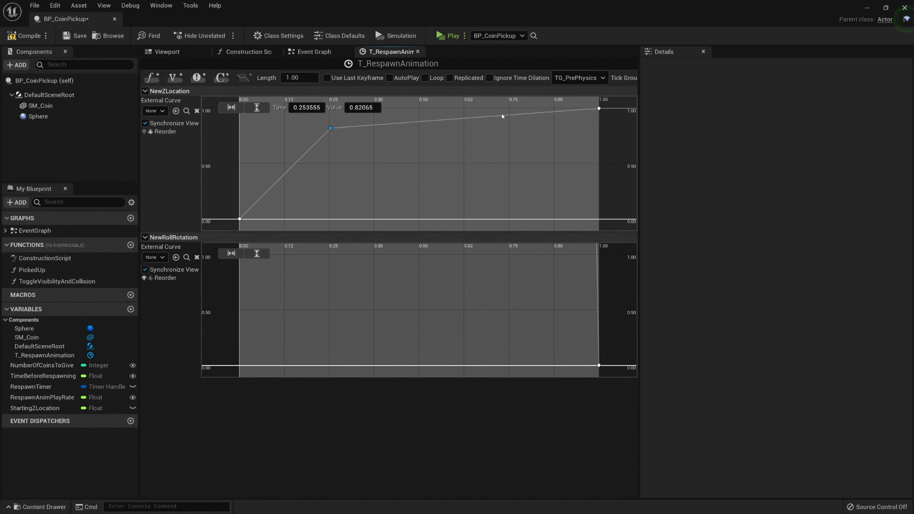
# - Drag a new key on the NewZLocation curve, then return to the event graph
pyautogui.moveTo(501, 116); pyautogui.dragTo(475, 173)
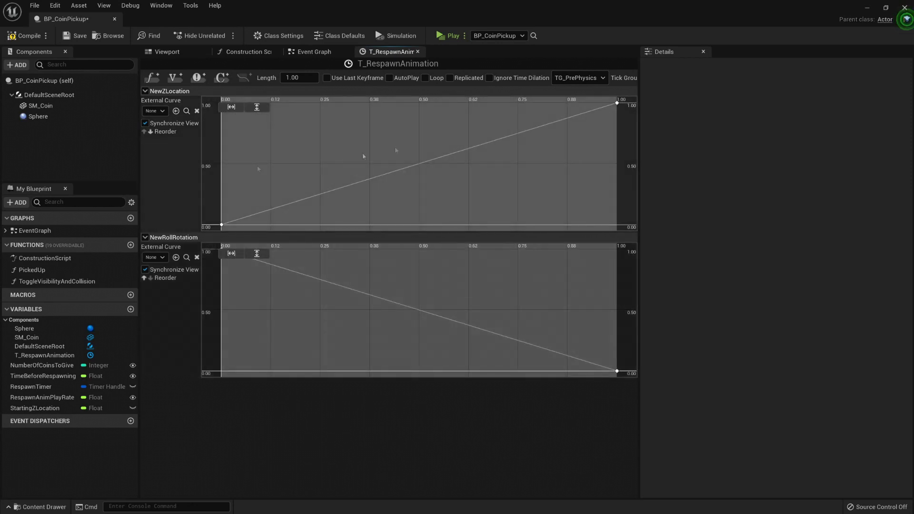
pyautogui.click(313, 51)
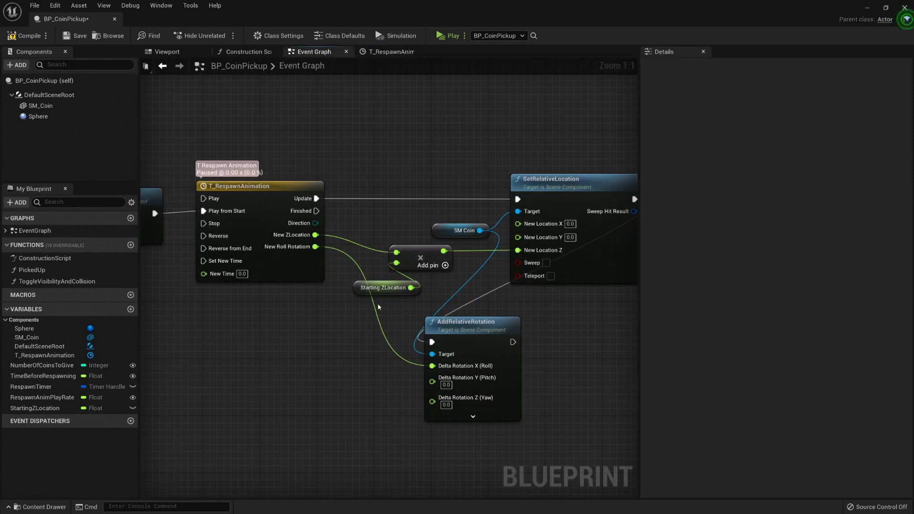
pyautogui.moveTo(467, 322)
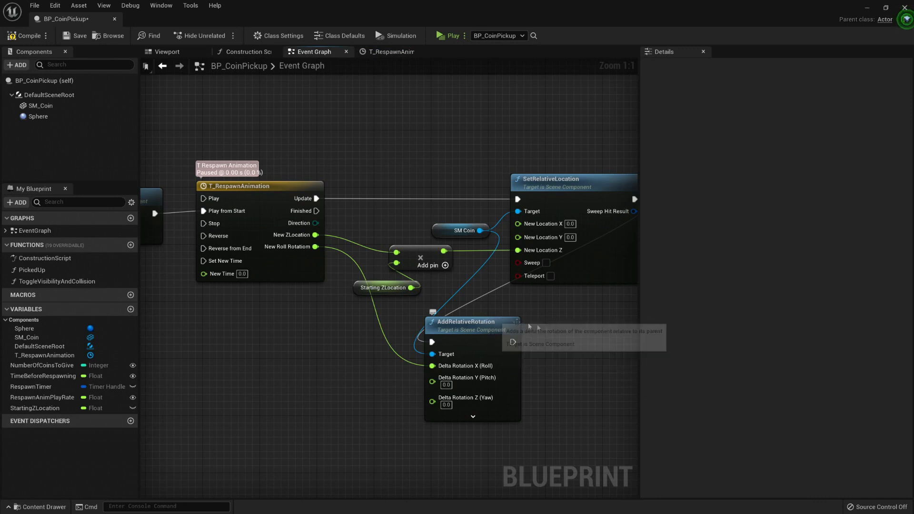
# - Multiply New Roll Rotation by a new promoted float variable named HigherRoll
pyautogui.moveTo(472, 322); pyautogui.dragTo(564, 350)
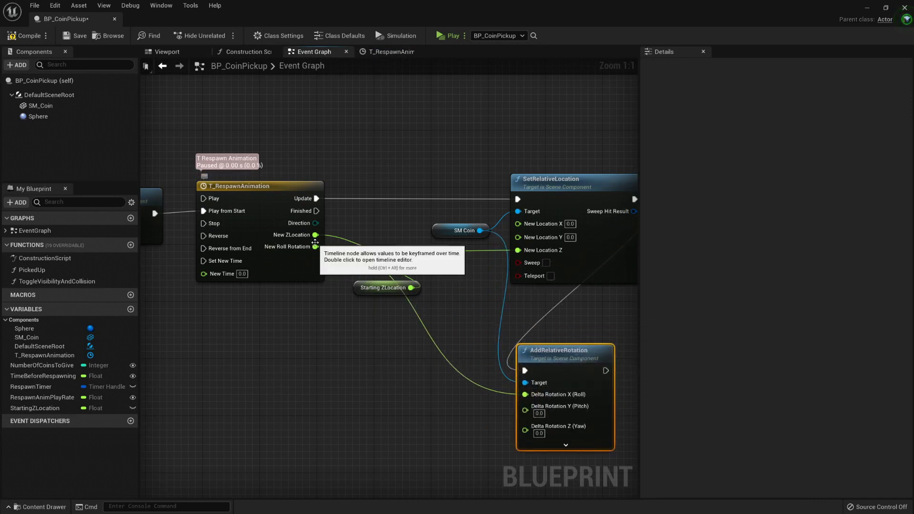
pyautogui.moveTo(316, 247); pyautogui.dragTo(366, 343)
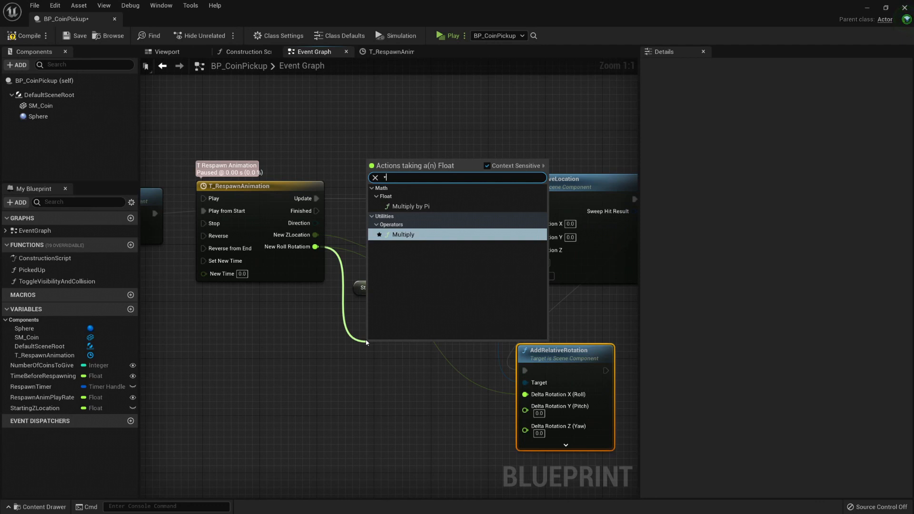
pyautogui.click(402, 233)
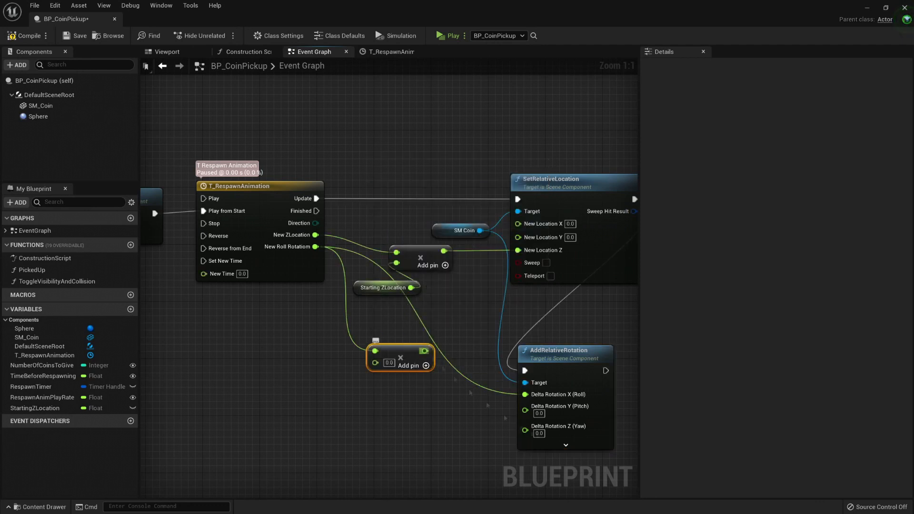
pyautogui.rightClick(376, 362)
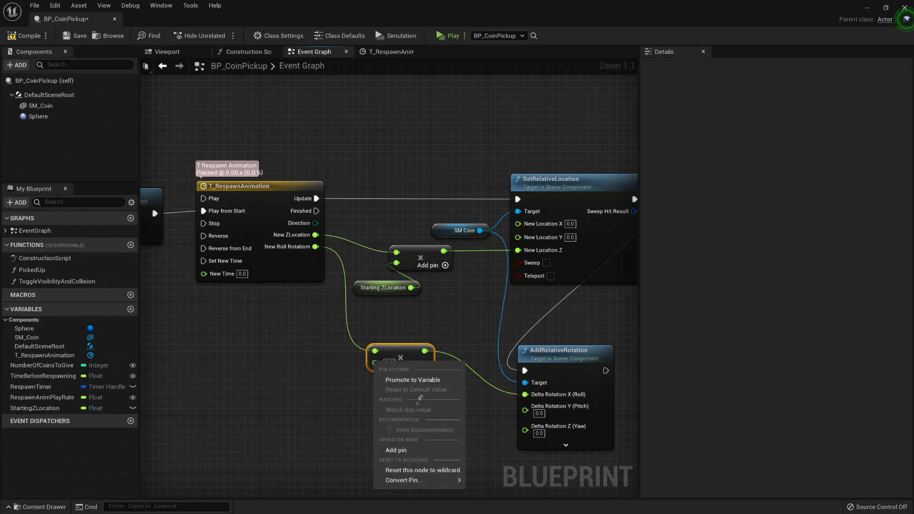
pyautogui.click(412, 379)
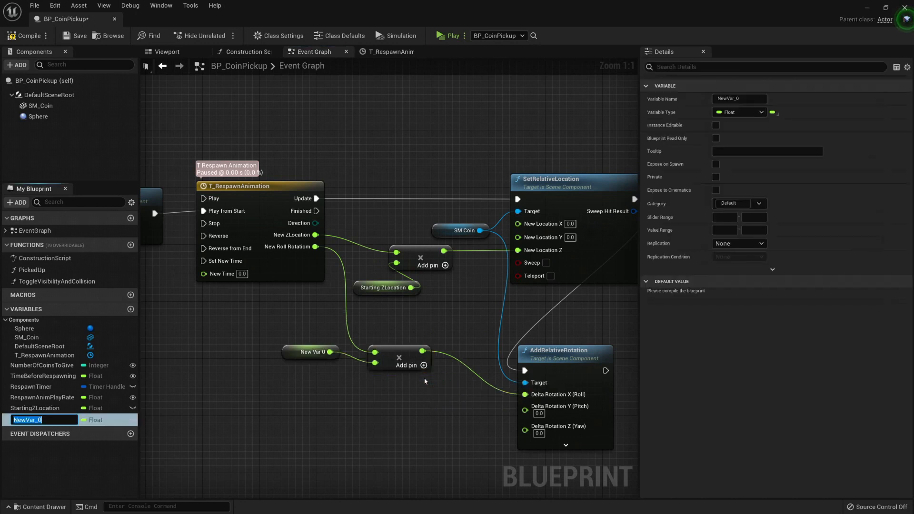
pyautogui.write('HigherRoll')
pyautogui.click(43, 408)
pyautogui.write('RespawnAnim')
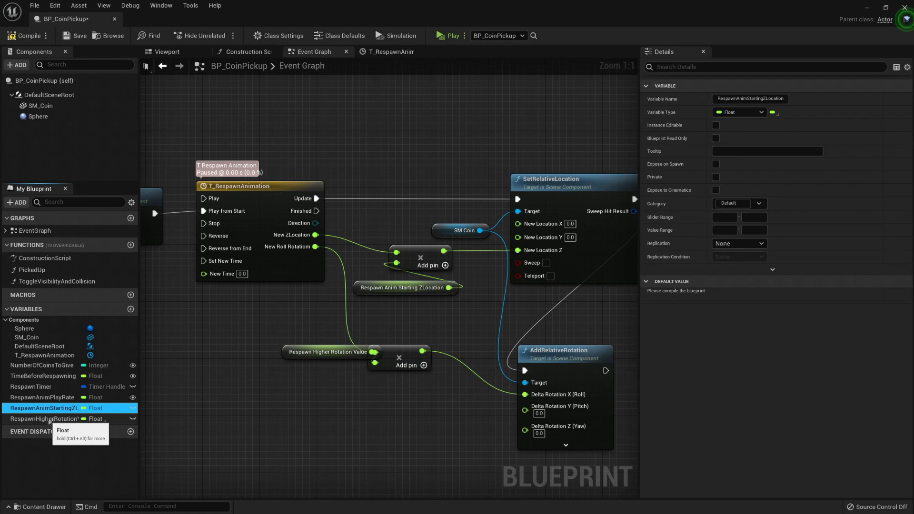
# - Rename StartingZLocation to RespawnAnimGoalZLocation and set the rotation variable default to 200.0
pyautogui.doubleClick(44, 408)
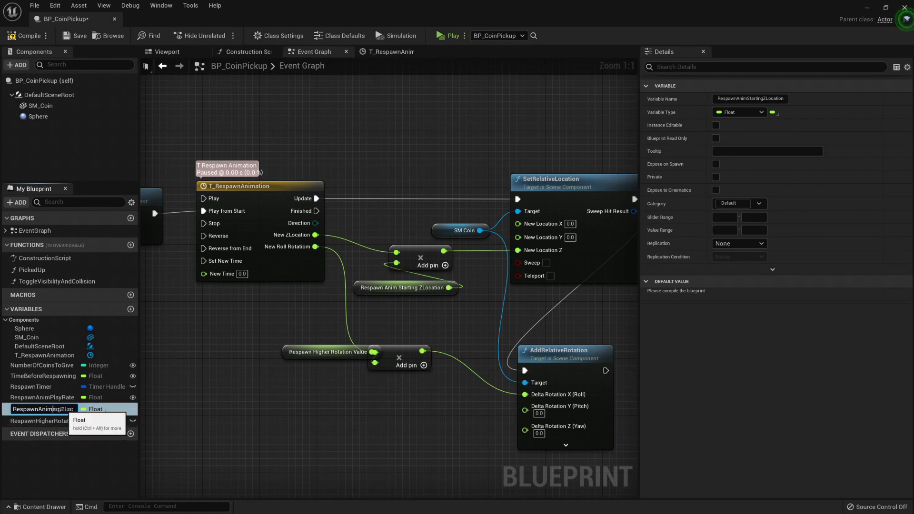
pyautogui.write('RespawnAnimGoalZLocation')
pyautogui.click(43, 421)
pyautogui.write('st')
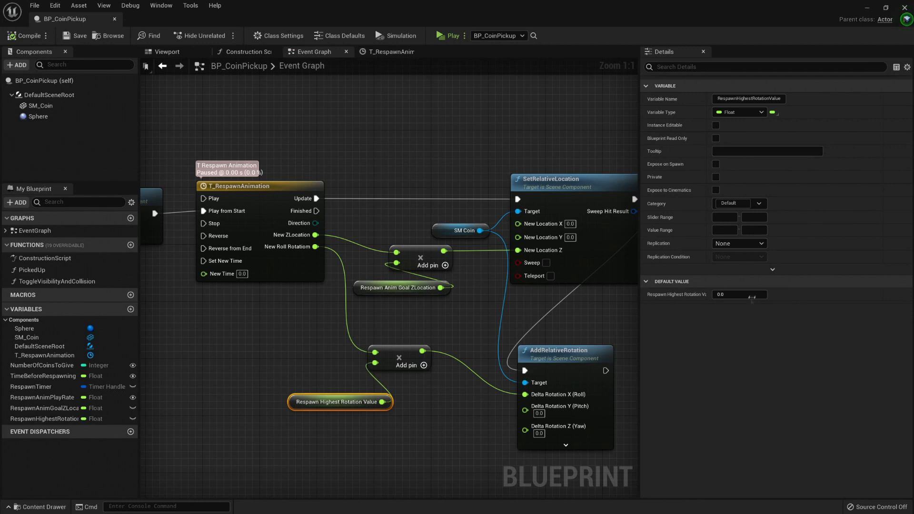
pyautogui.write('200.0')
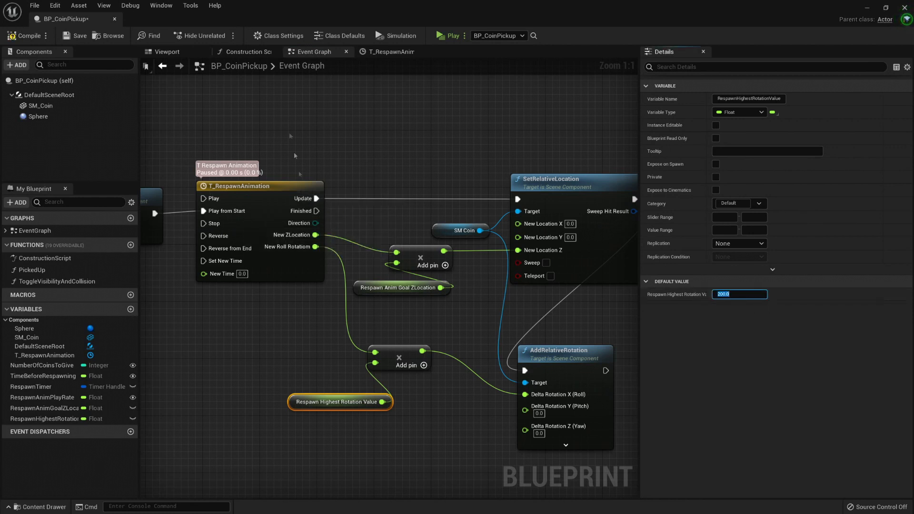
pyautogui.moveTo(448, 35)
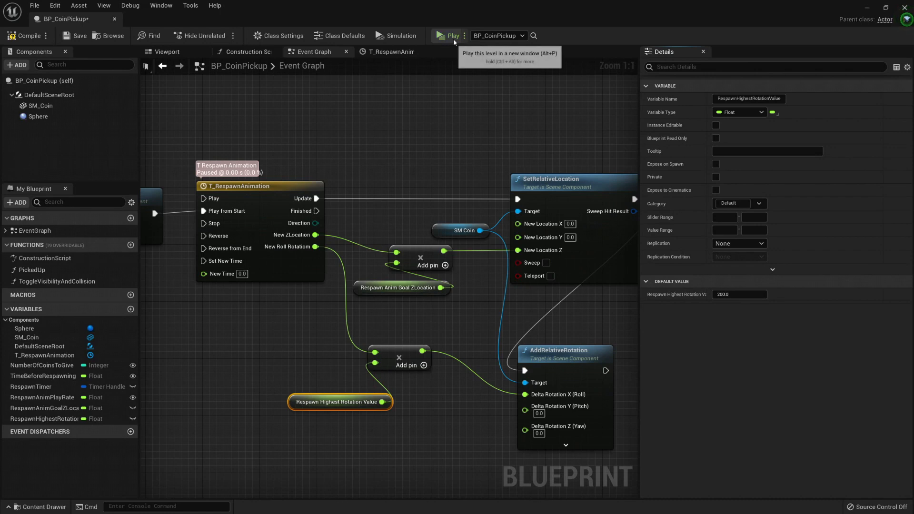
# - Place a T_RespawnAnimation reference in the graph and search for its Play and Stop nodes
pyautogui.click(449, 35)
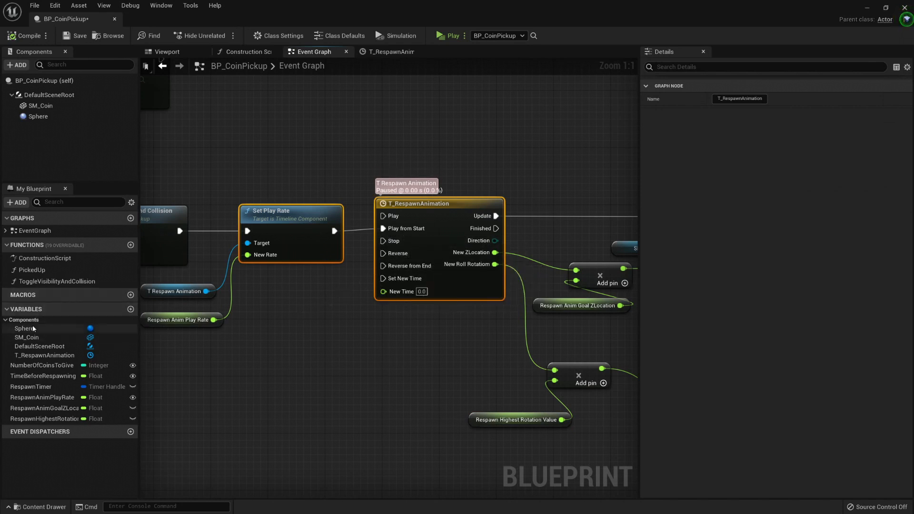
pyautogui.click(46, 355)
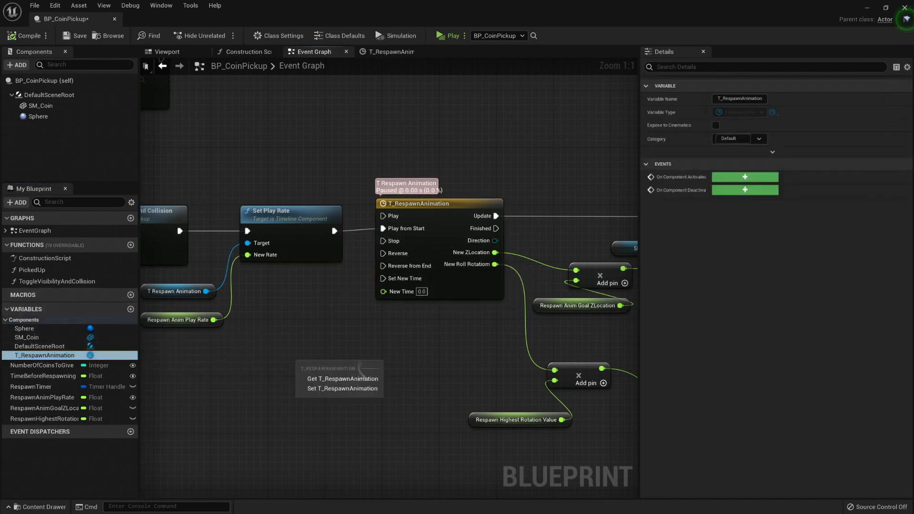
pyautogui.write('pau')
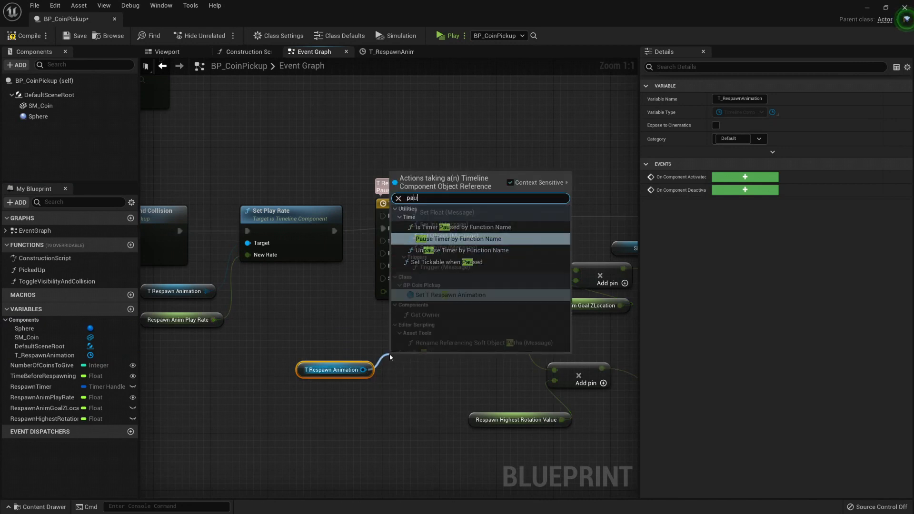
pyautogui.write('stop')
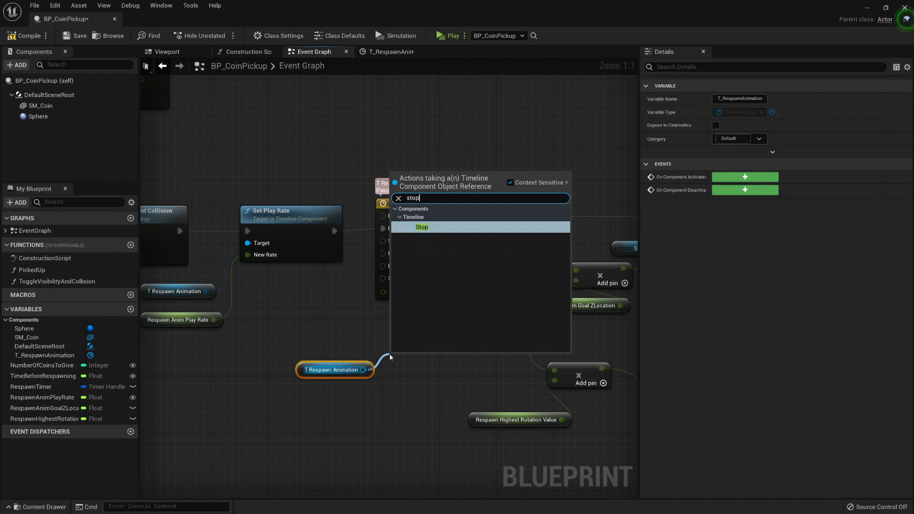
pyautogui.click(422, 227)
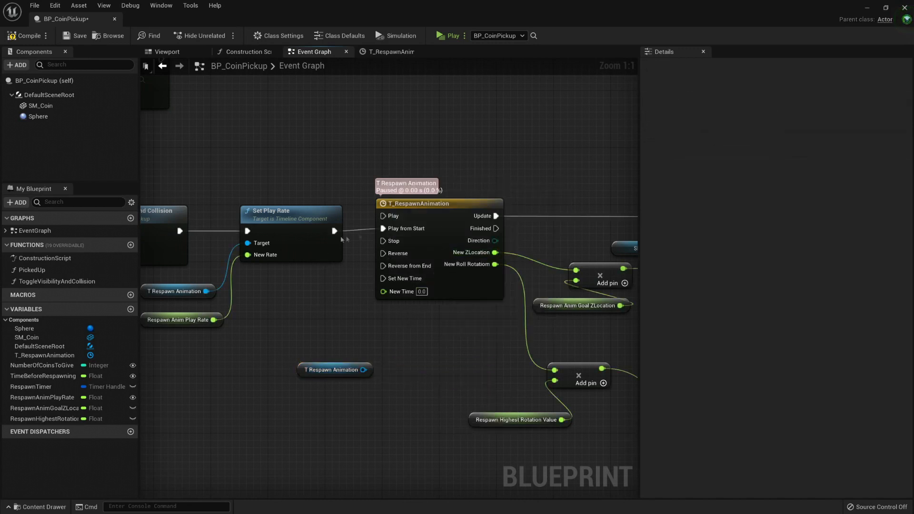
# - Discard the extra node and bring up the T_RespawnAnimation timeline editor
pyautogui.scroll(-3)
pyautogui.write('play')
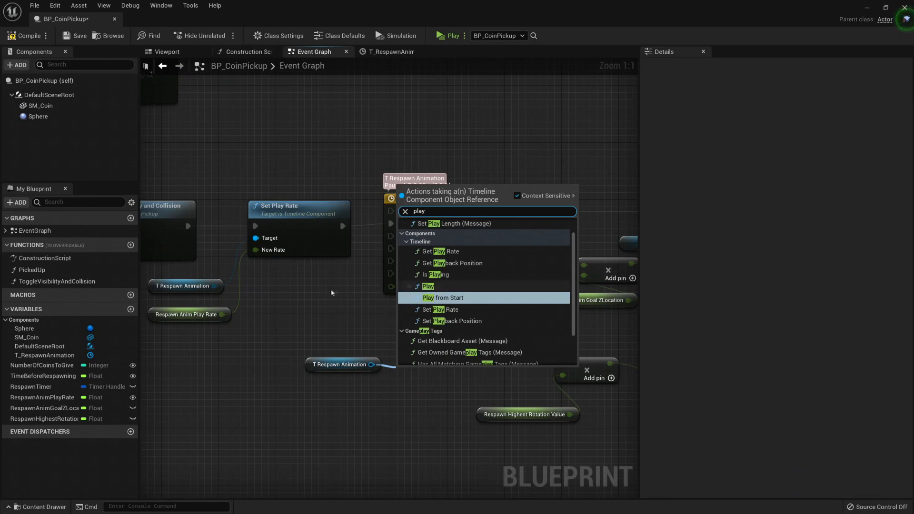
pyautogui.click(443, 297)
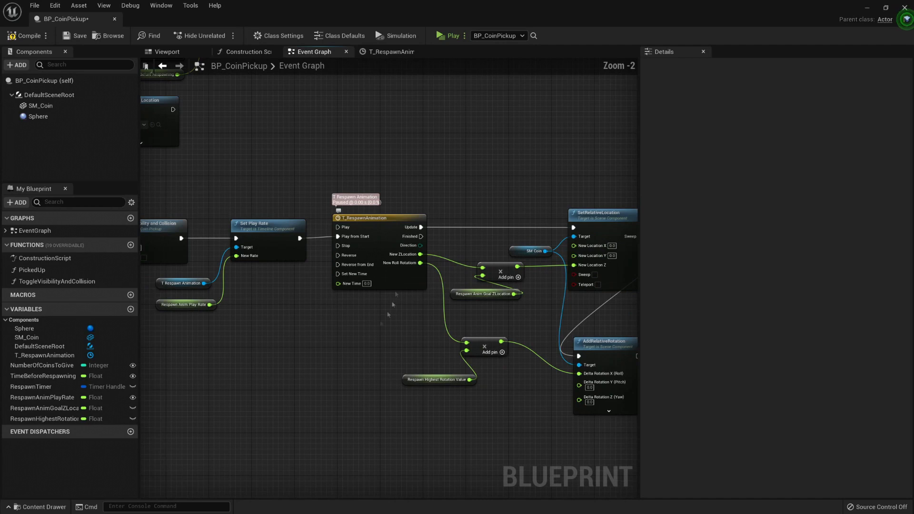
pyautogui.click(390, 51)
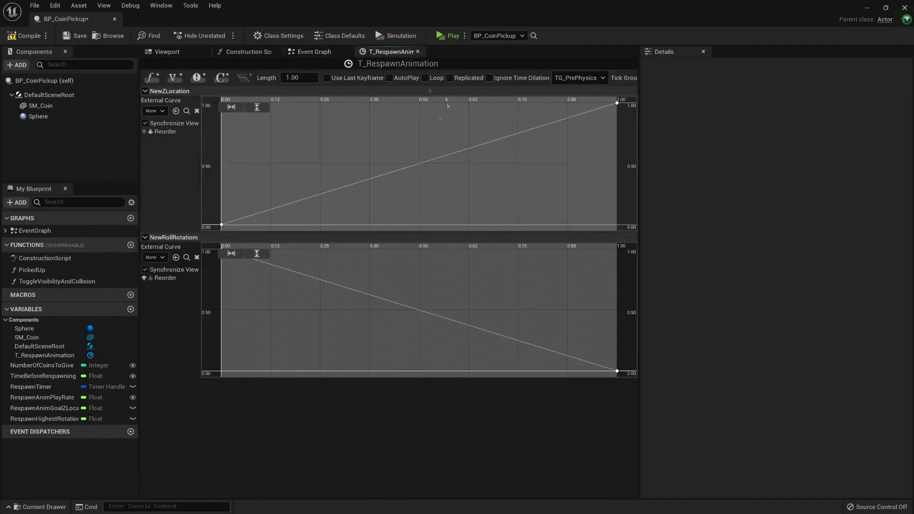
pyautogui.moveTo(305, 98)
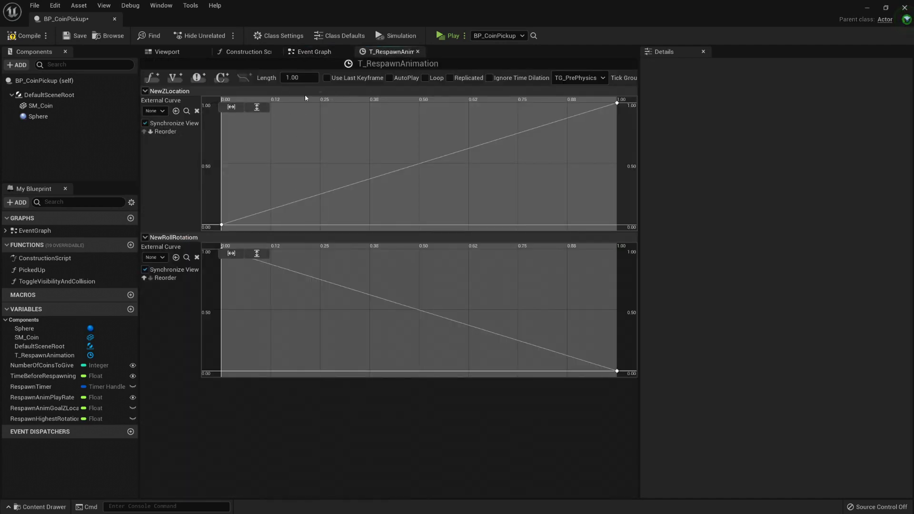
# - Enable AutoPlay on T_RespawnAnimation and return to the level editor with both coins
pyautogui.click(389, 77)
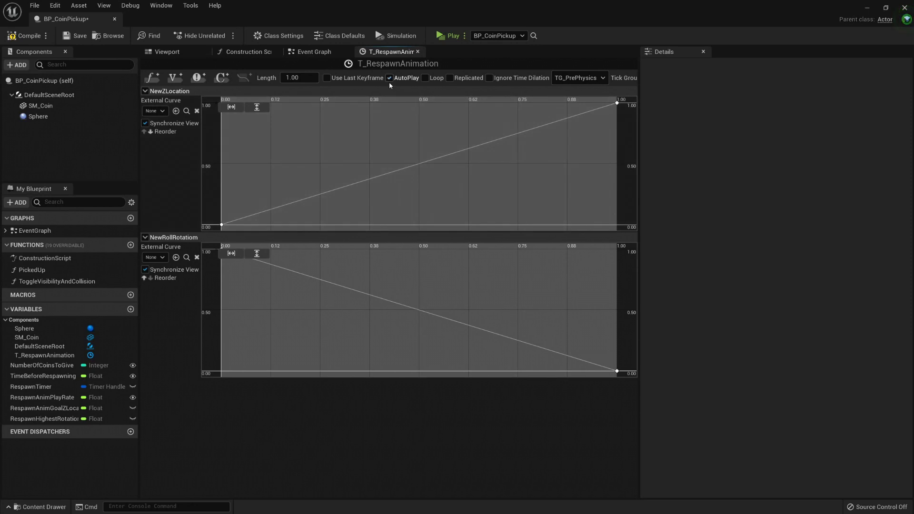
pyautogui.click(448, 36)
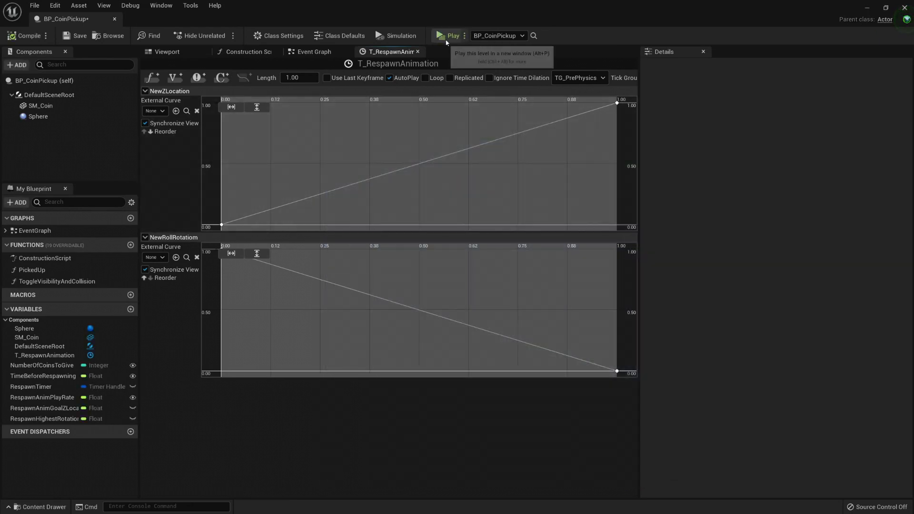
pyautogui.click(452, 36)
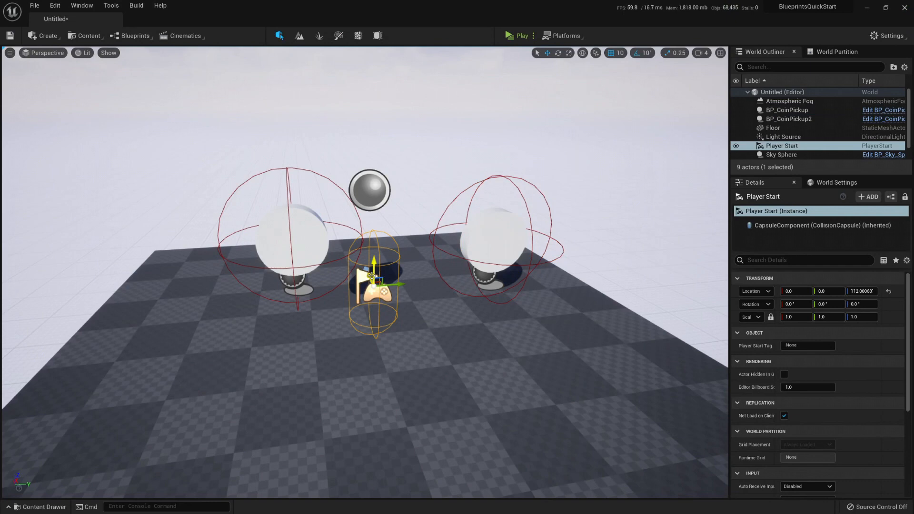
# - Reposition the Player Start in the viewport and launch a Play preview of the level
pyautogui.moveTo(377, 279); pyautogui.dragTo(390, 314)
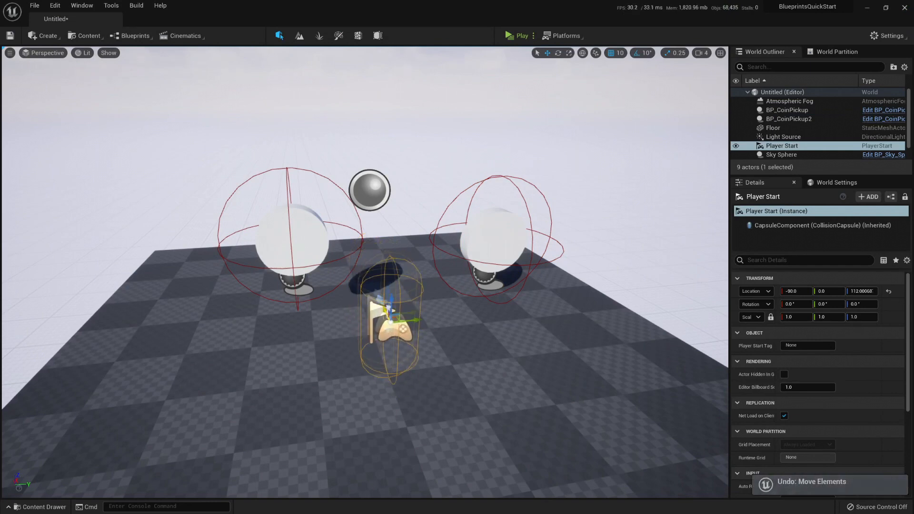
pyautogui.click(521, 35)
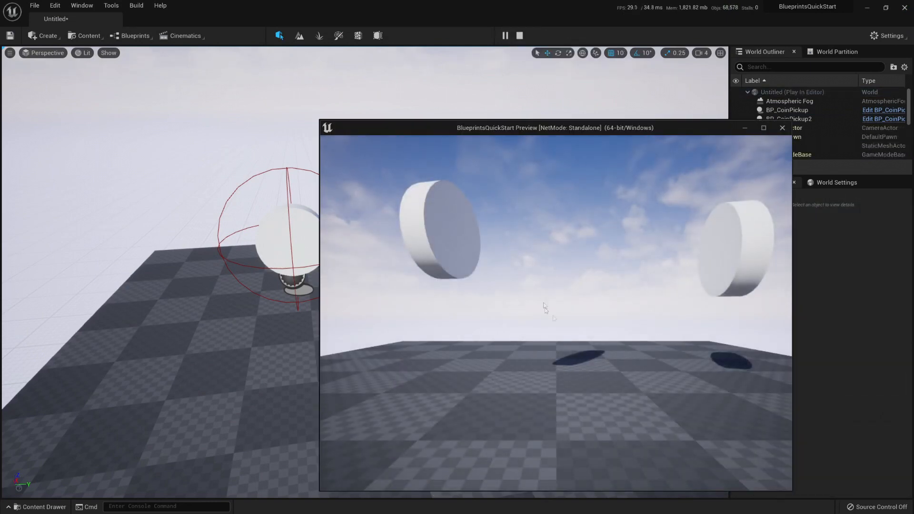